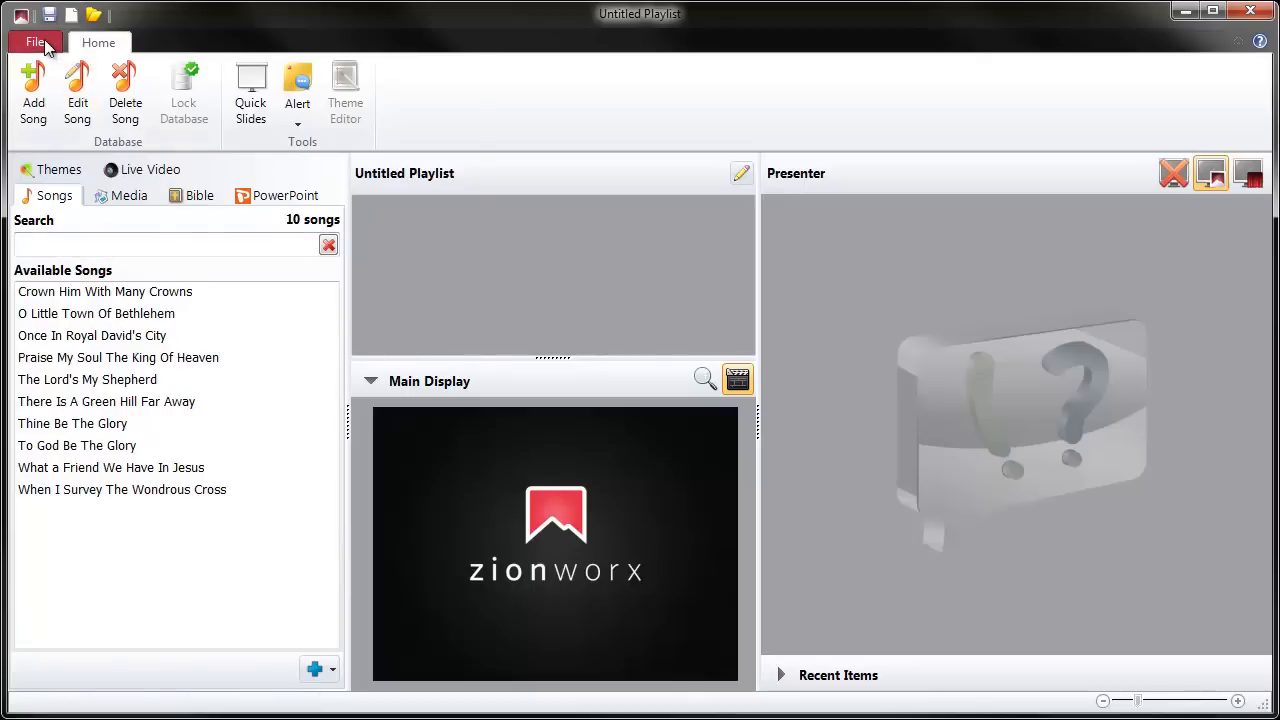
Step: Open the ZionWorx Options dialog on its General settings page
click(34, 42)
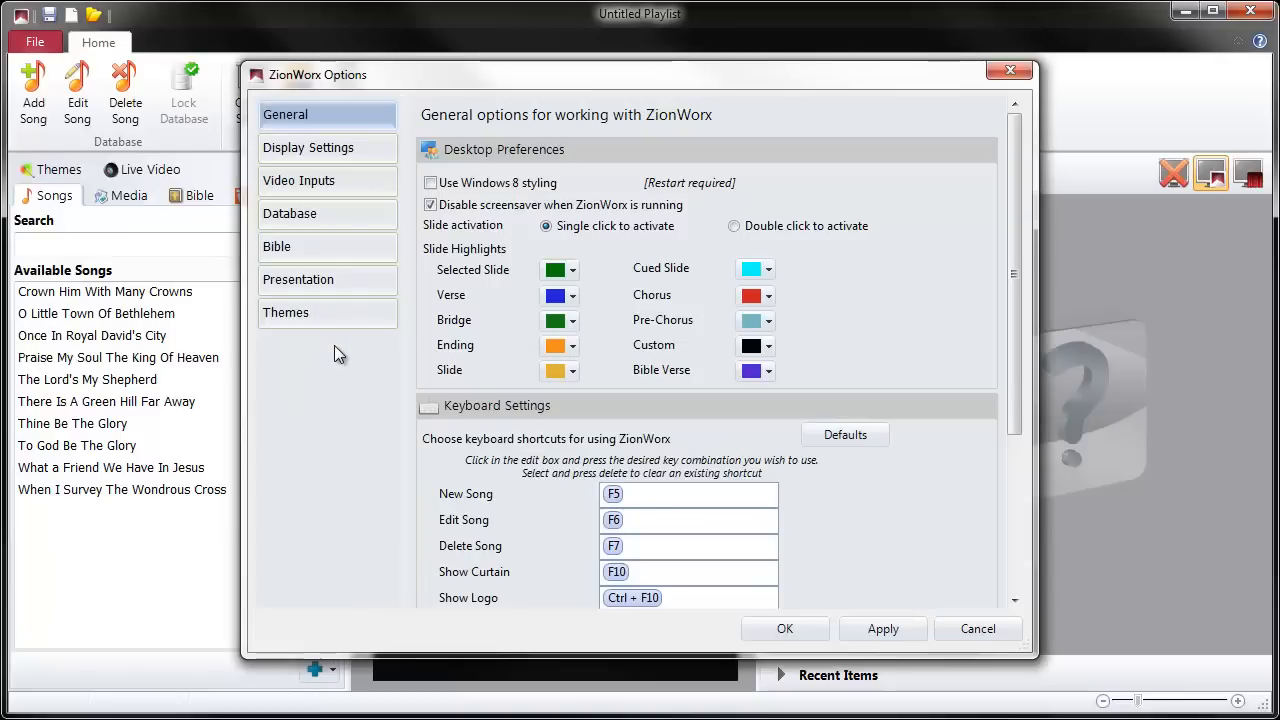
mouse_move(298, 180)
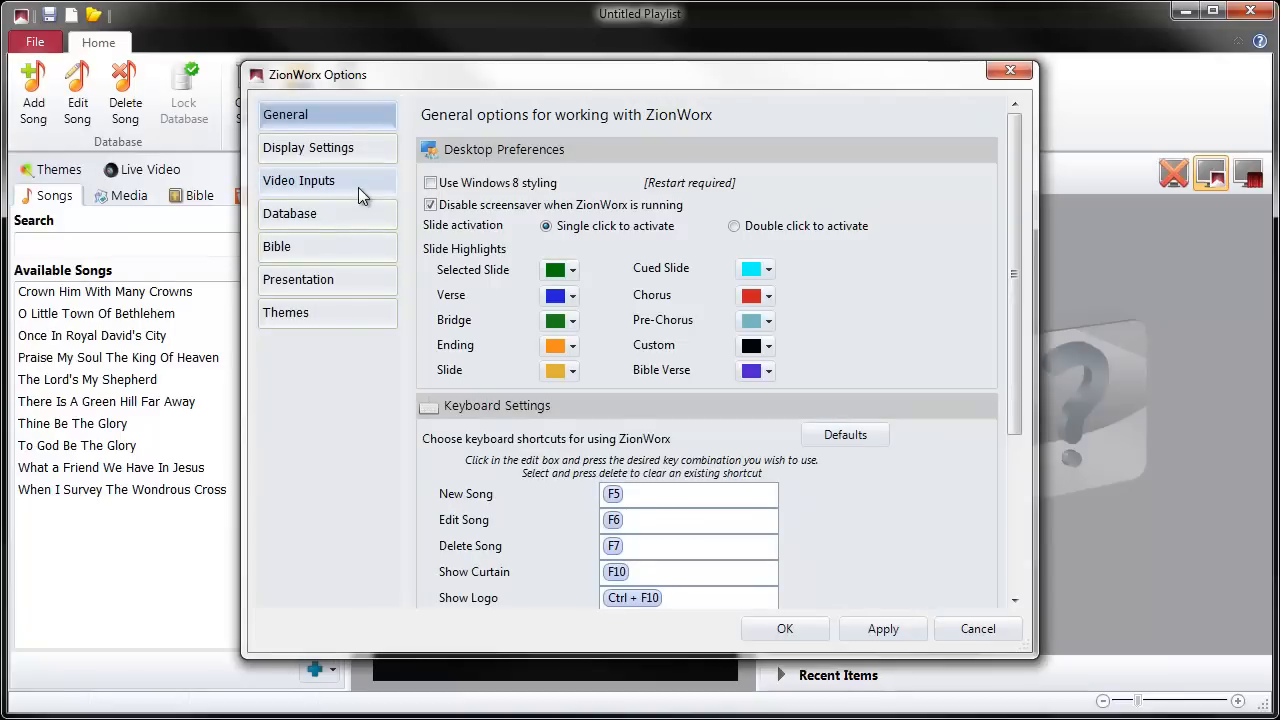
Step: Show the Video Inputs page and browse the Available devices list
click(298, 180)
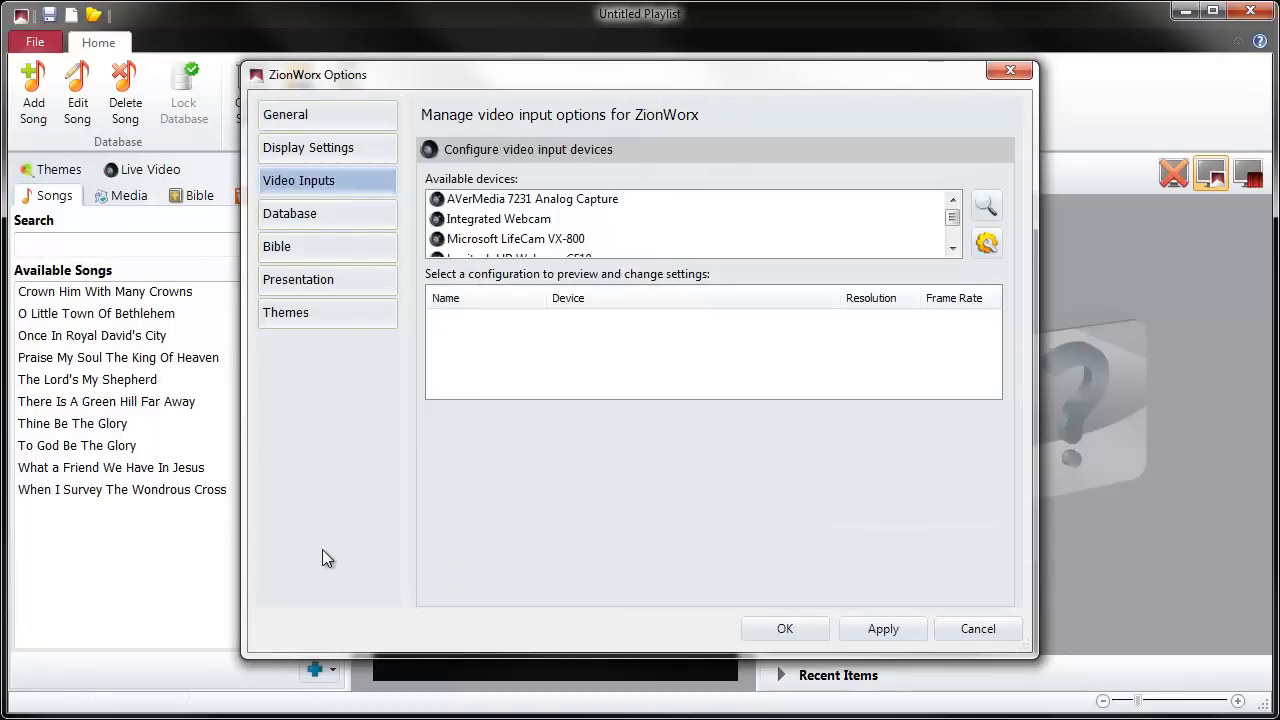
mouse_move(648, 178)
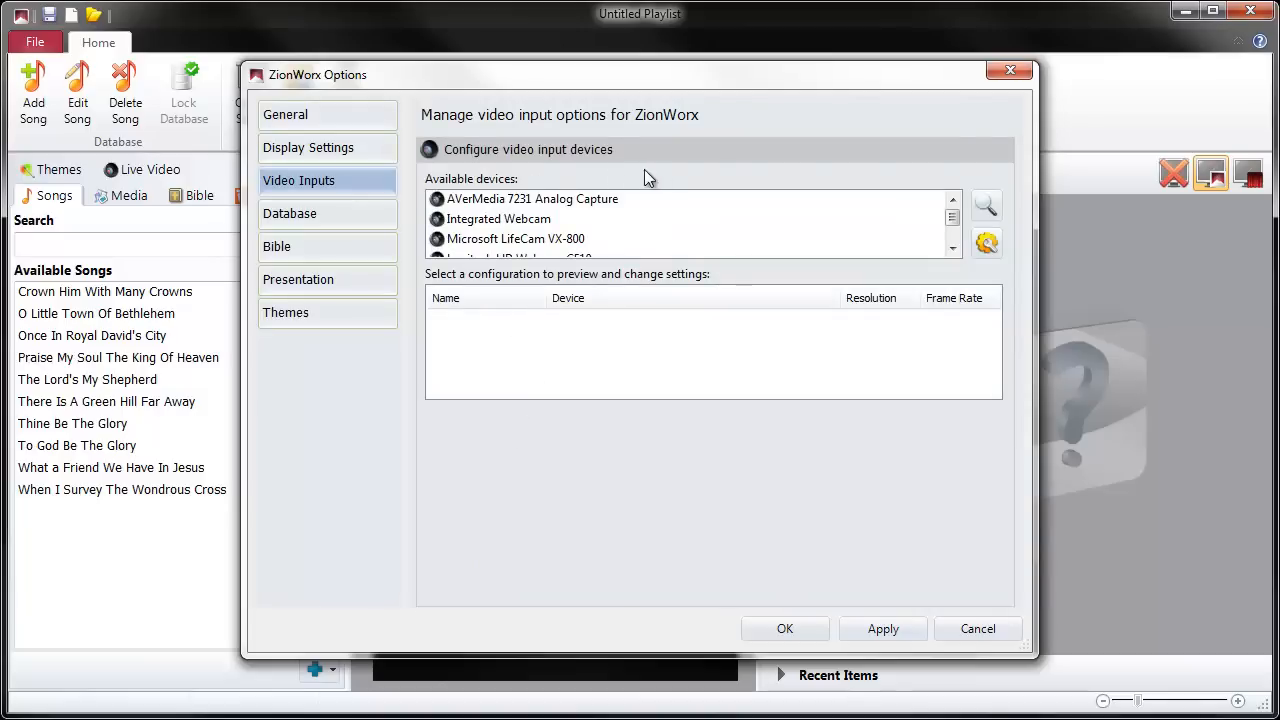
mouse_move(872, 268)
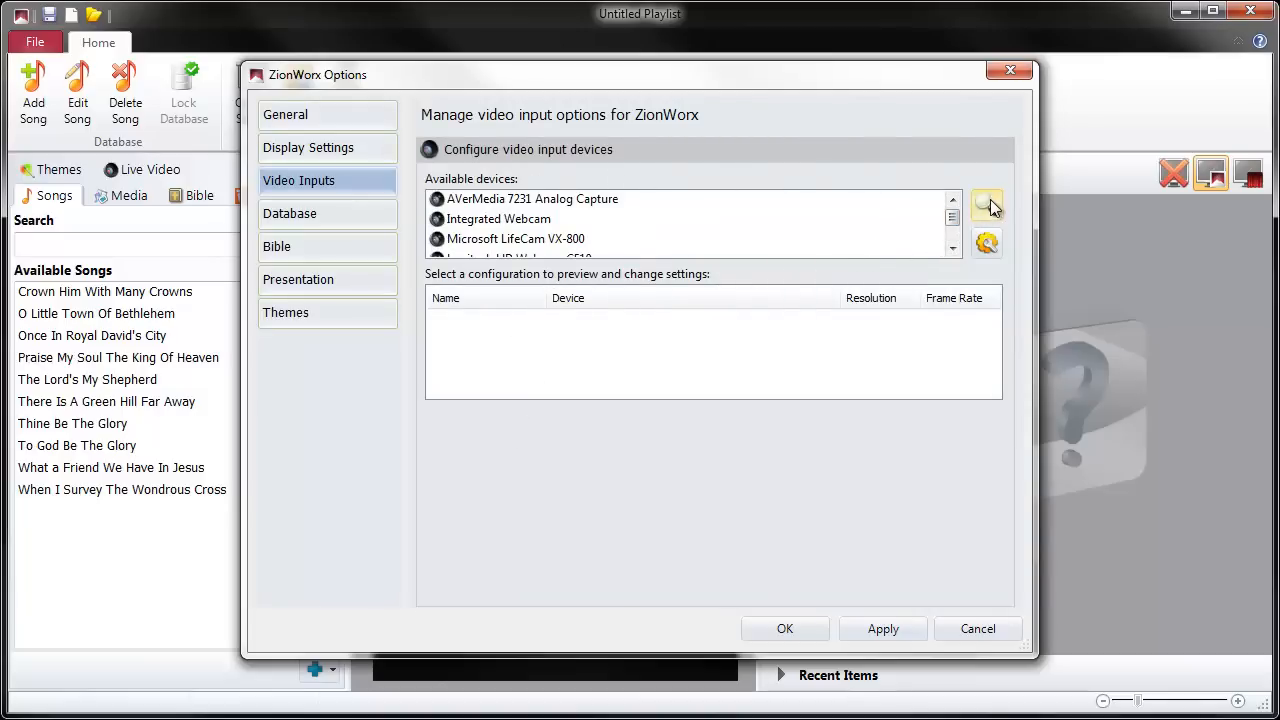
mouse_move(995, 210)
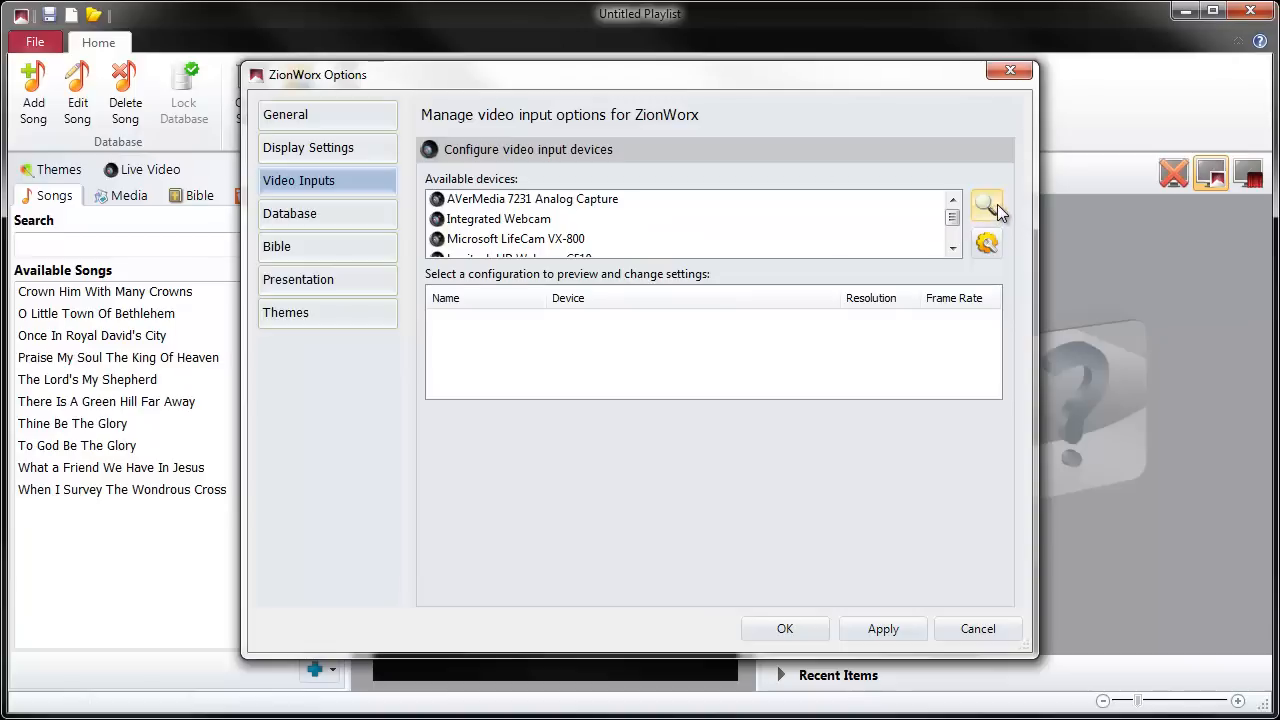
mouse_move(953, 221)
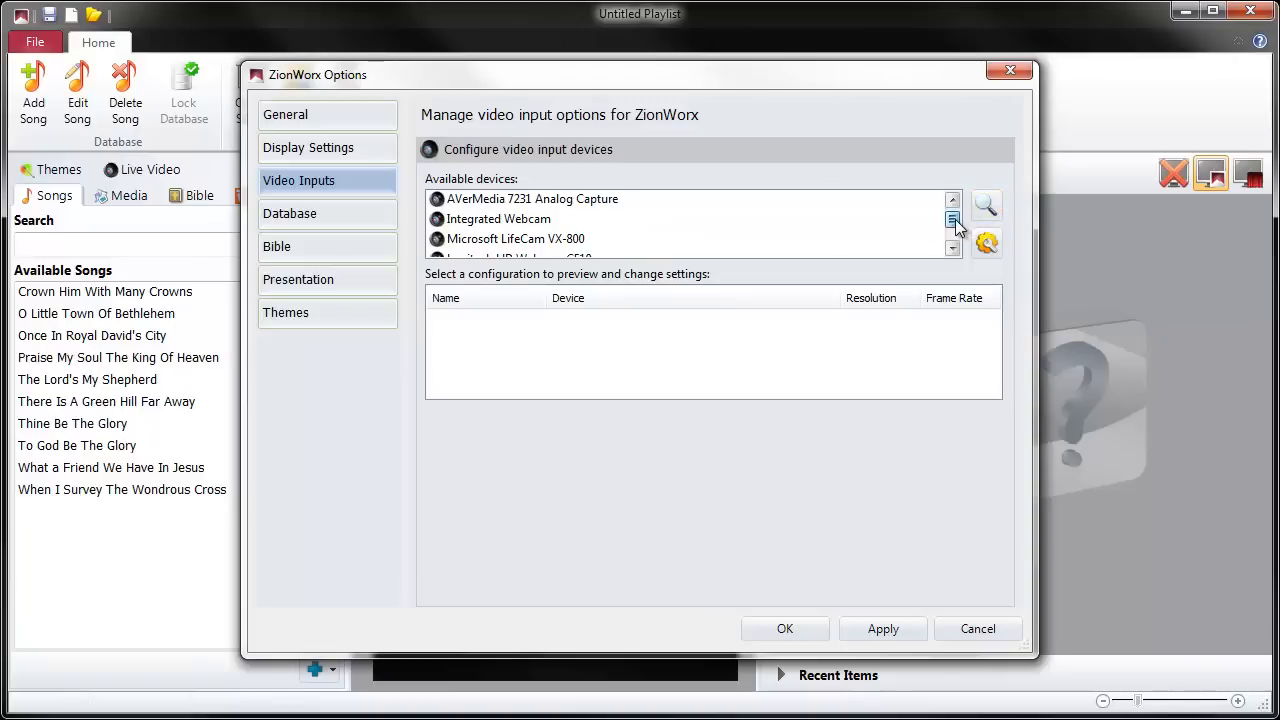
click(952, 230)
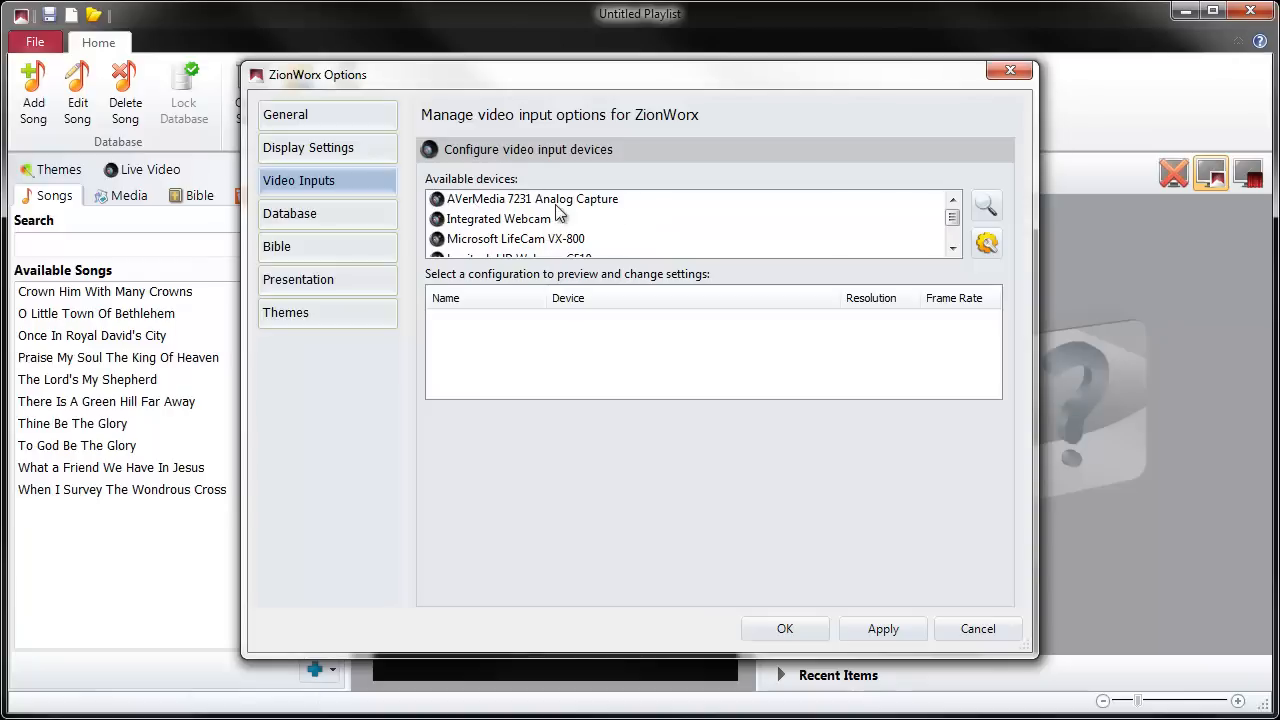
mouse_move(565, 212)
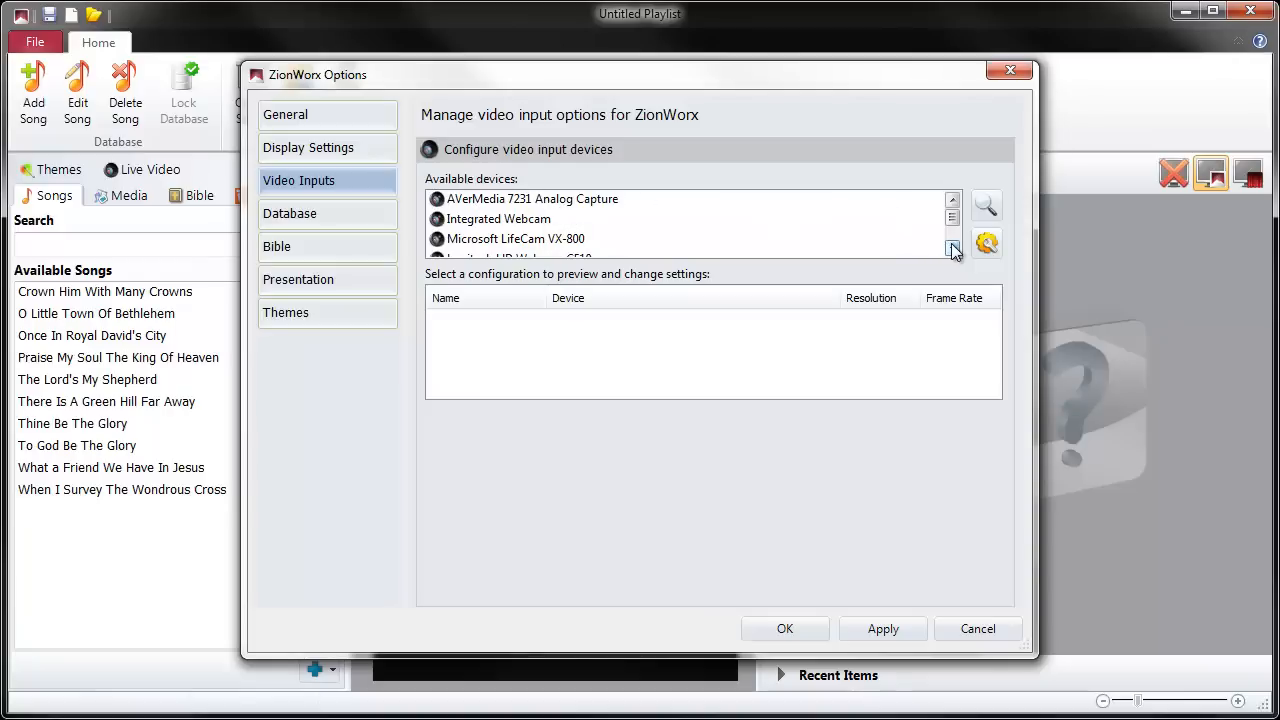
click(952, 249)
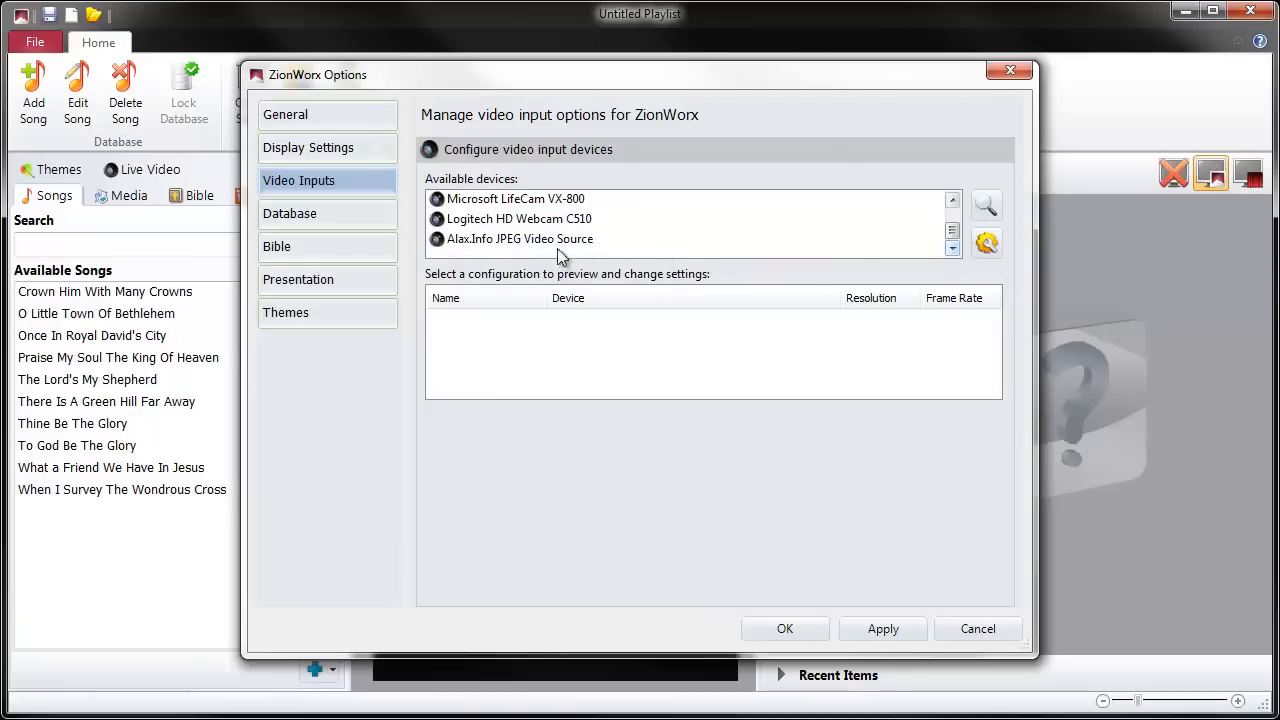
mouse_move(585, 250)
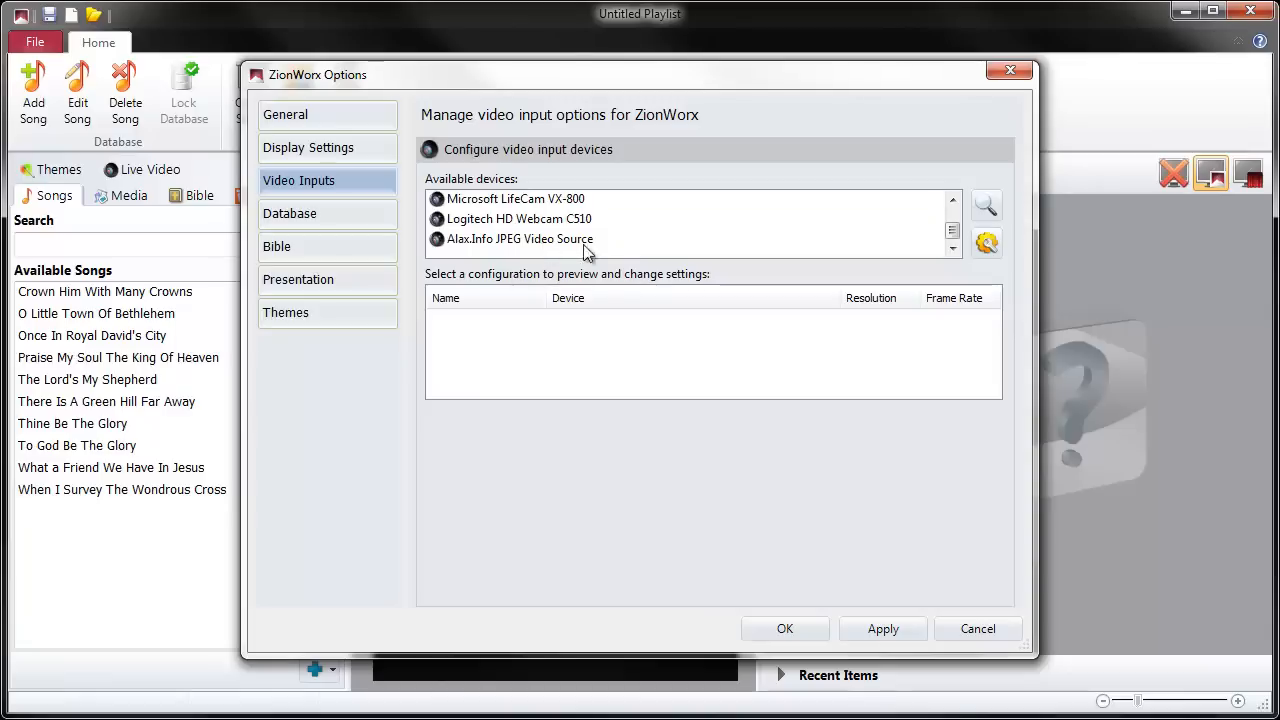
mouse_move(520, 245)
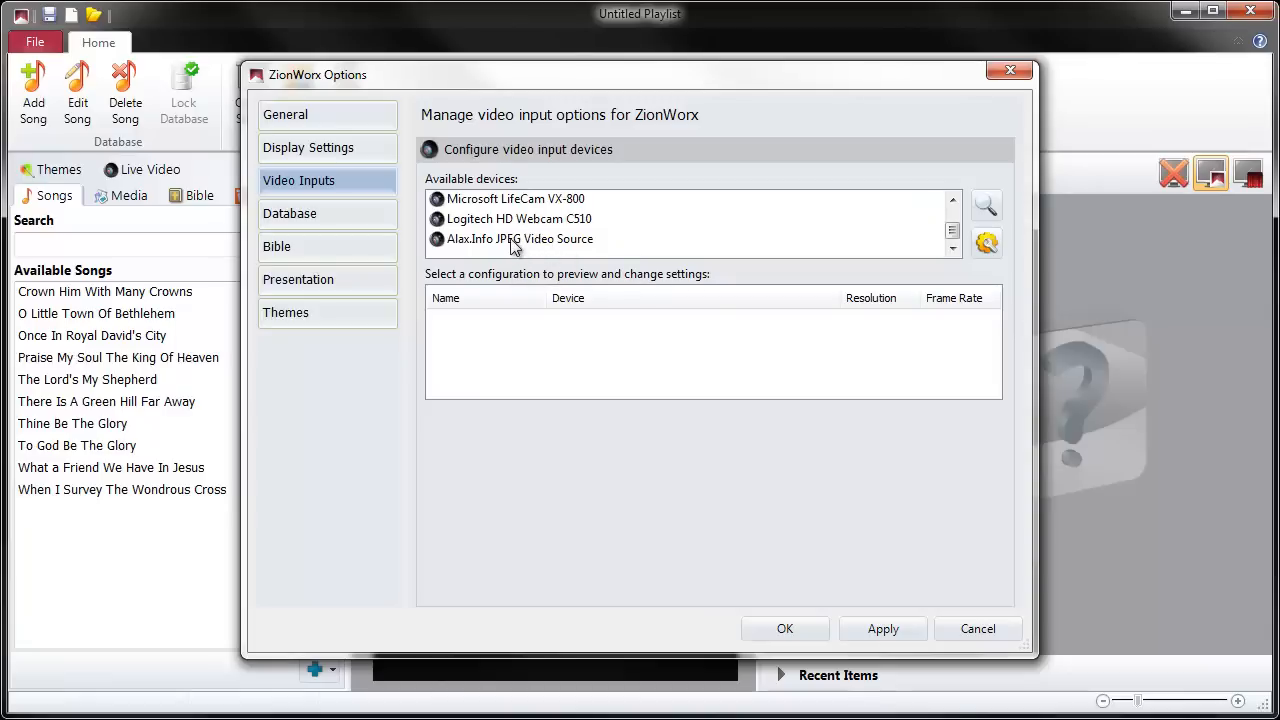
mouse_move(535, 258)
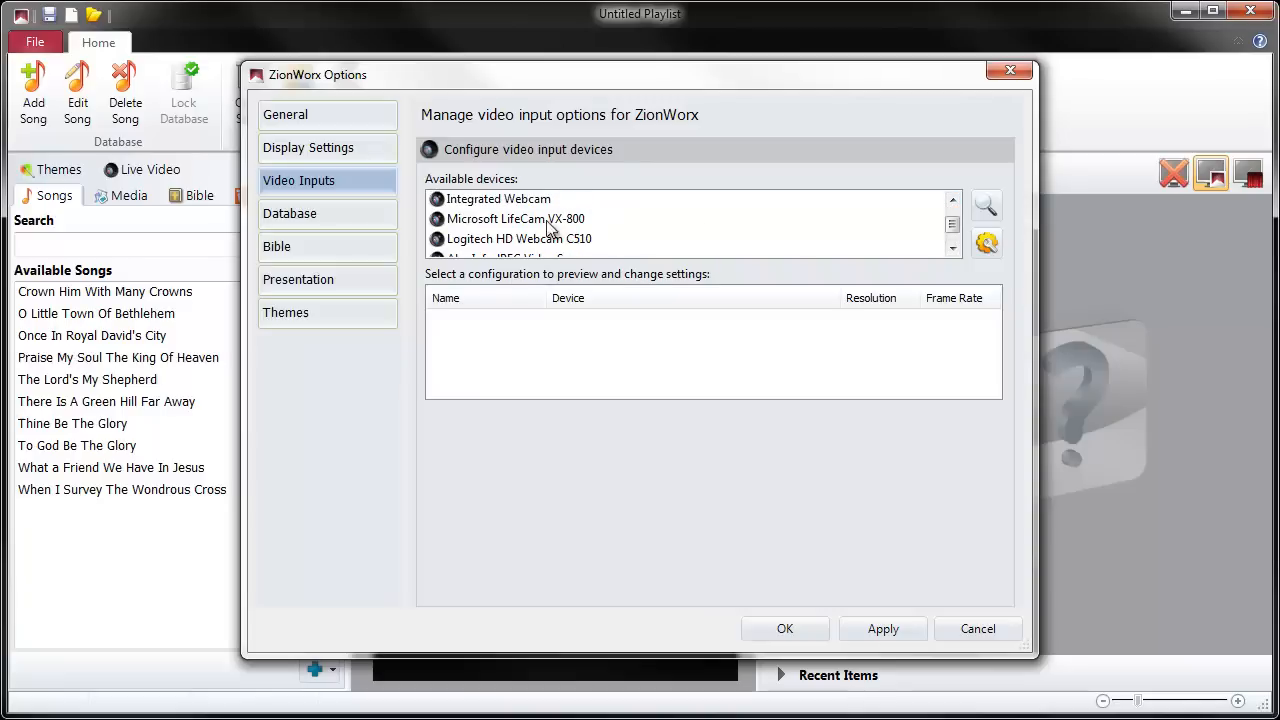
mouse_move(528, 268)
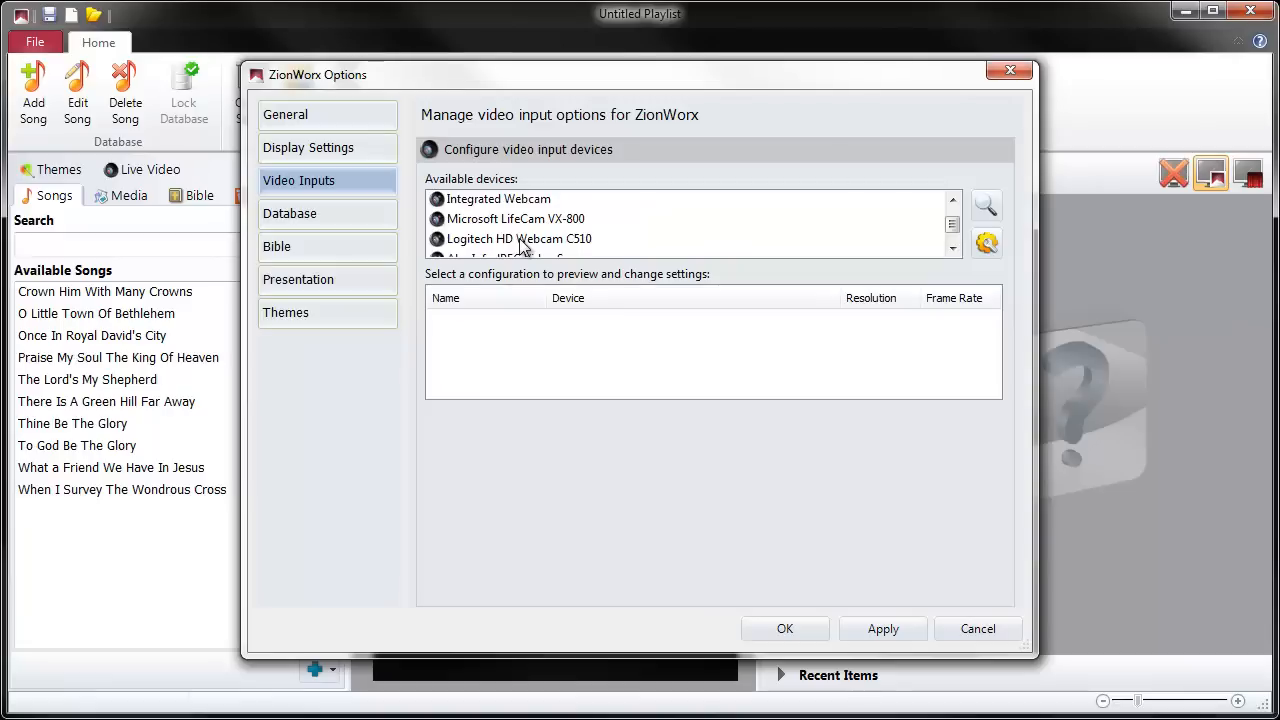
Step: Configure the Logitech HD Webcam C510 at 640x480, 30 fps and preview its live feed
click(519, 238)
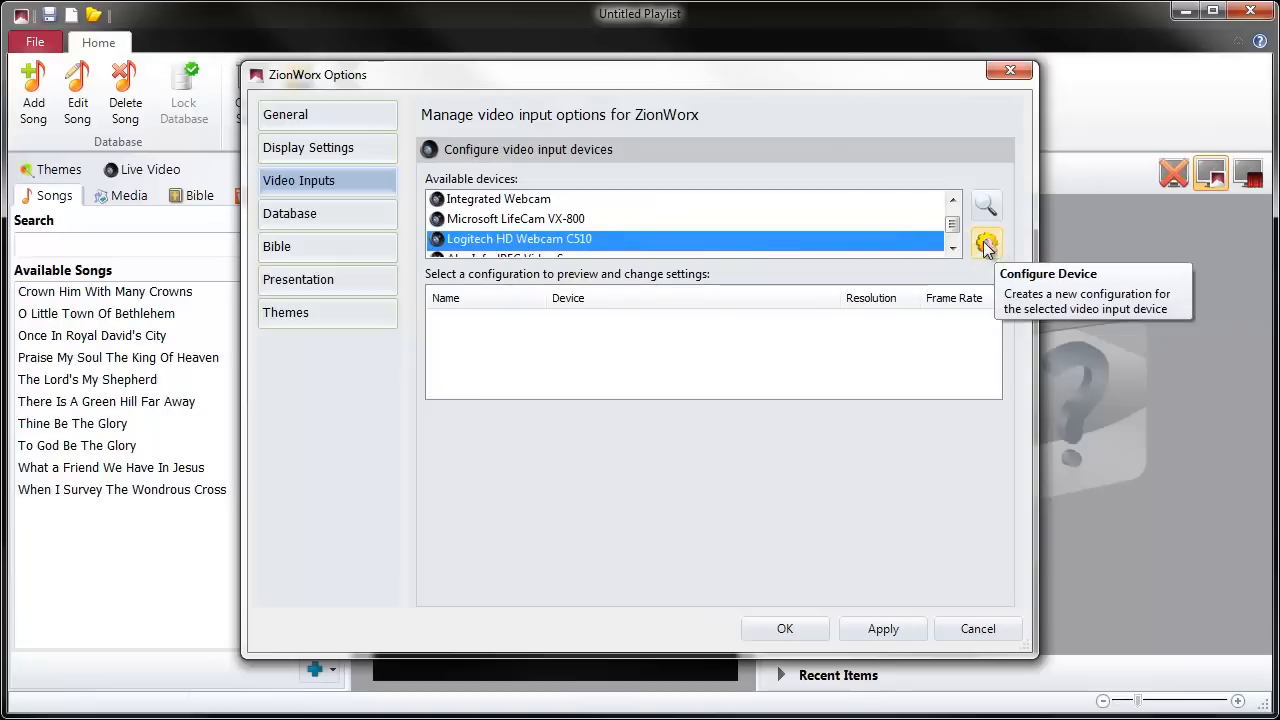
mouse_move(990, 253)
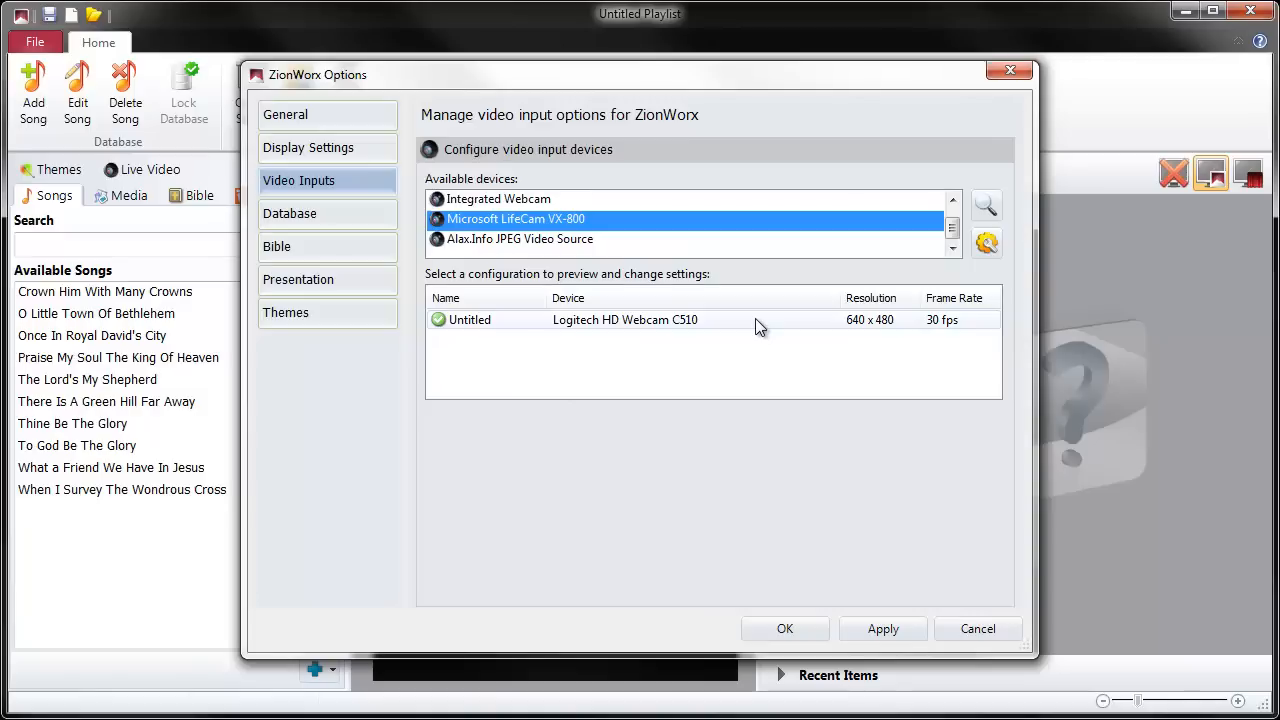
mouse_move(708, 334)
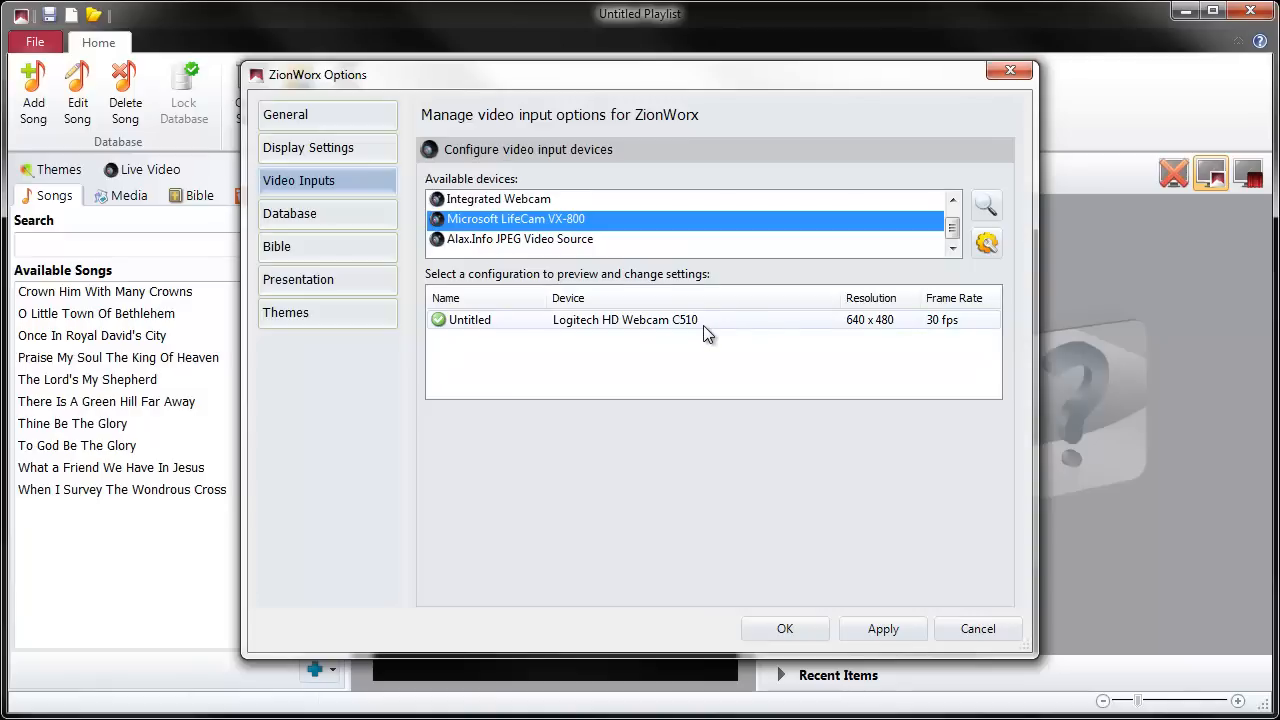
mouse_move(557, 329)
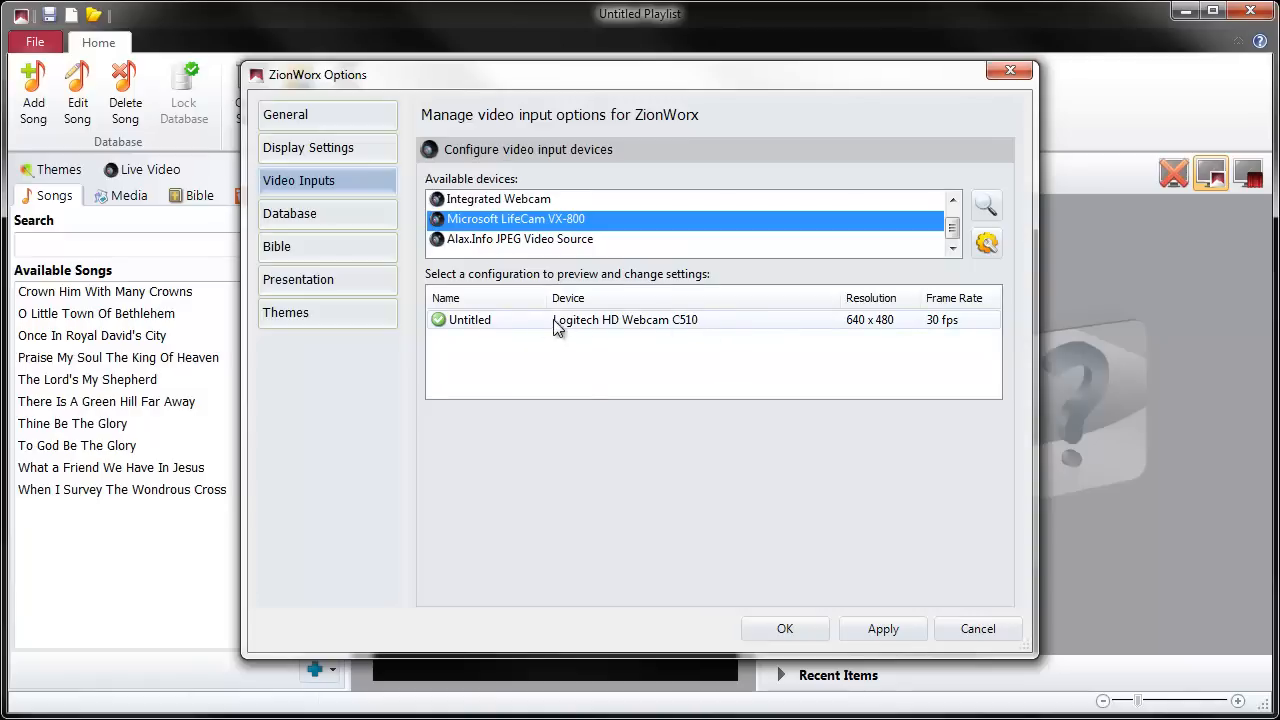
click(624, 319)
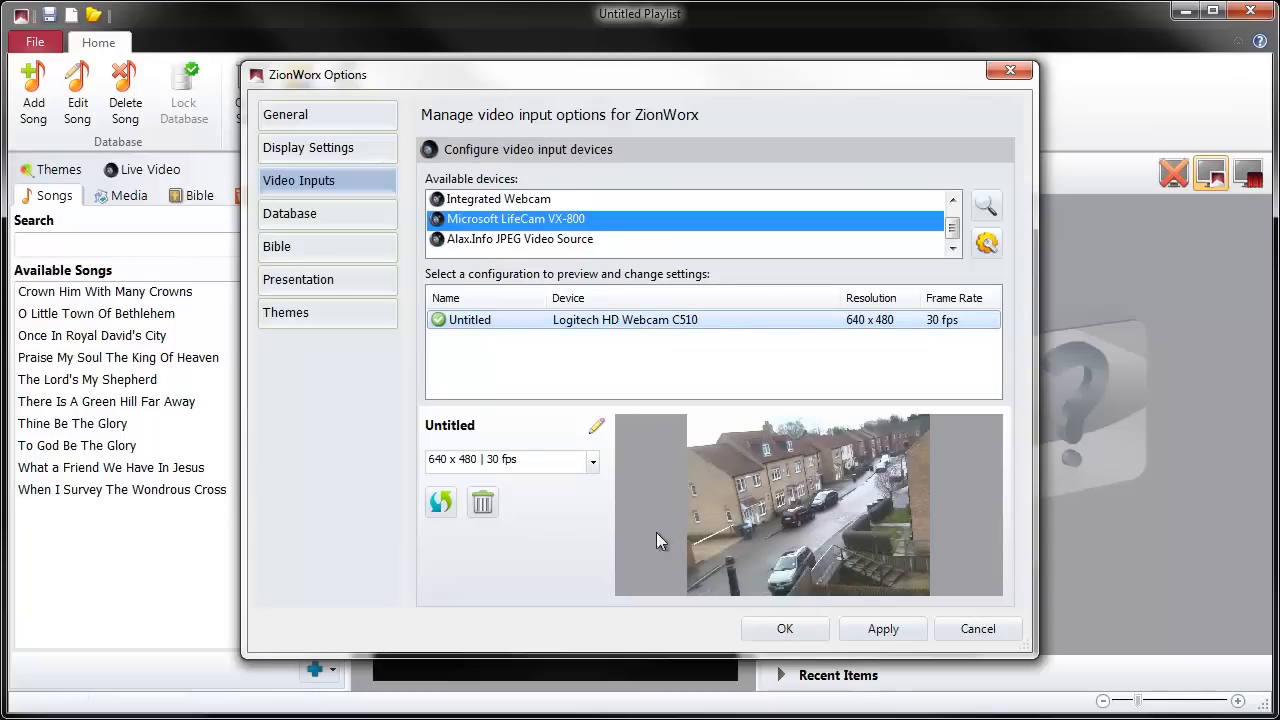
mouse_move(815, 585)
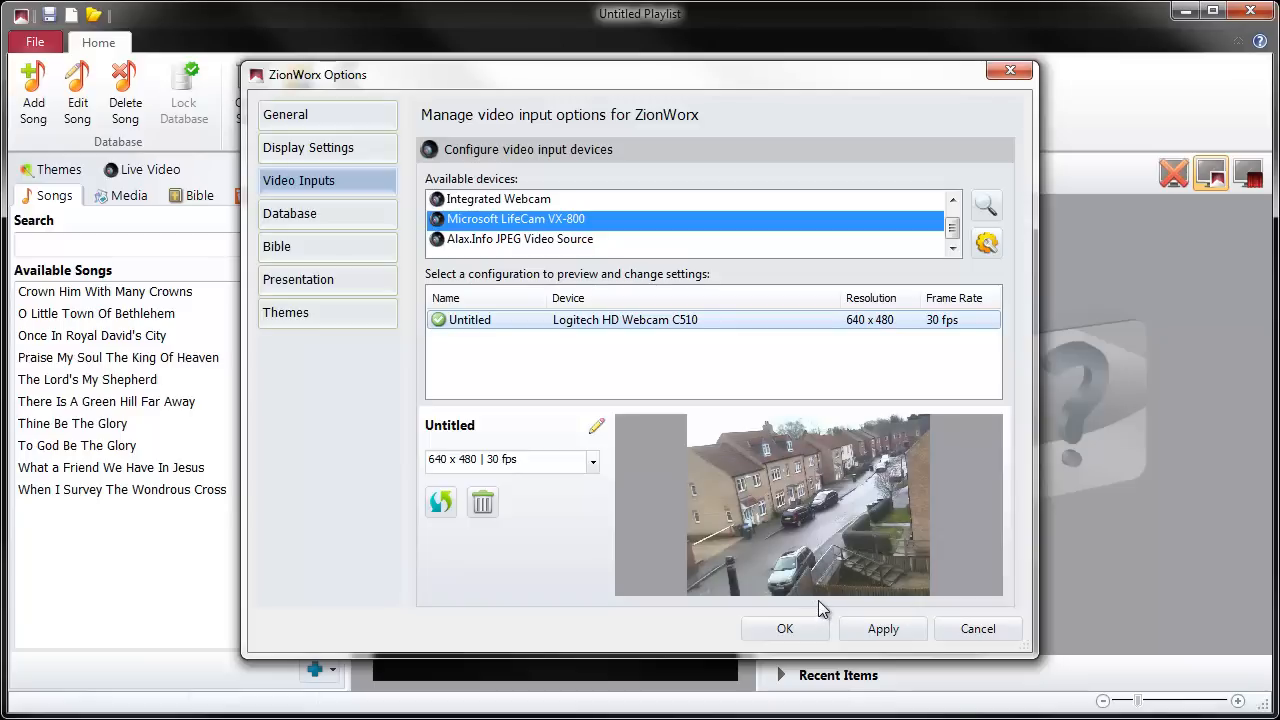
mouse_move(697, 588)
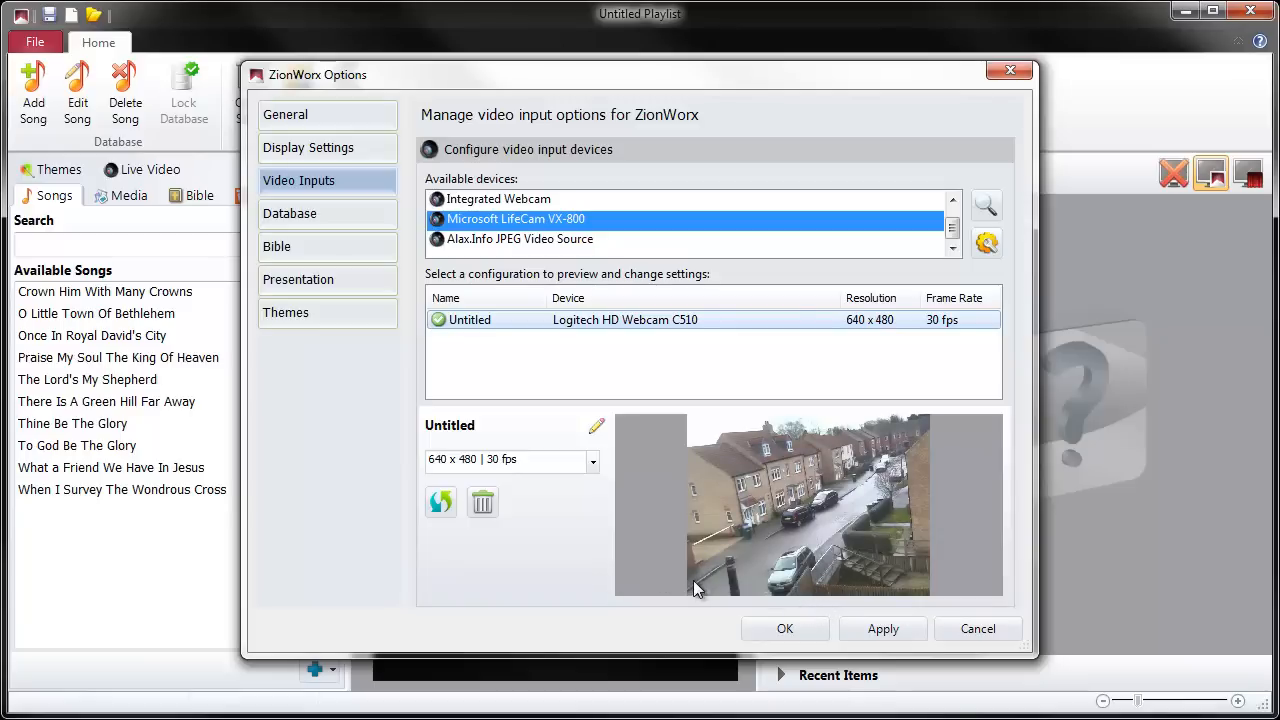
mouse_move(960, 465)
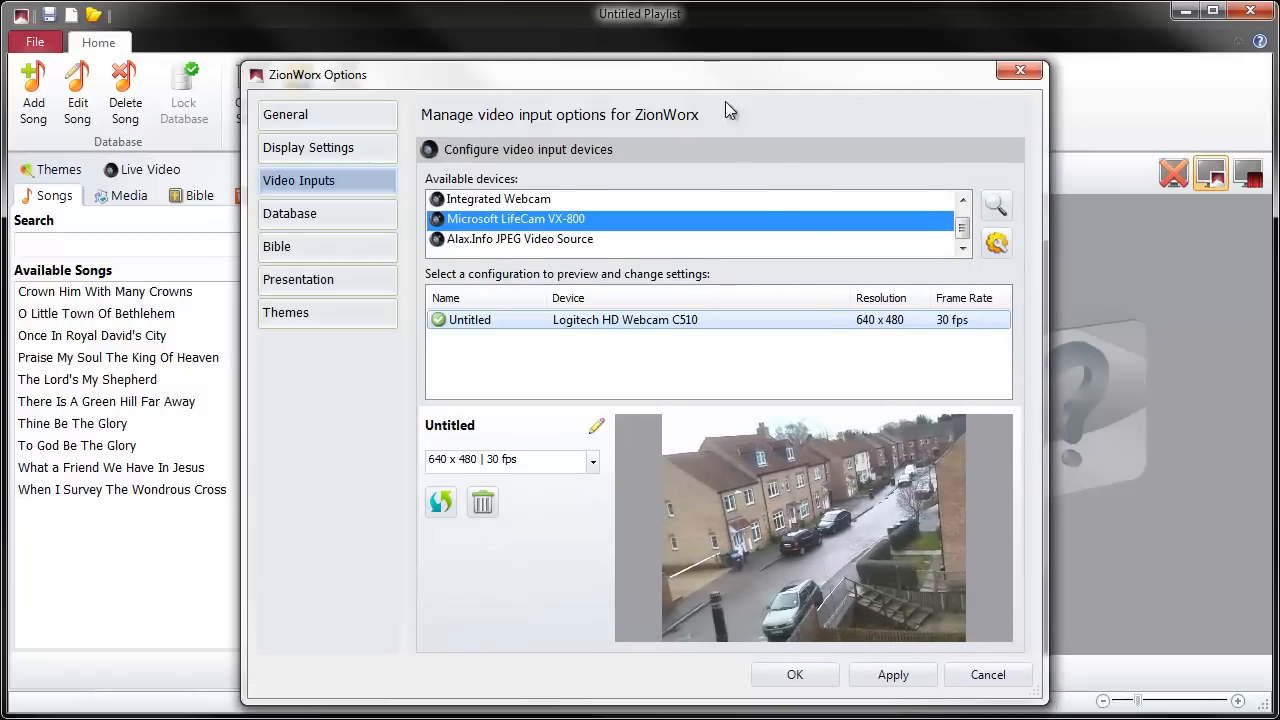
Step: Move the Options window up and rename the webcam configuration 'Roof Cam'
drag(710, 74, 780, 37)
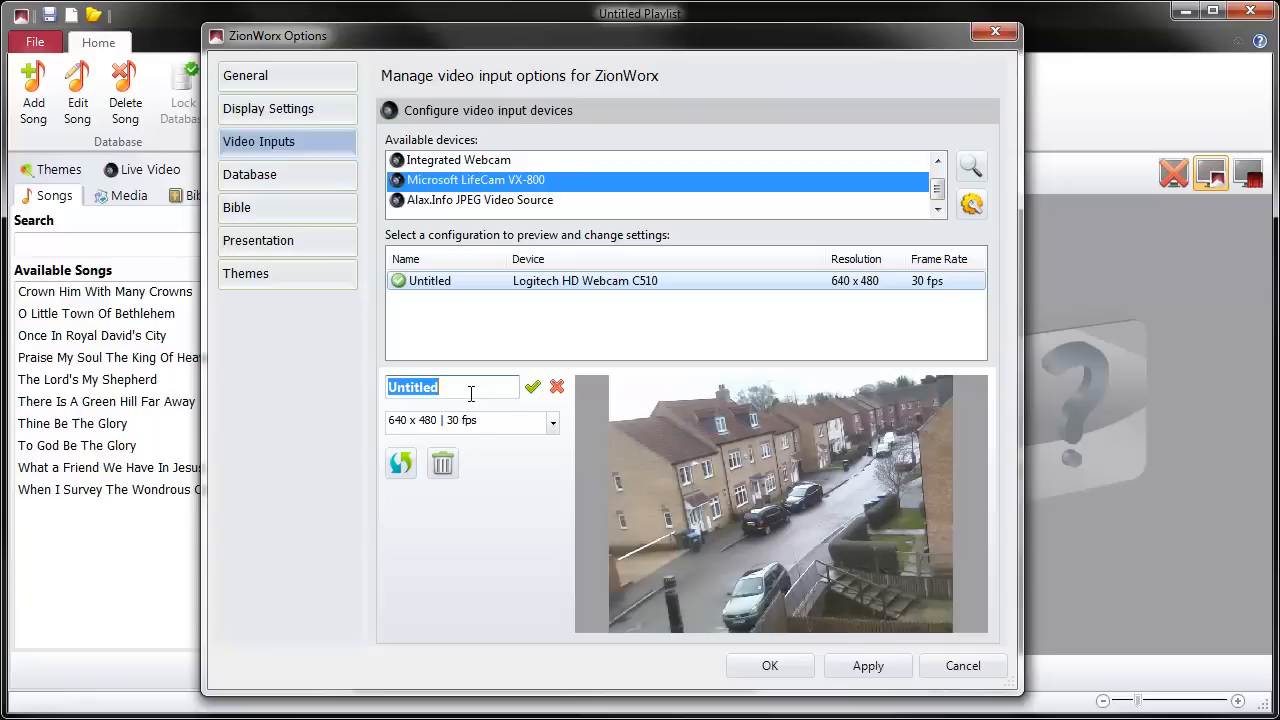
text(Roof)
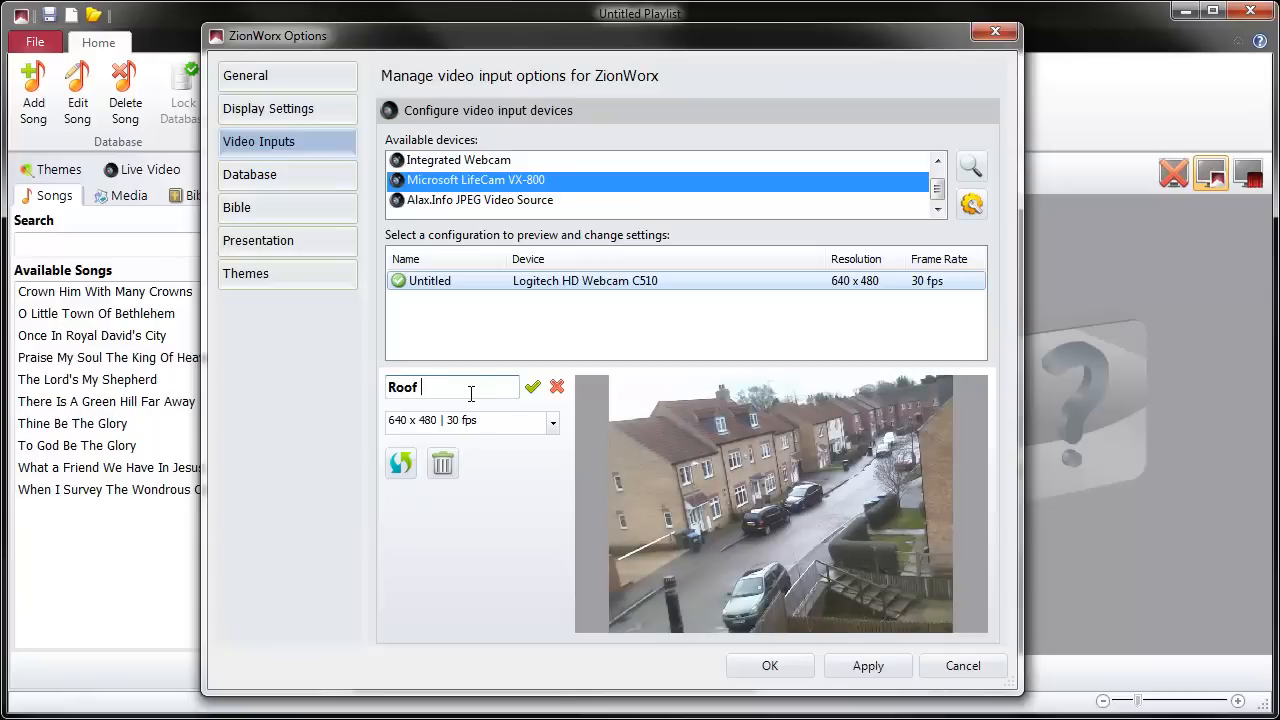
text(Cam)
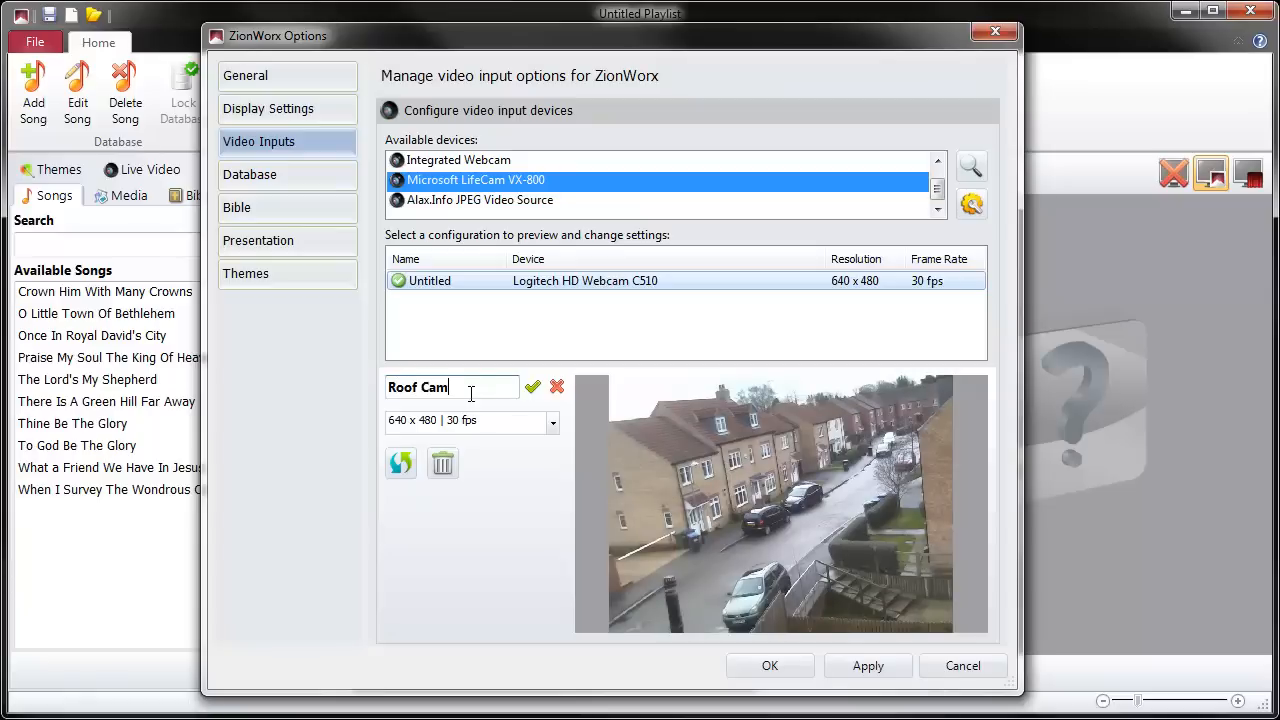
click(532, 387)
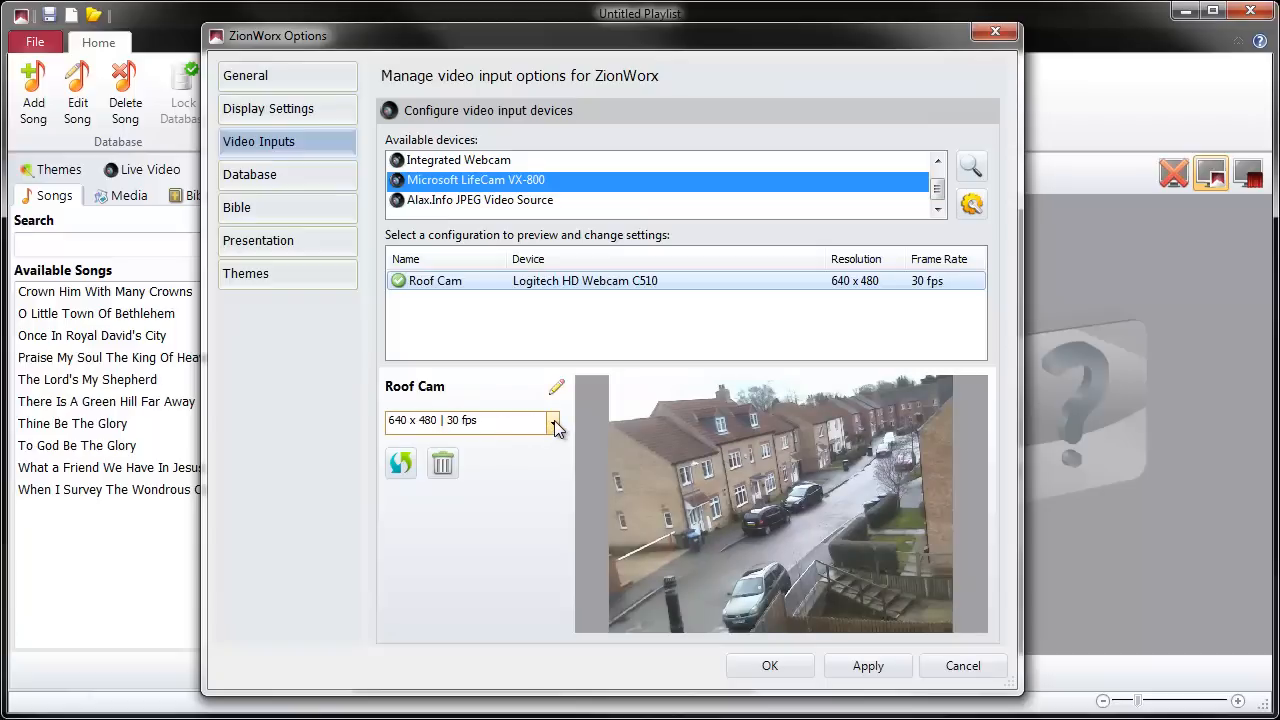
Step: Browse the resolution list, leaving it at 640 x 480, 30 fps
click(554, 421)
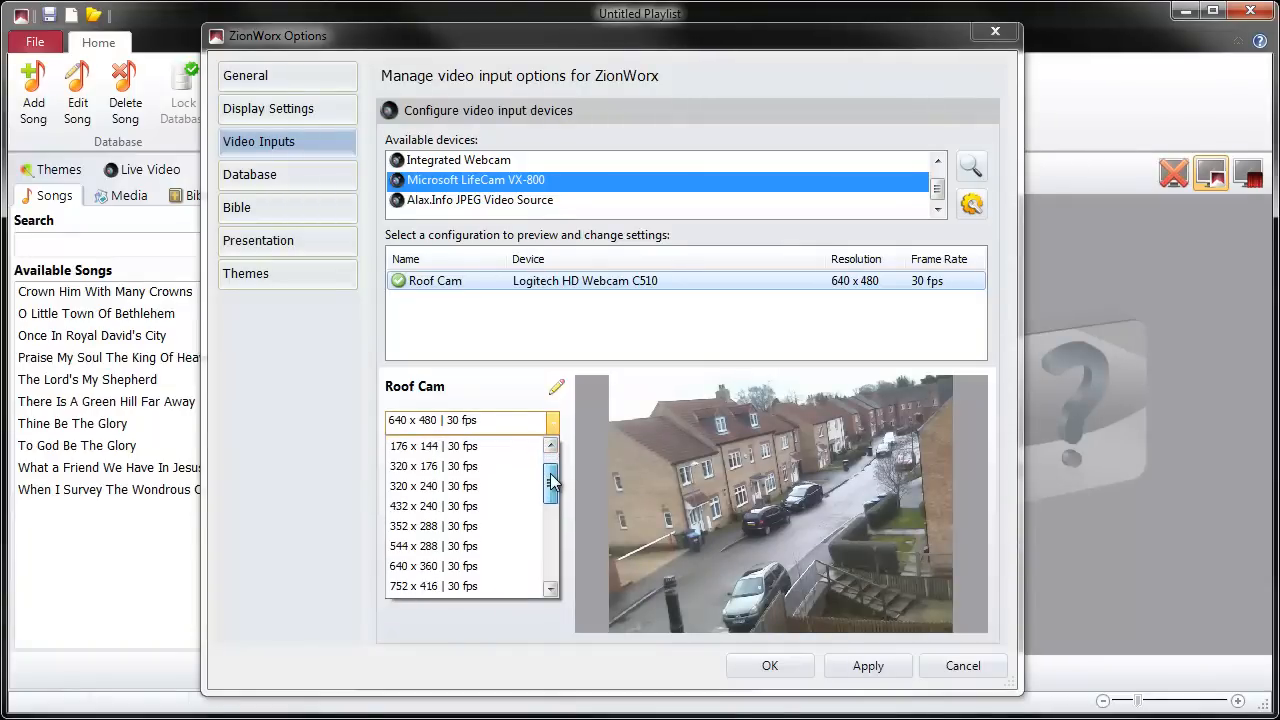
scroll(down, 3)
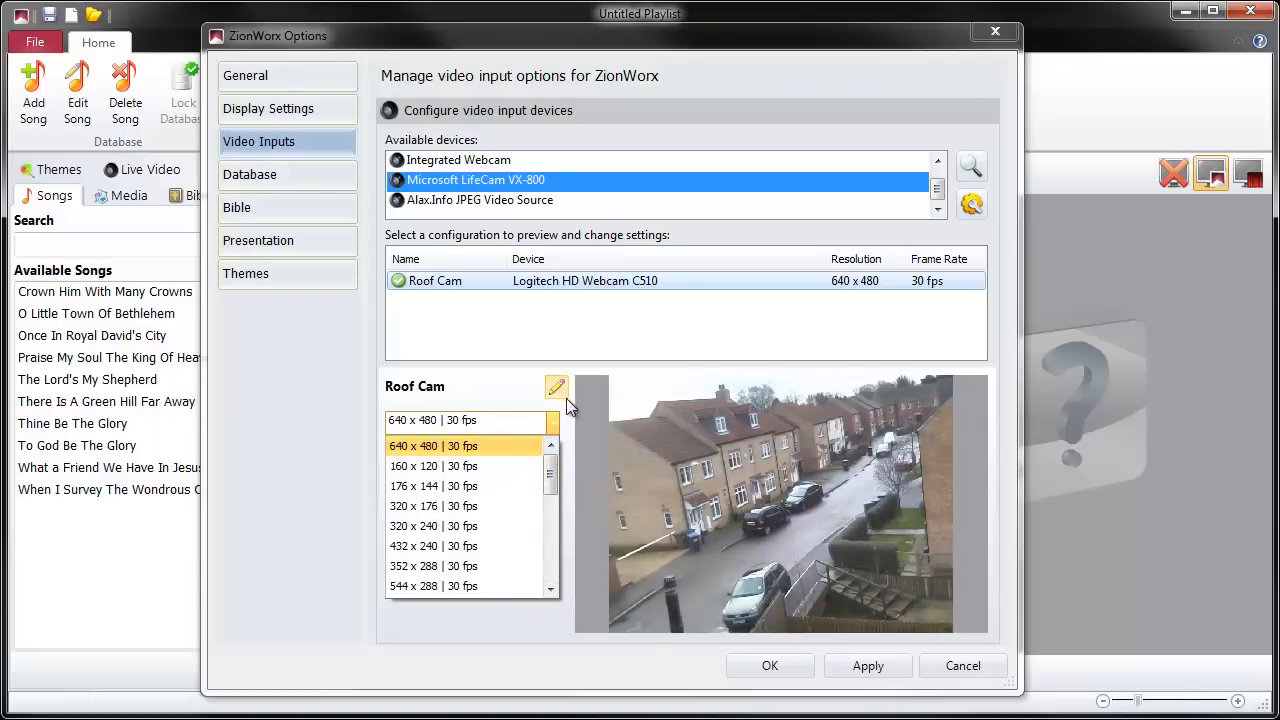
click(433, 445)
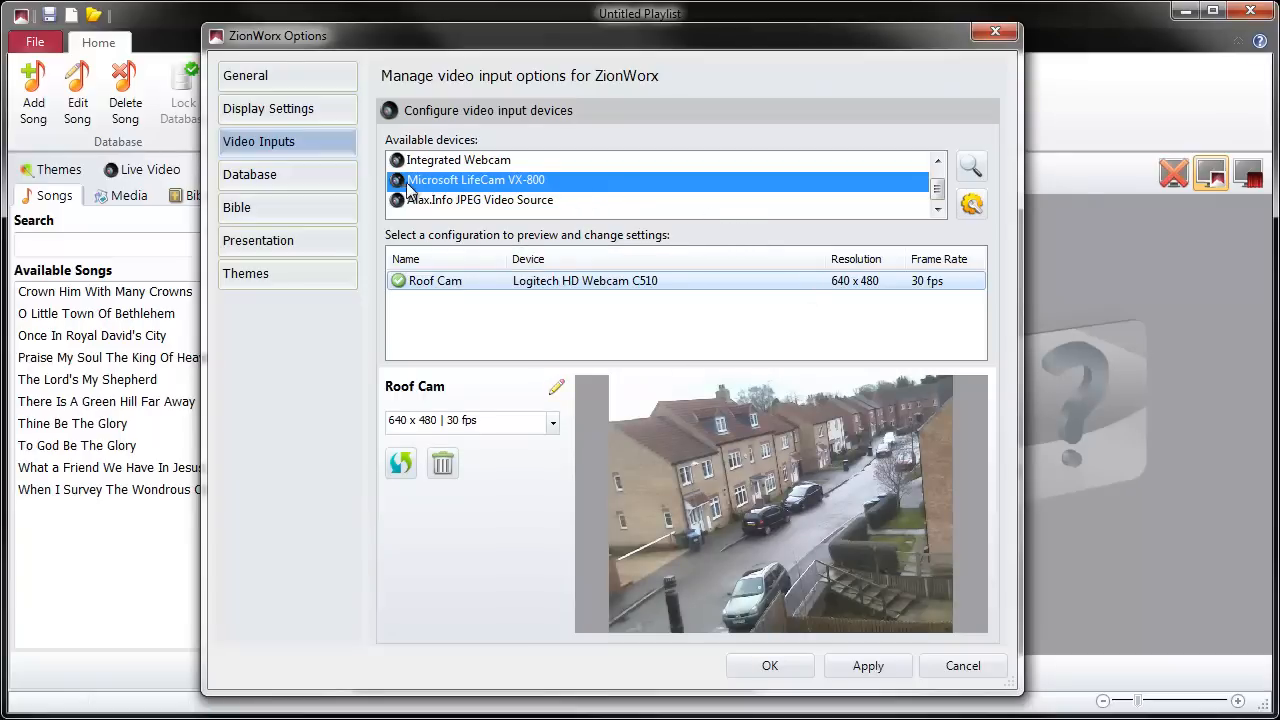
mouse_move(512, 185)
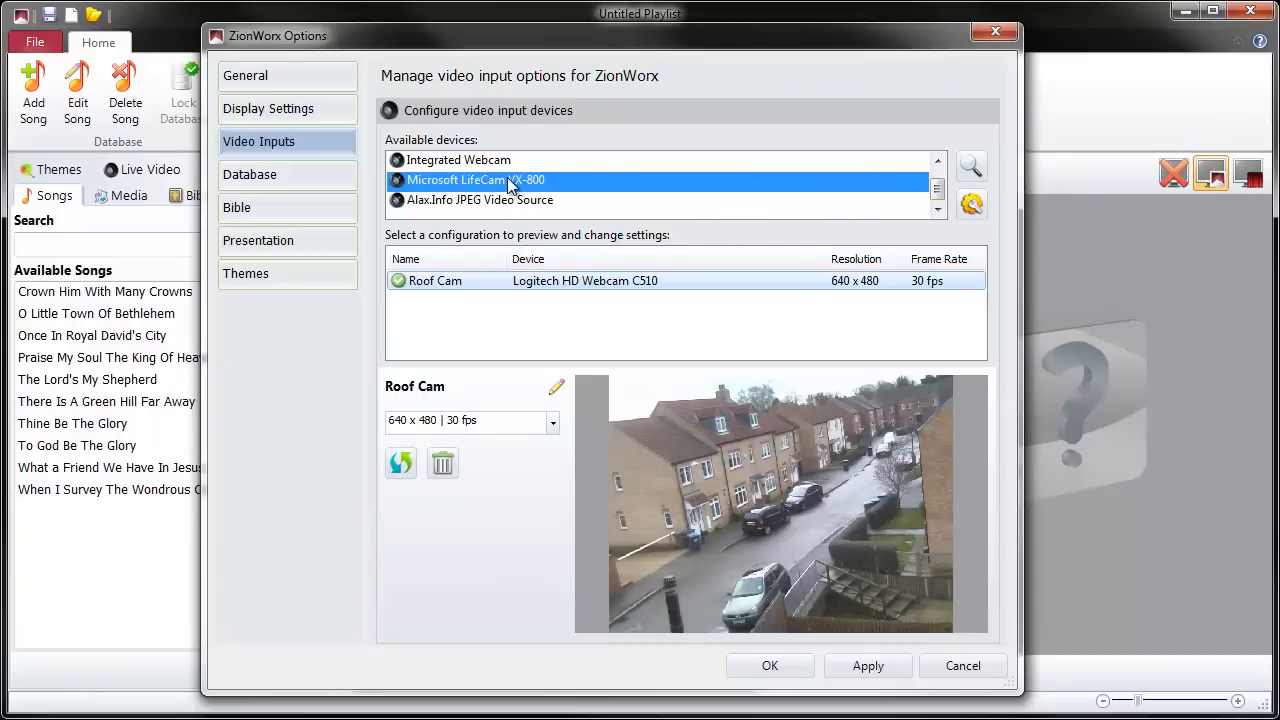
mouse_move(560, 190)
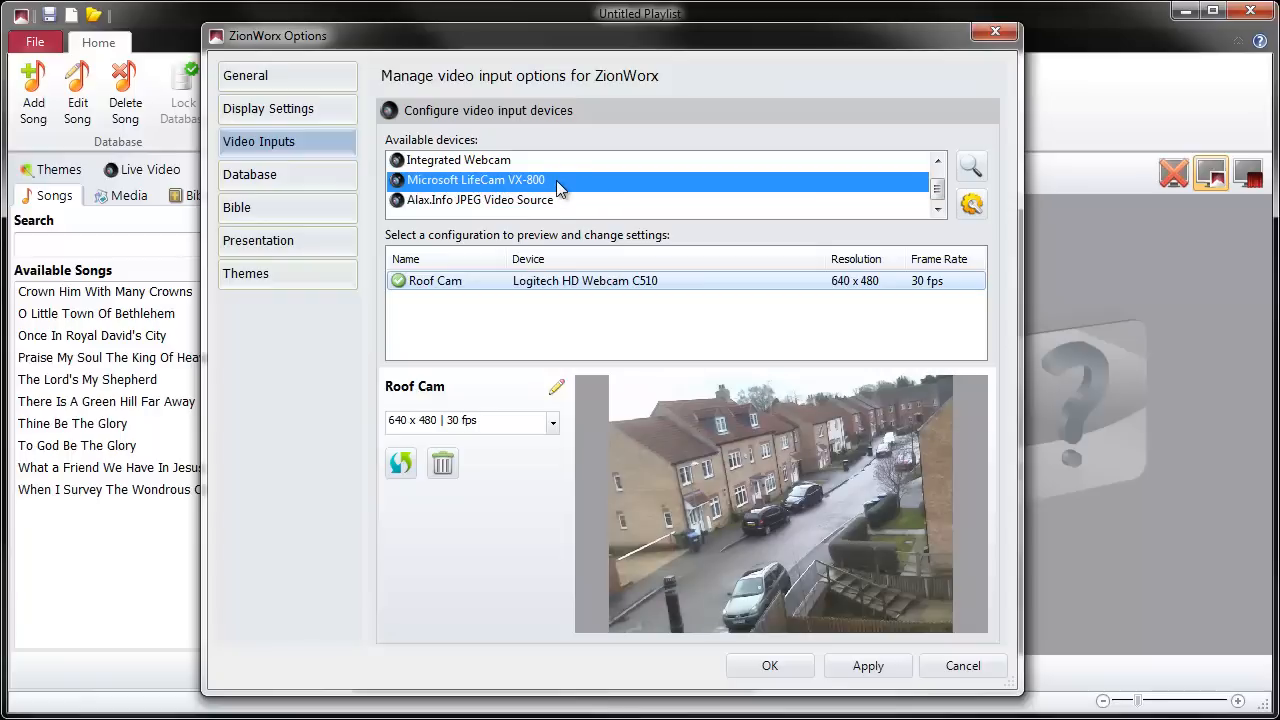
mouse_move(1030, 210)
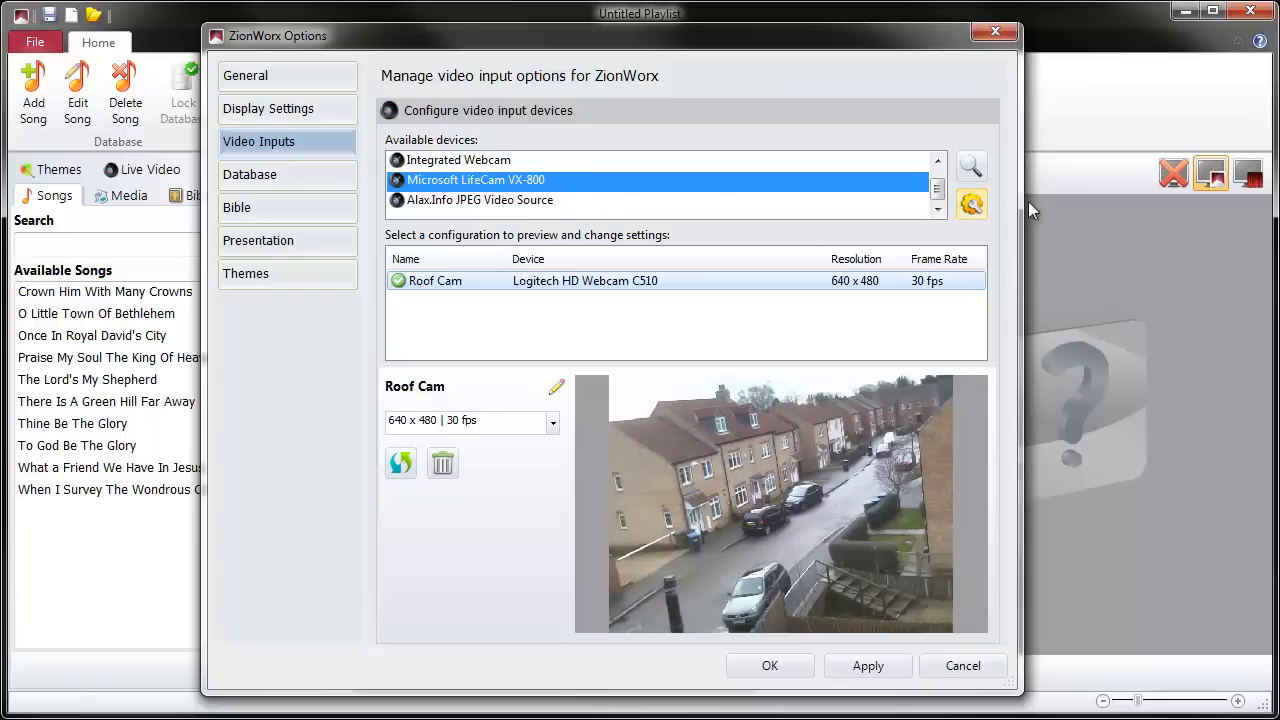
mouse_move(710, 178)
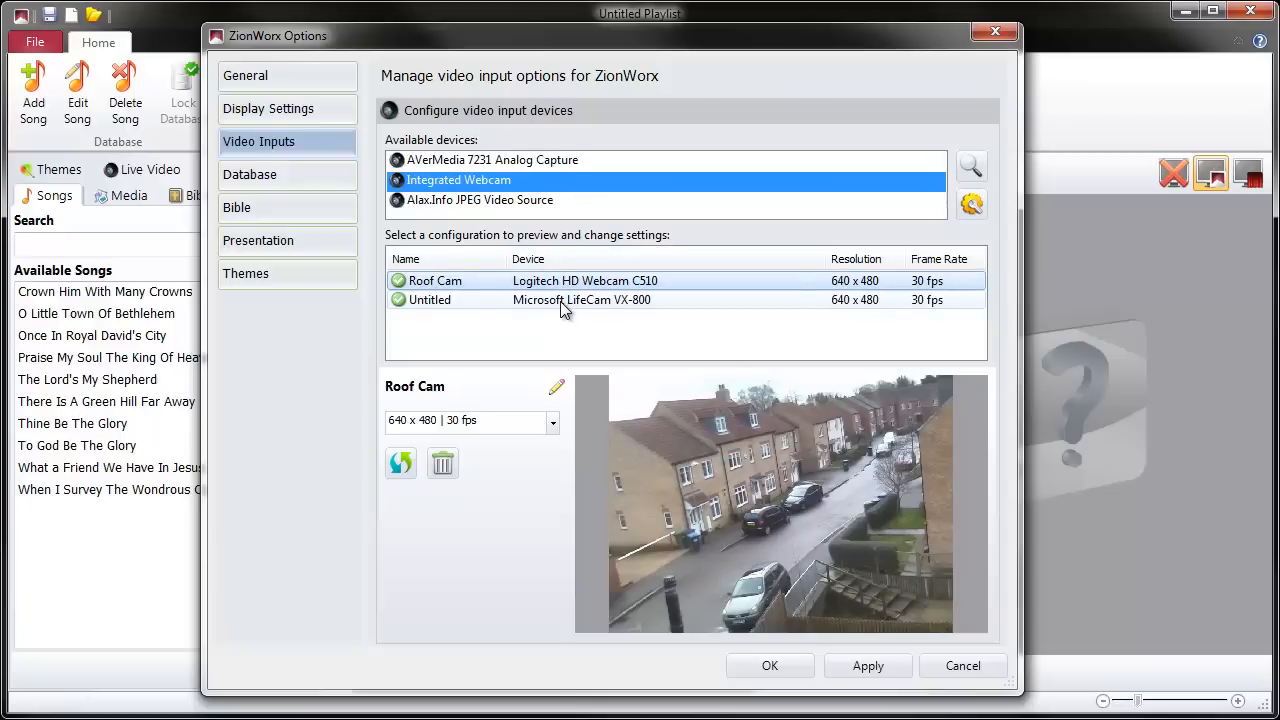
Step: Preview the new Microsoft LifeCam VX-800 configuration and rename it 'Office Cam'
click(430, 300)
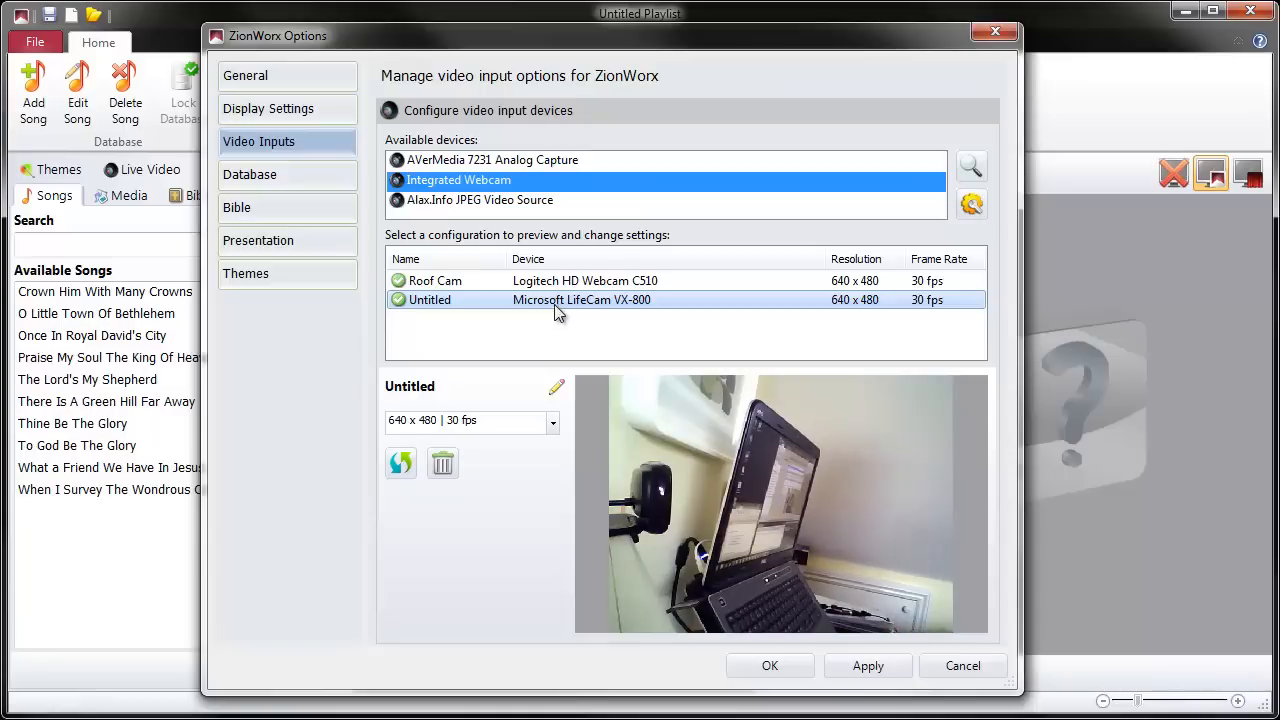
click(556, 387)
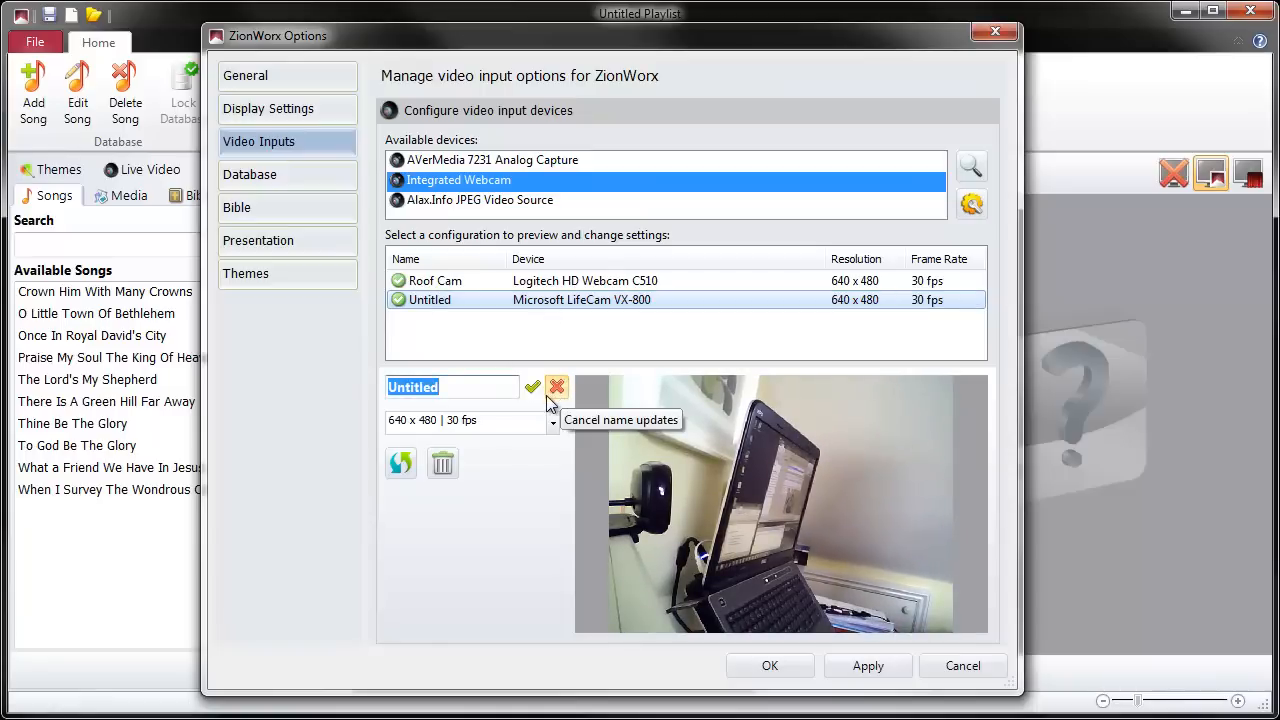
text(Of)
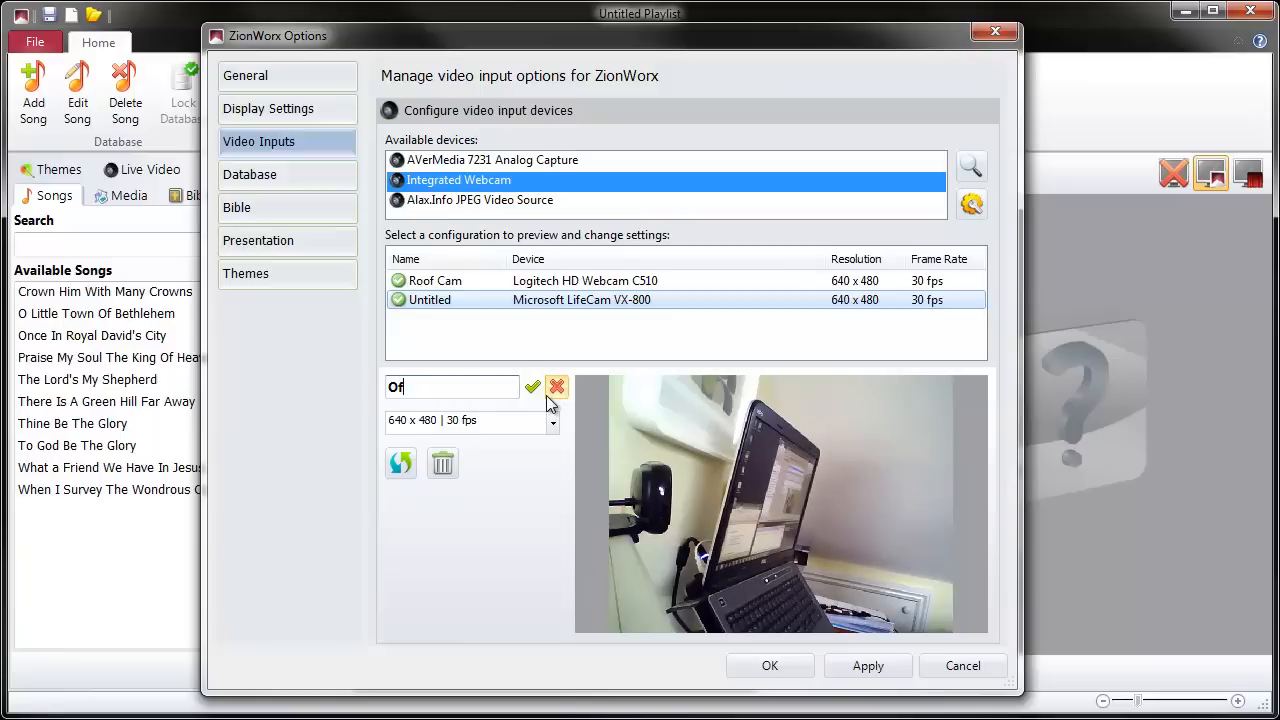
text(ffice Ca)
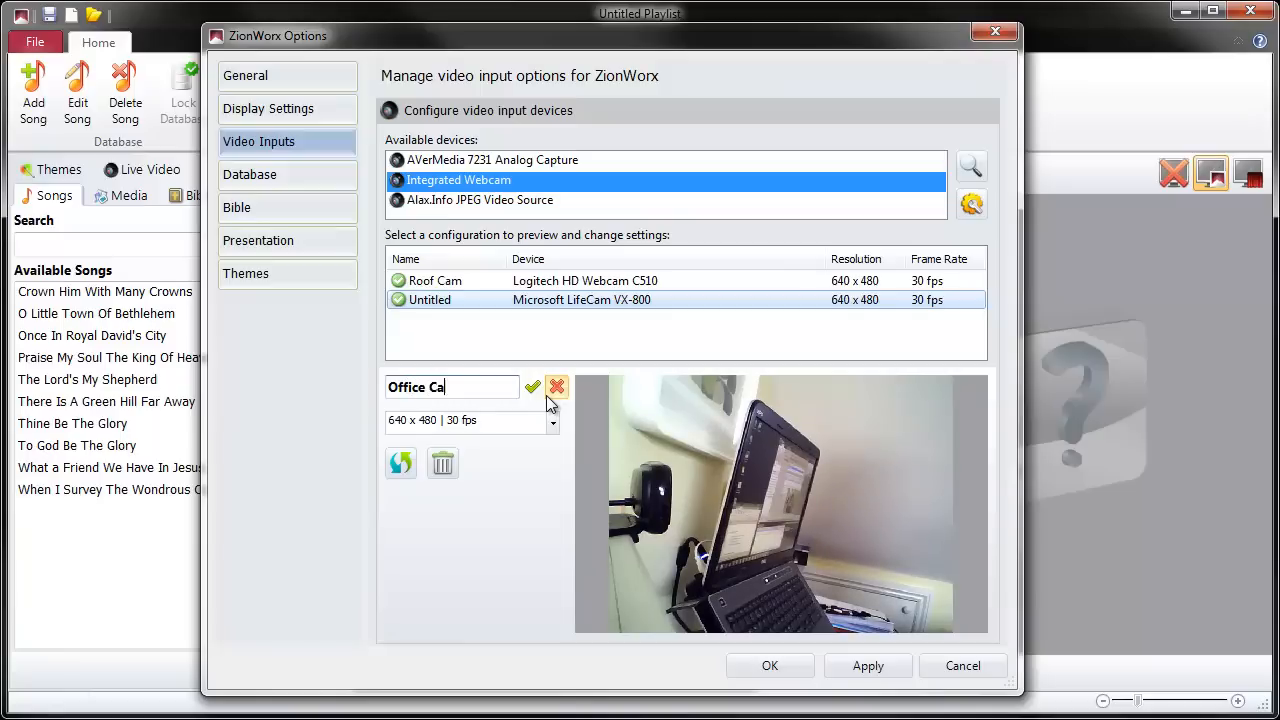
click(532, 387)
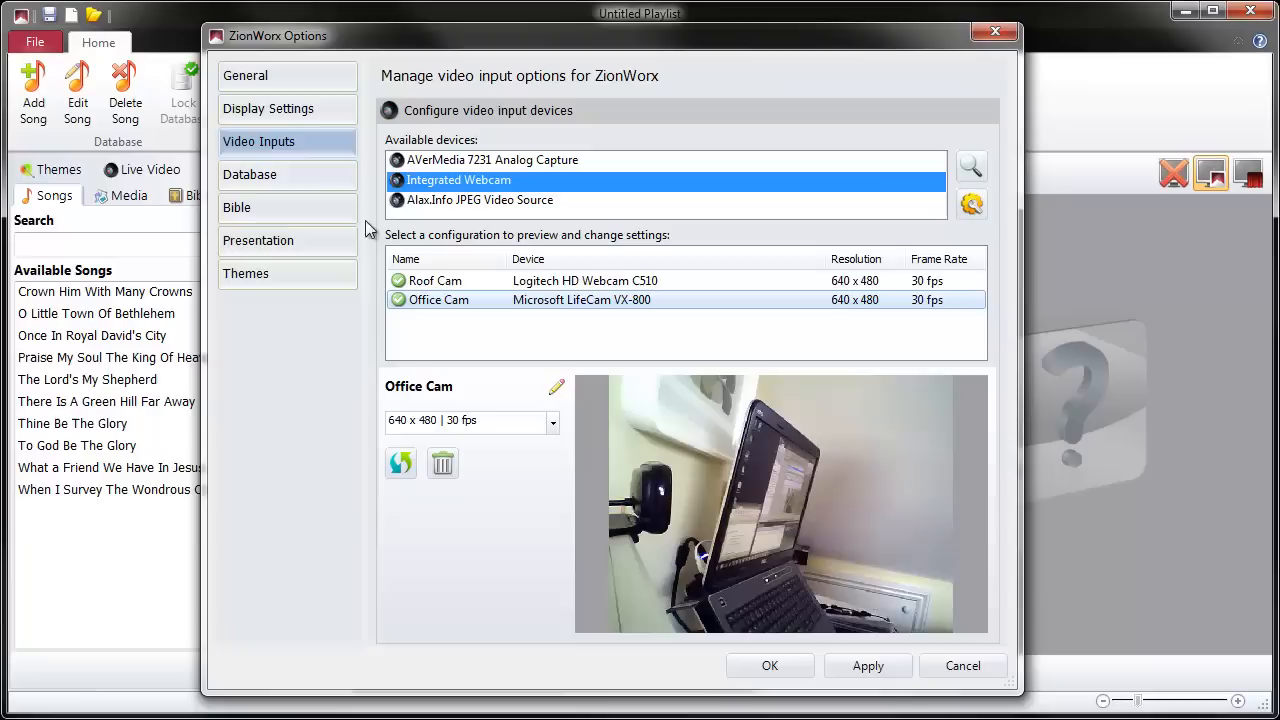
mouse_move(1045, 348)
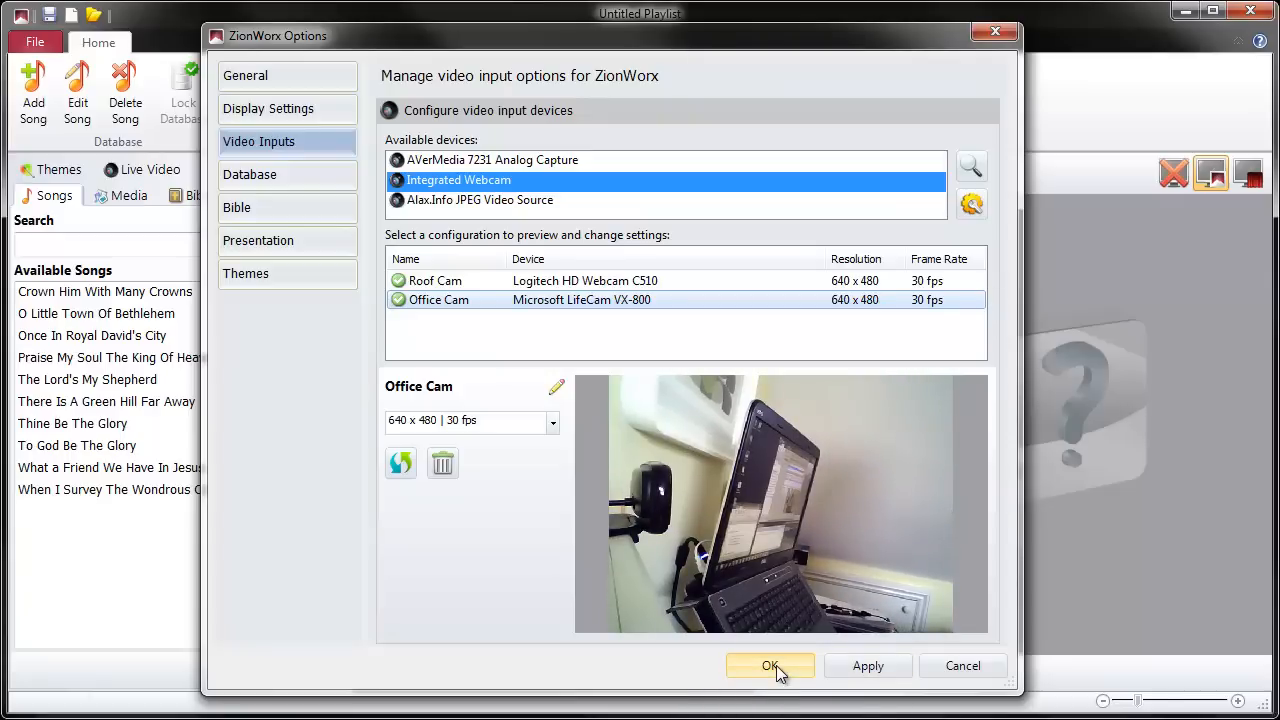
Step: Accept both camera configurations and close the Options window
click(770, 666)
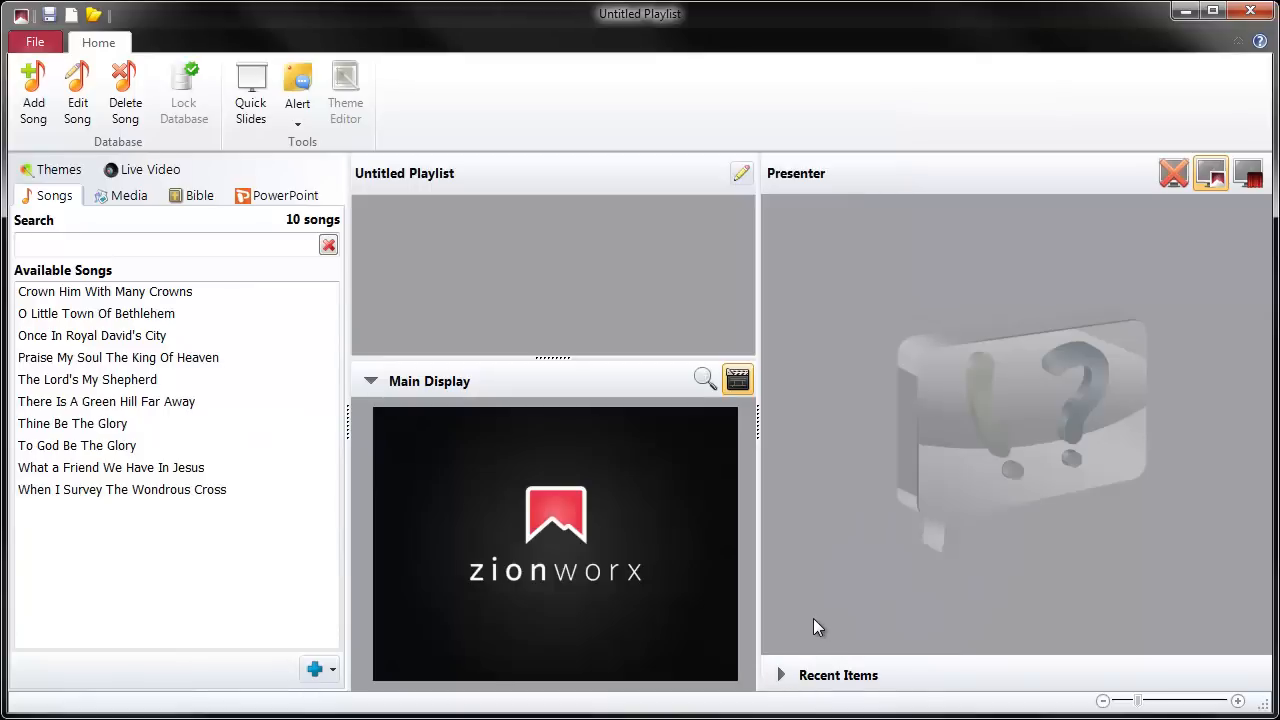
mouse_move(818, 600)
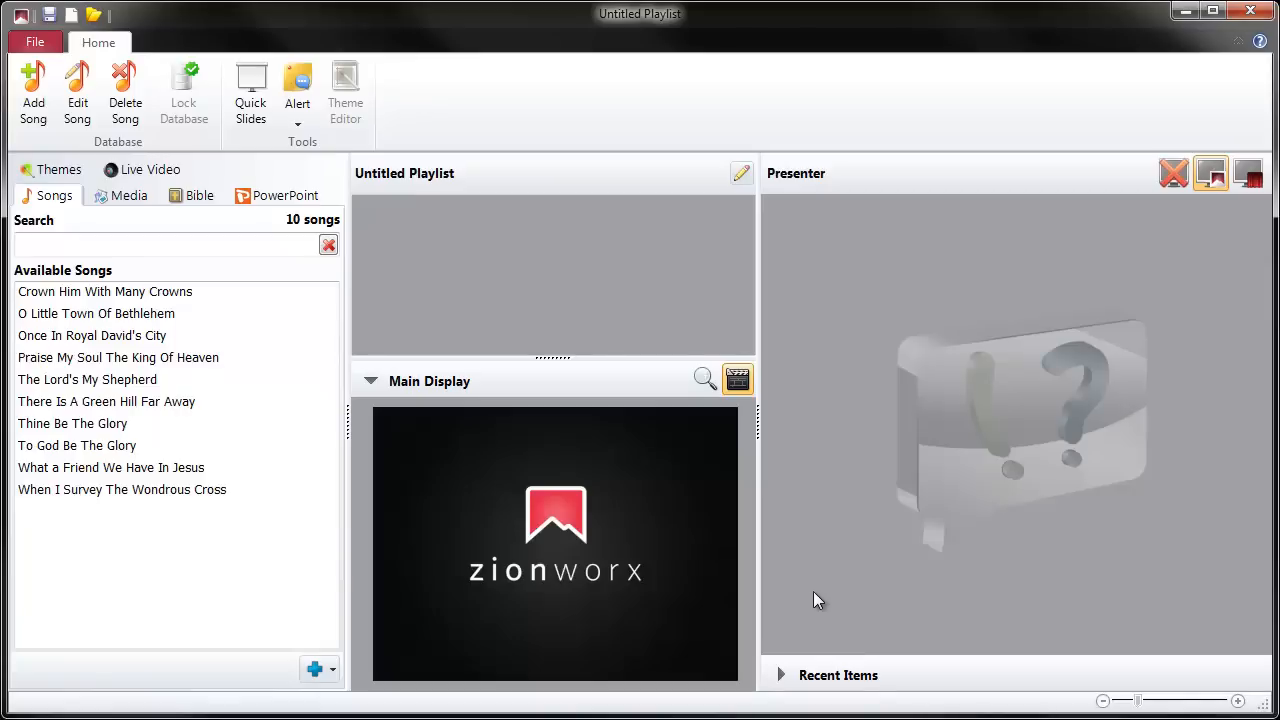
mouse_move(781, 451)
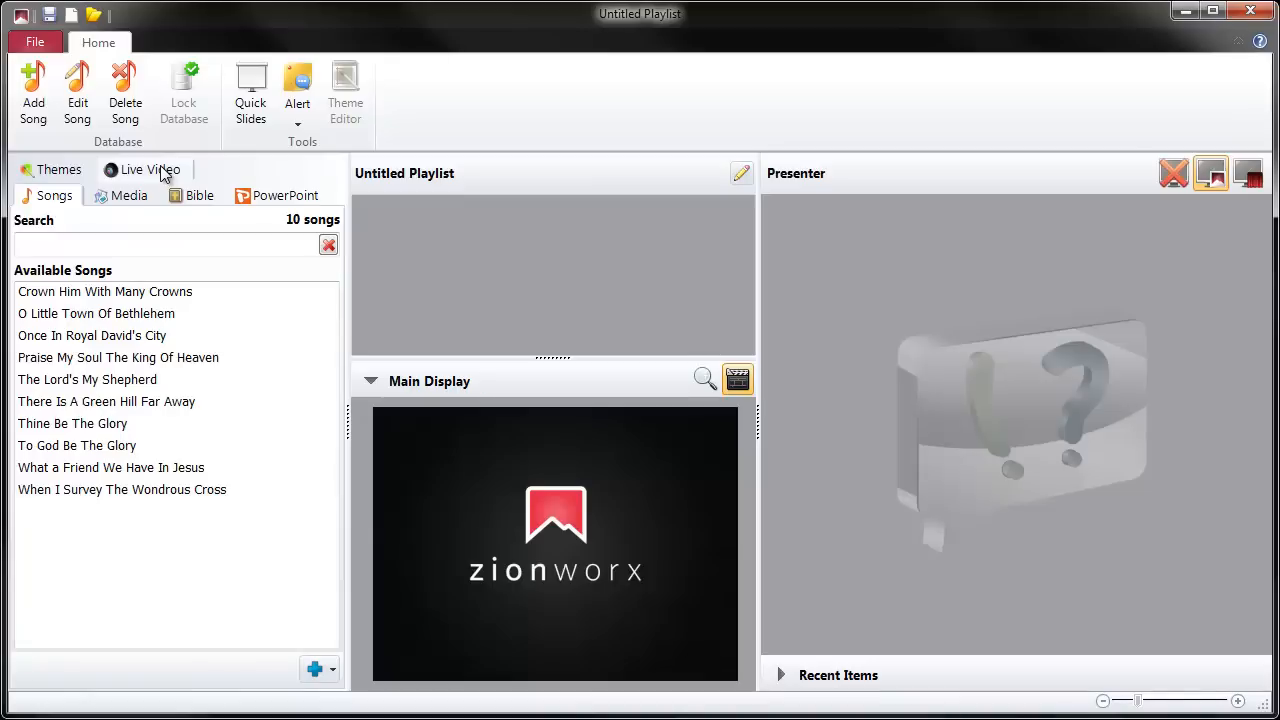
Step: Show the Live Video library listing Roof Cam and Office Cam
click(150, 169)
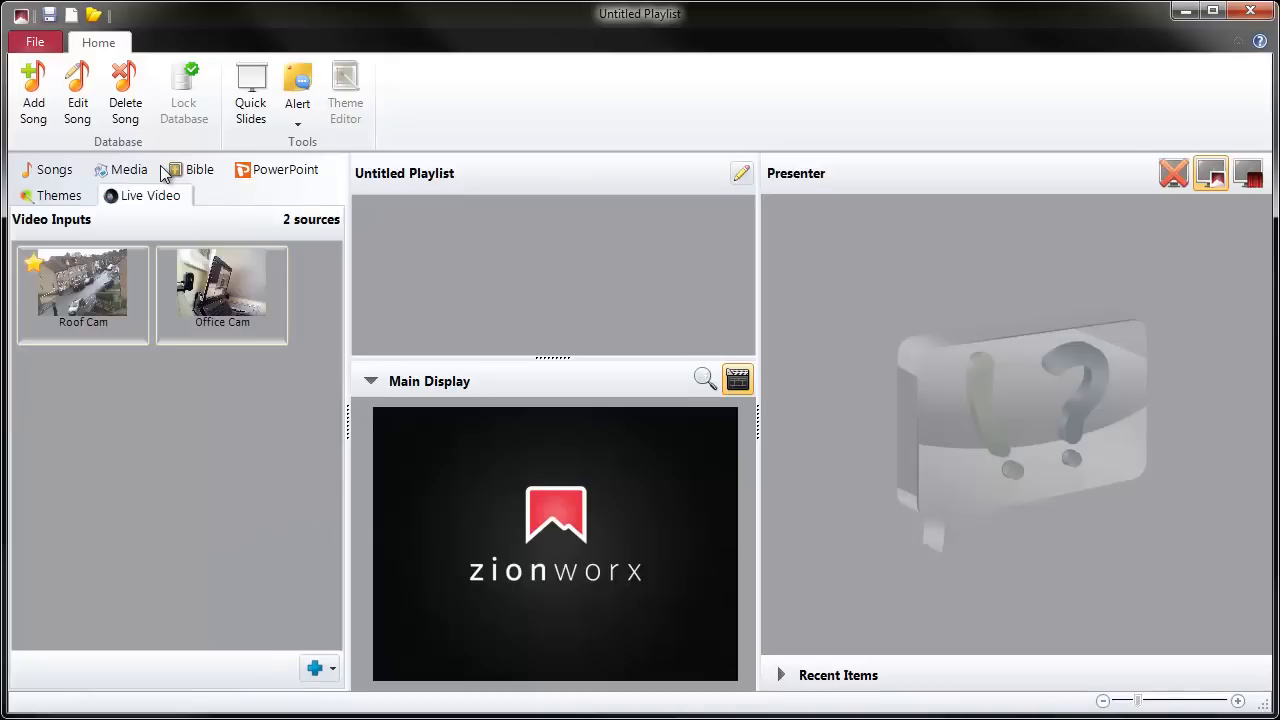
mouse_move(266, 404)
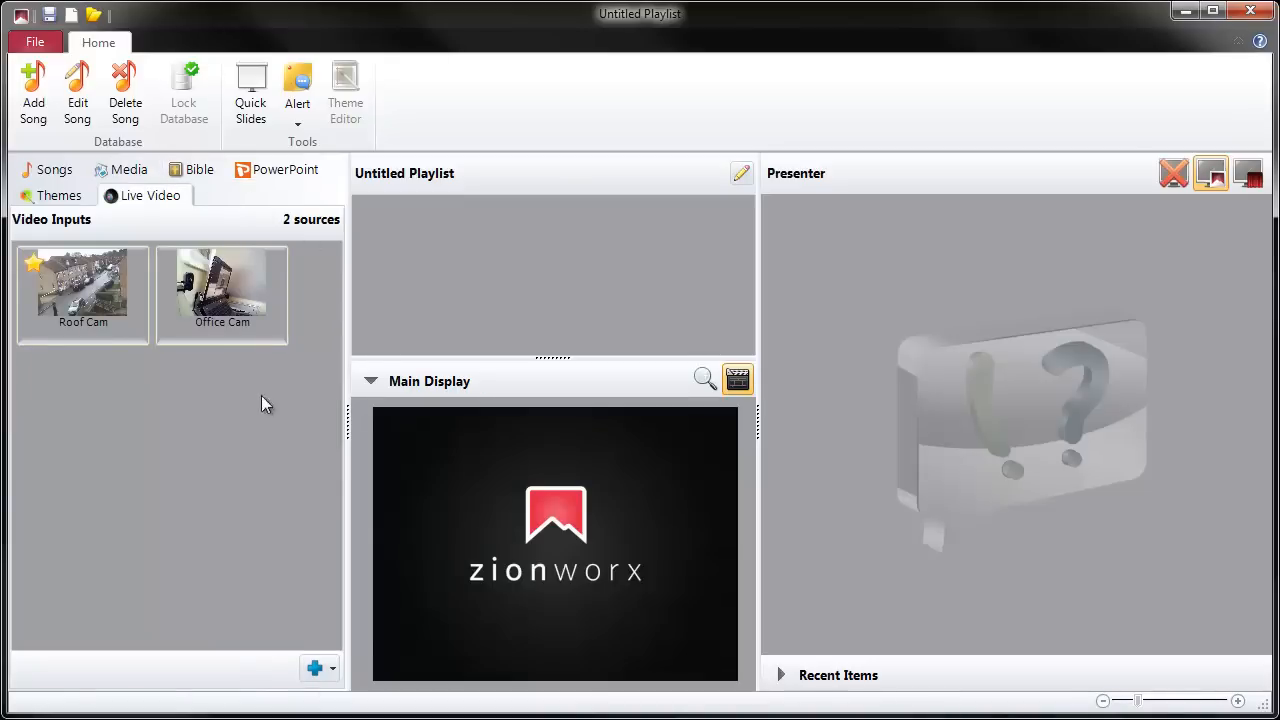
mouse_move(286, 408)
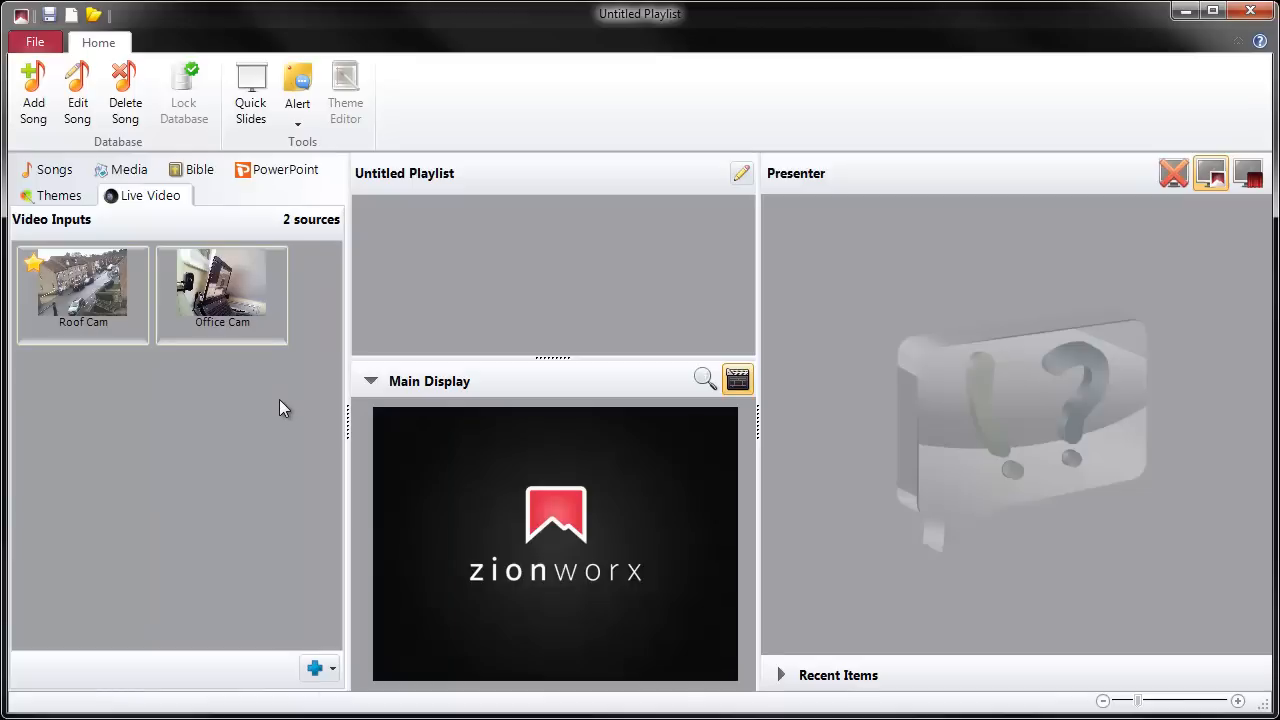
mouse_move(58, 422)
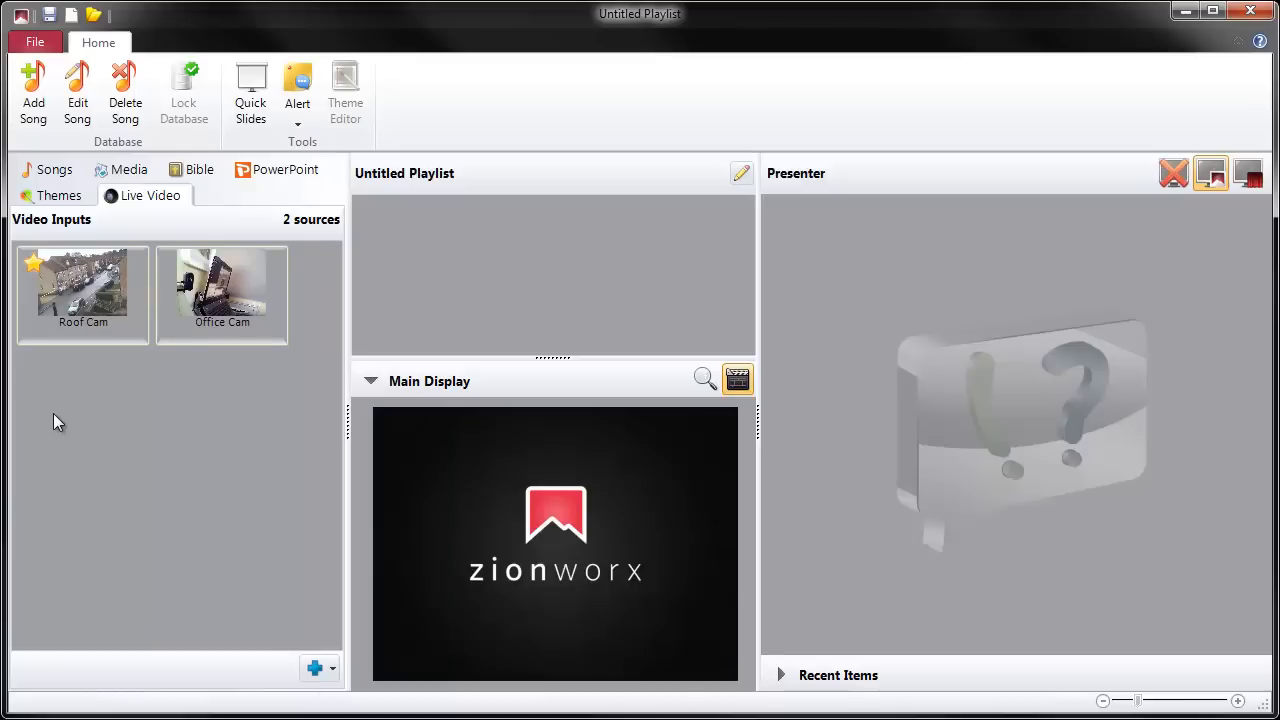
mouse_move(57, 405)
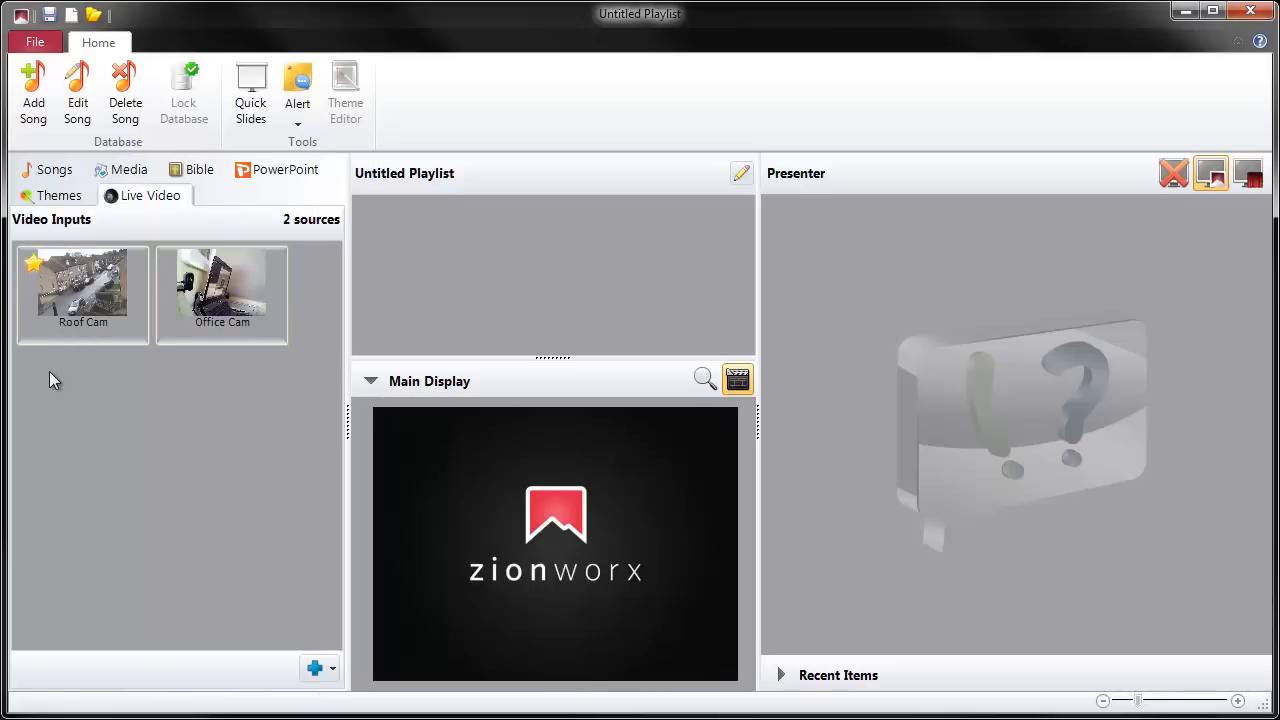
mouse_move(52, 395)
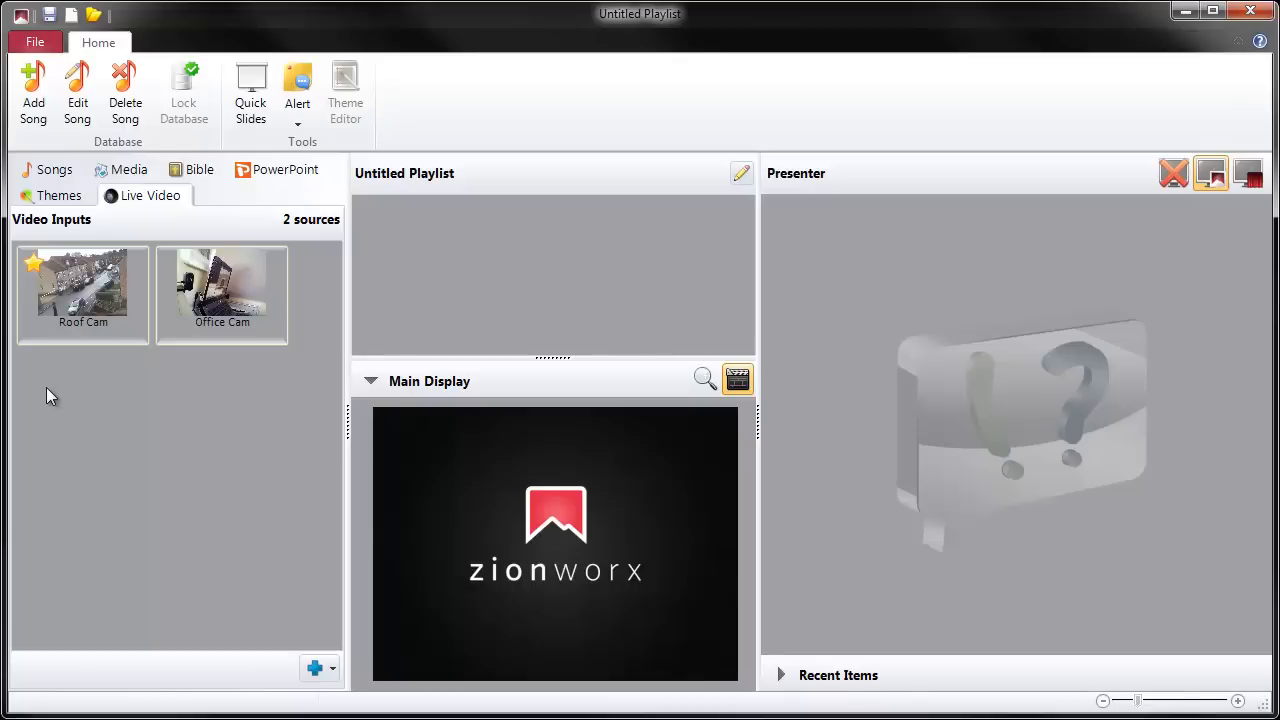
mouse_move(52, 399)
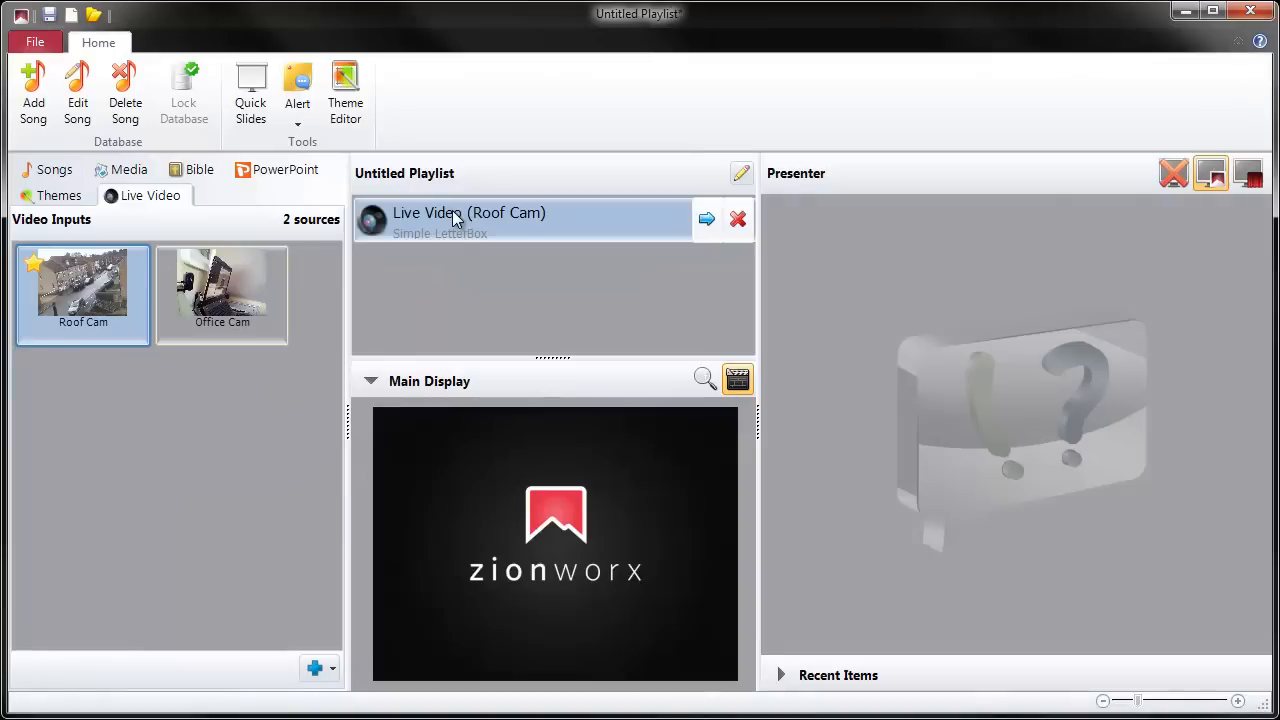
mouse_move(425, 222)
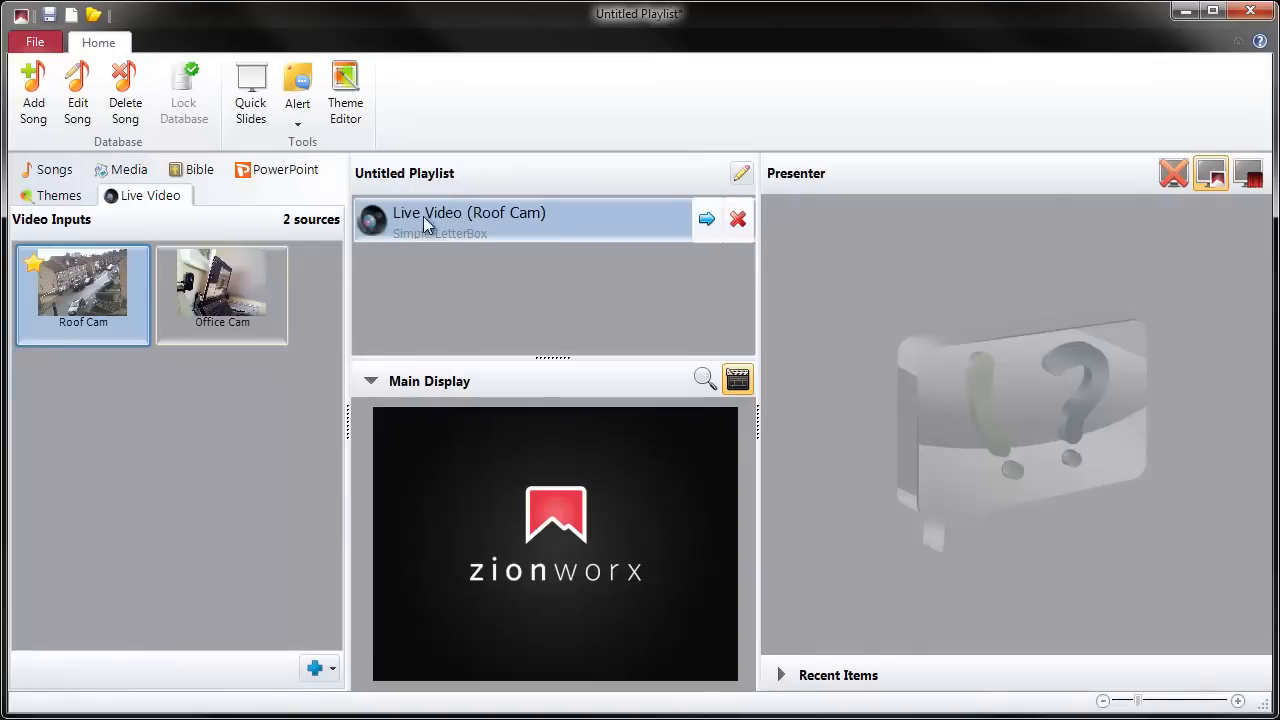
mouse_move(485, 222)
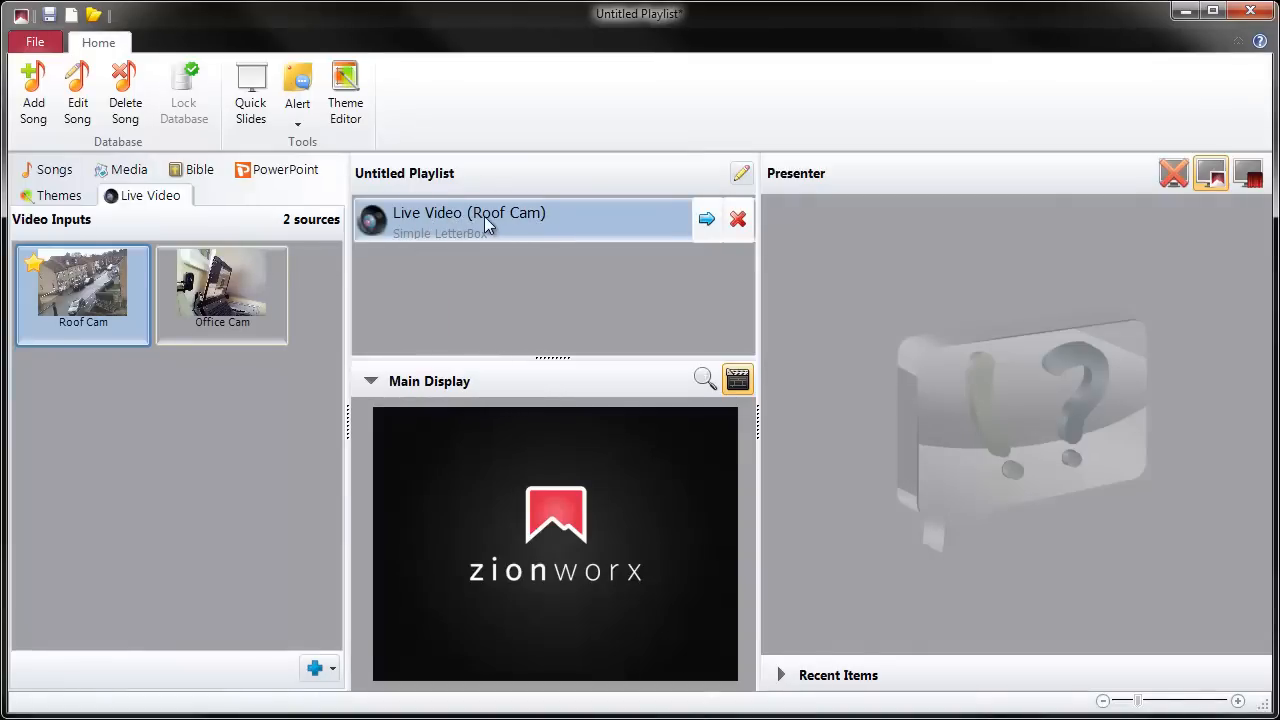
mouse_move(510, 225)
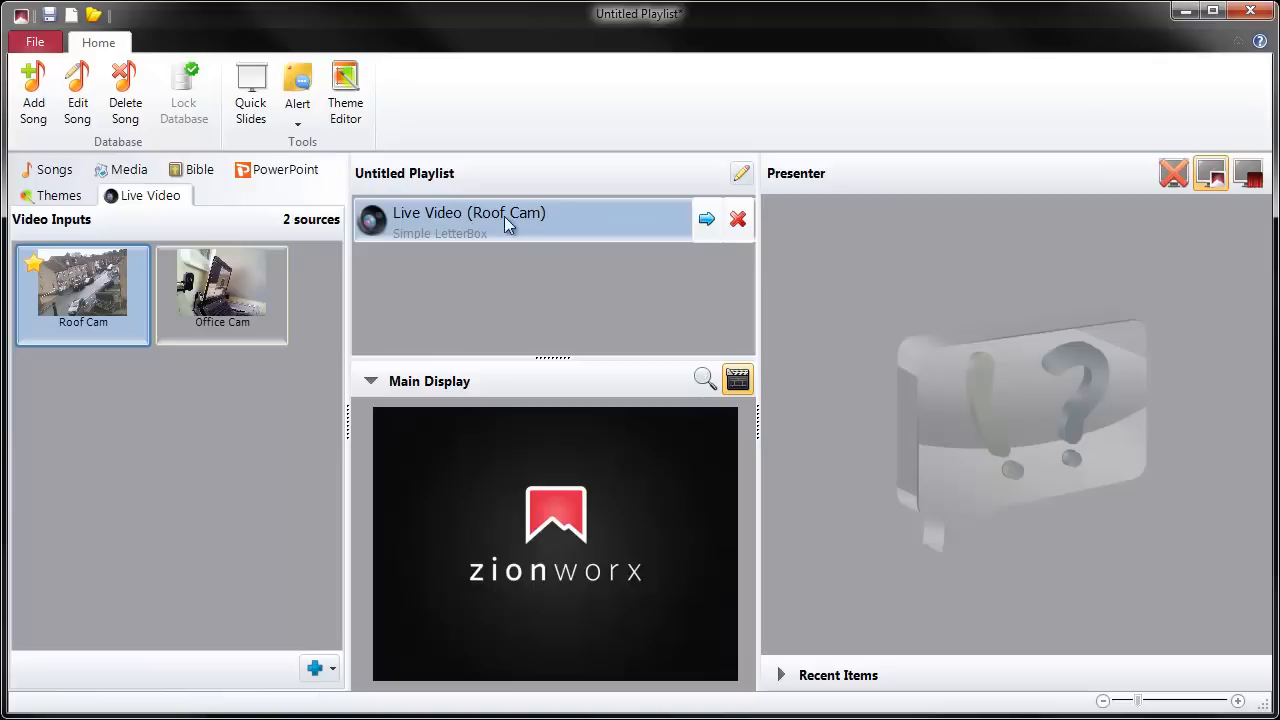
mouse_move(534, 280)
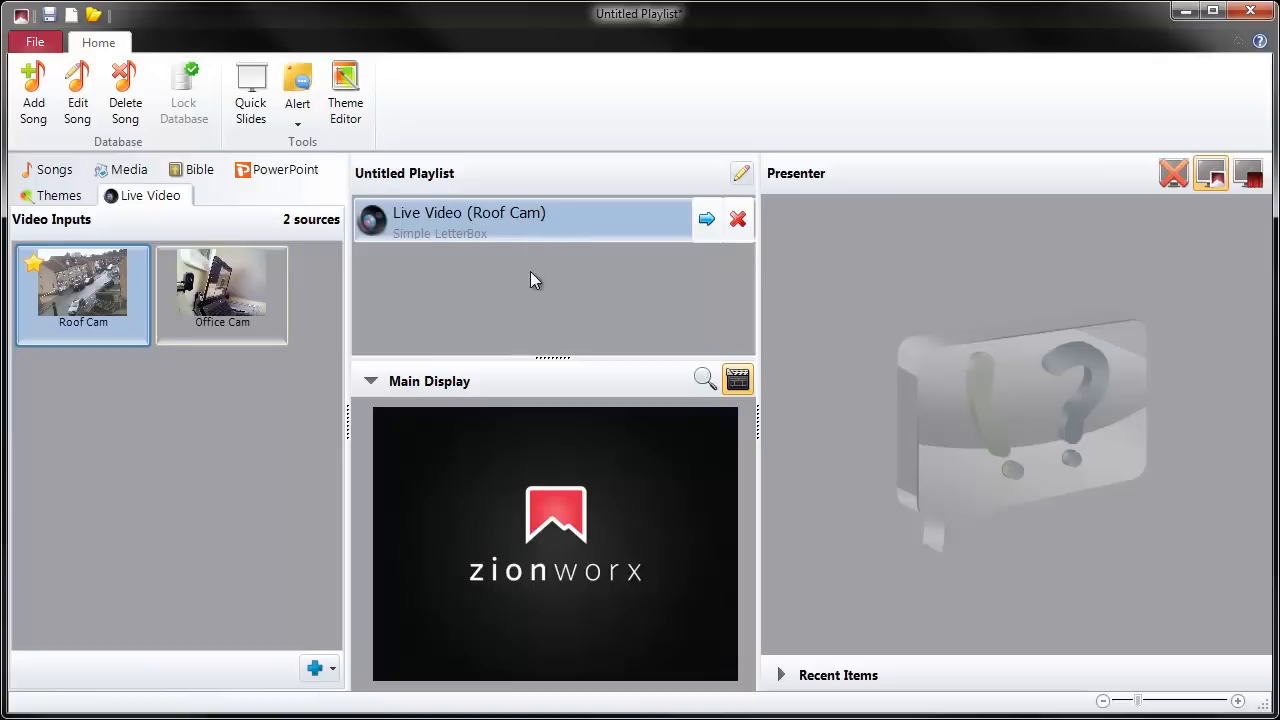
mouse_move(547, 267)
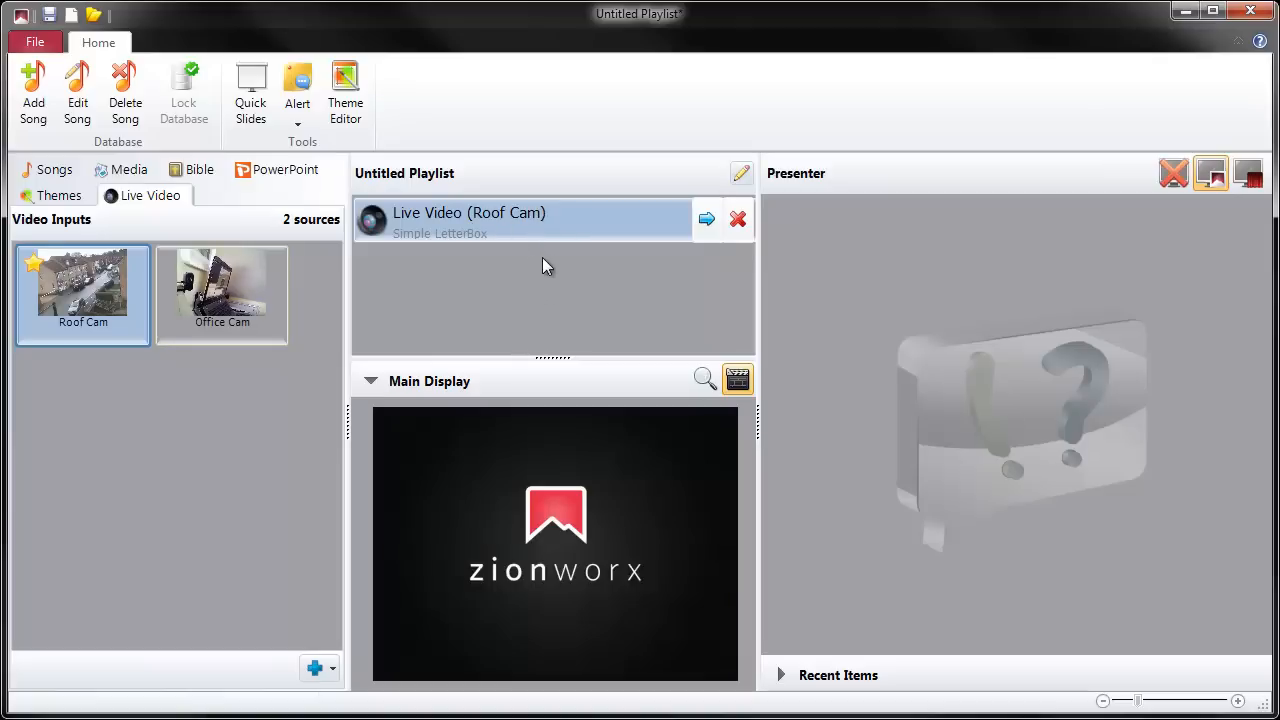
mouse_move(476, 248)
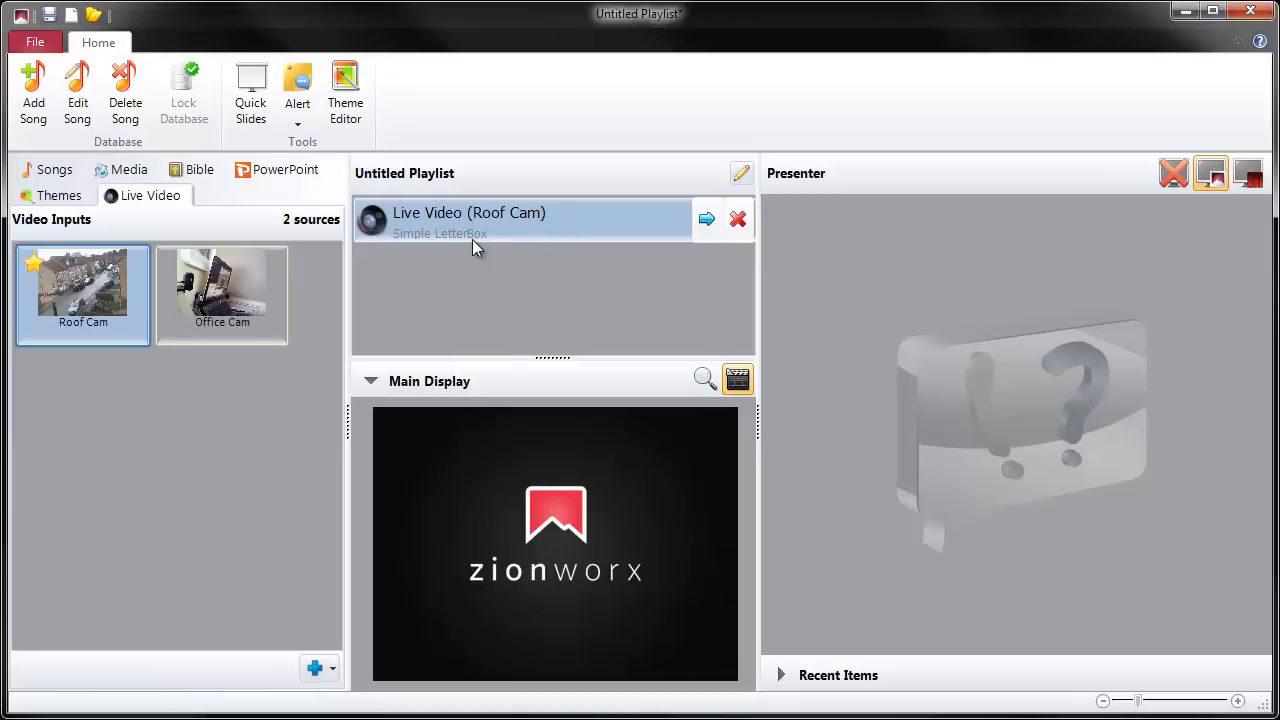
mouse_move(407, 250)
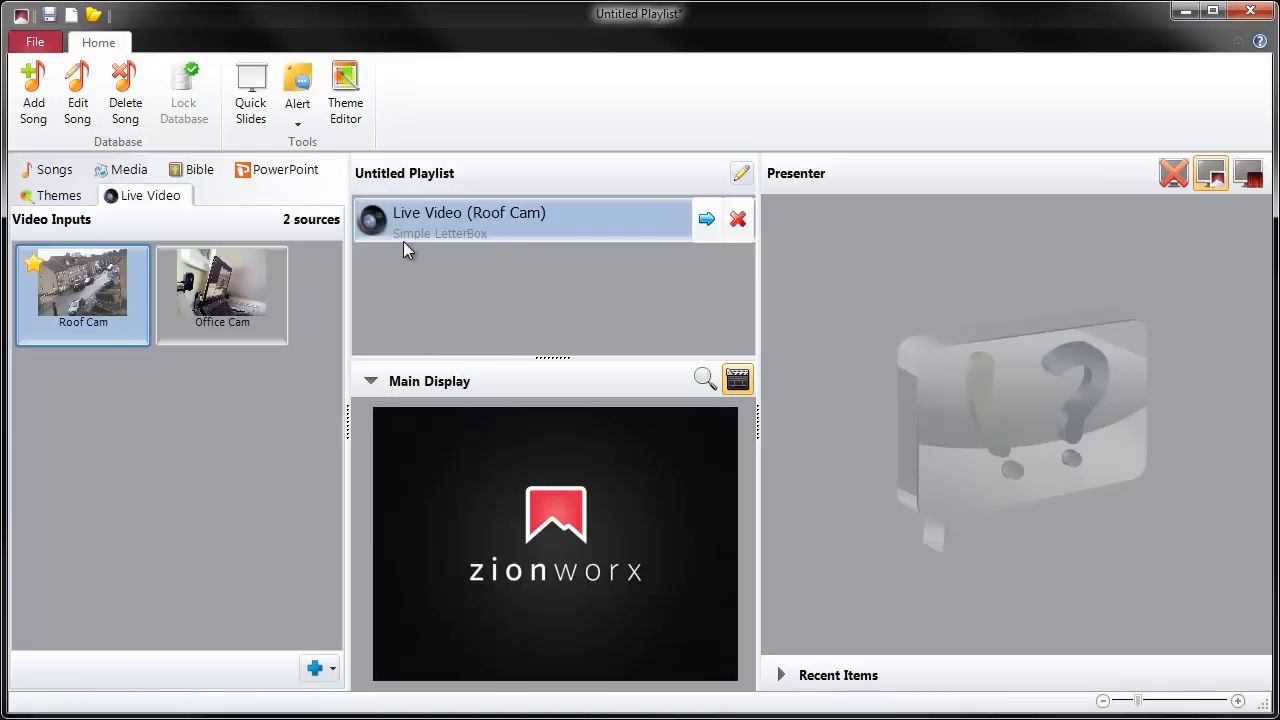
mouse_move(477, 247)
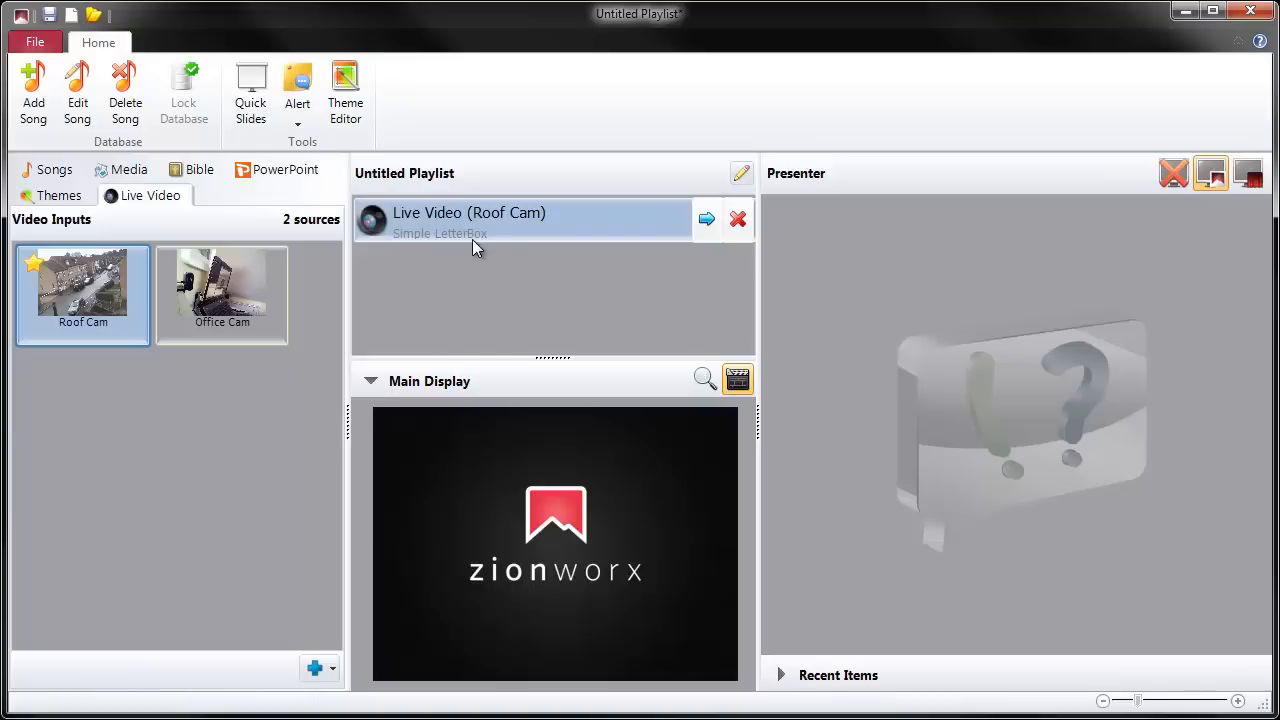
mouse_move(450, 262)
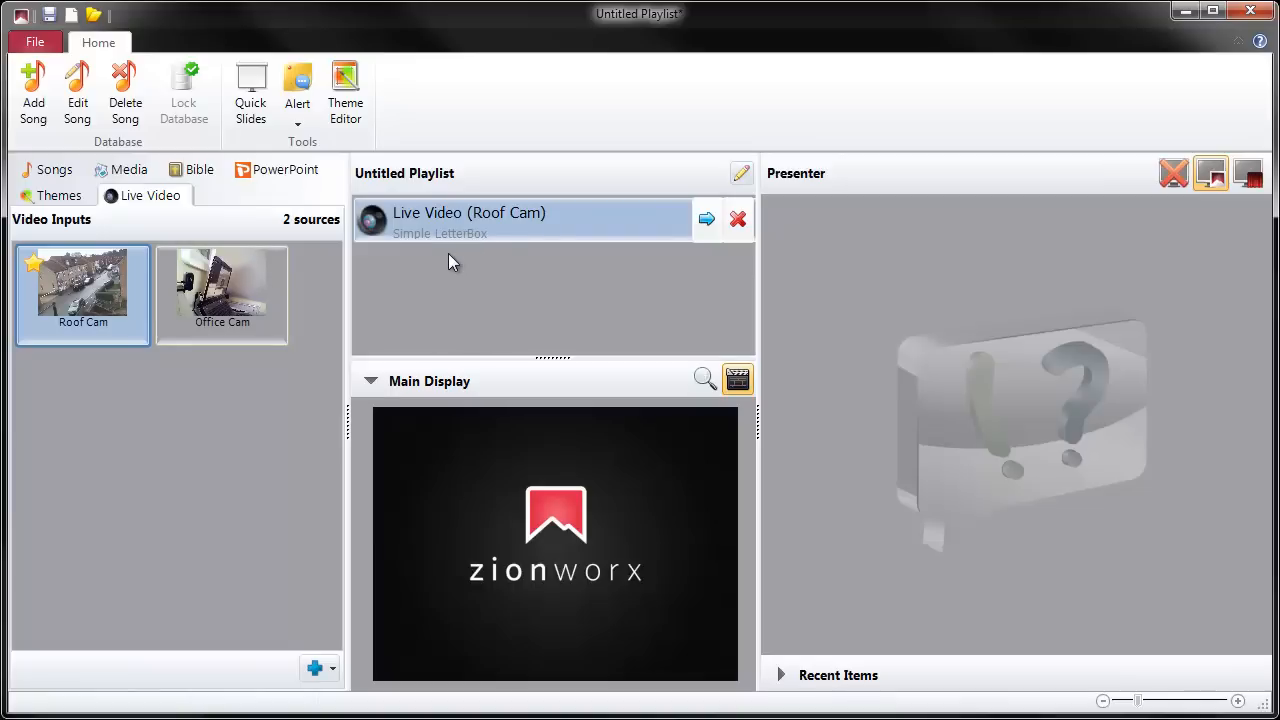
mouse_move(472, 248)
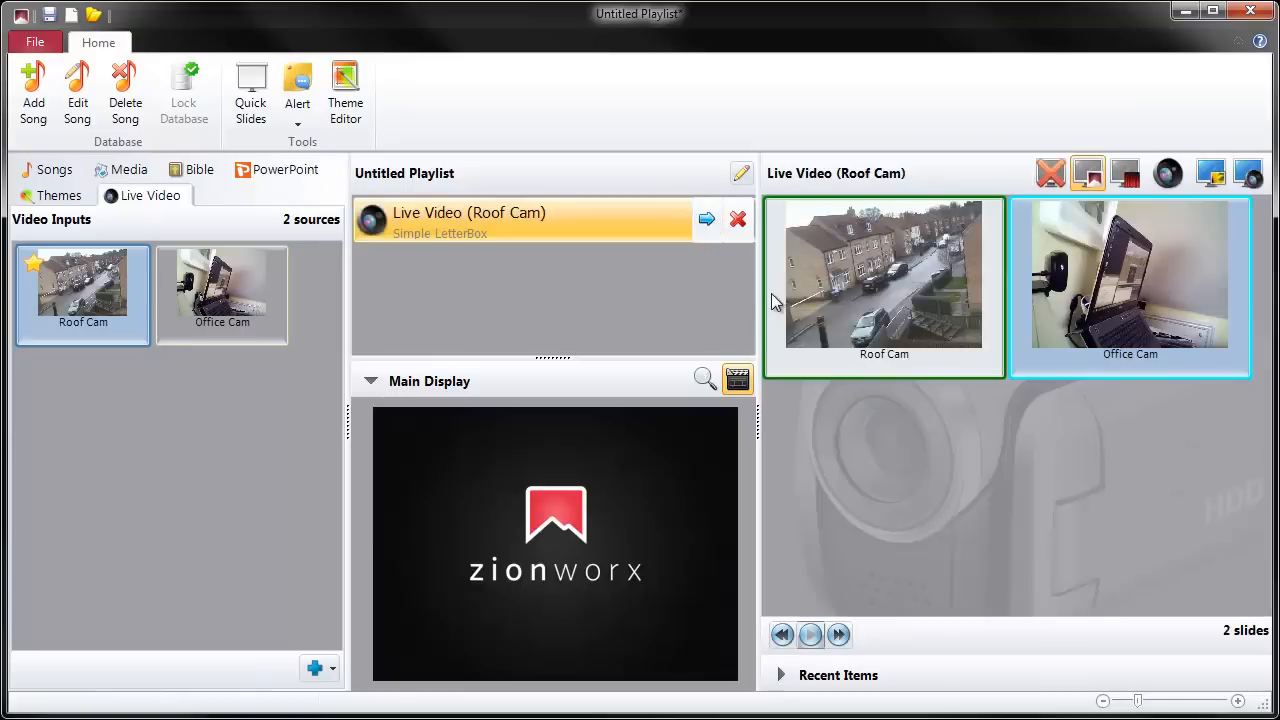
mouse_move(775, 338)
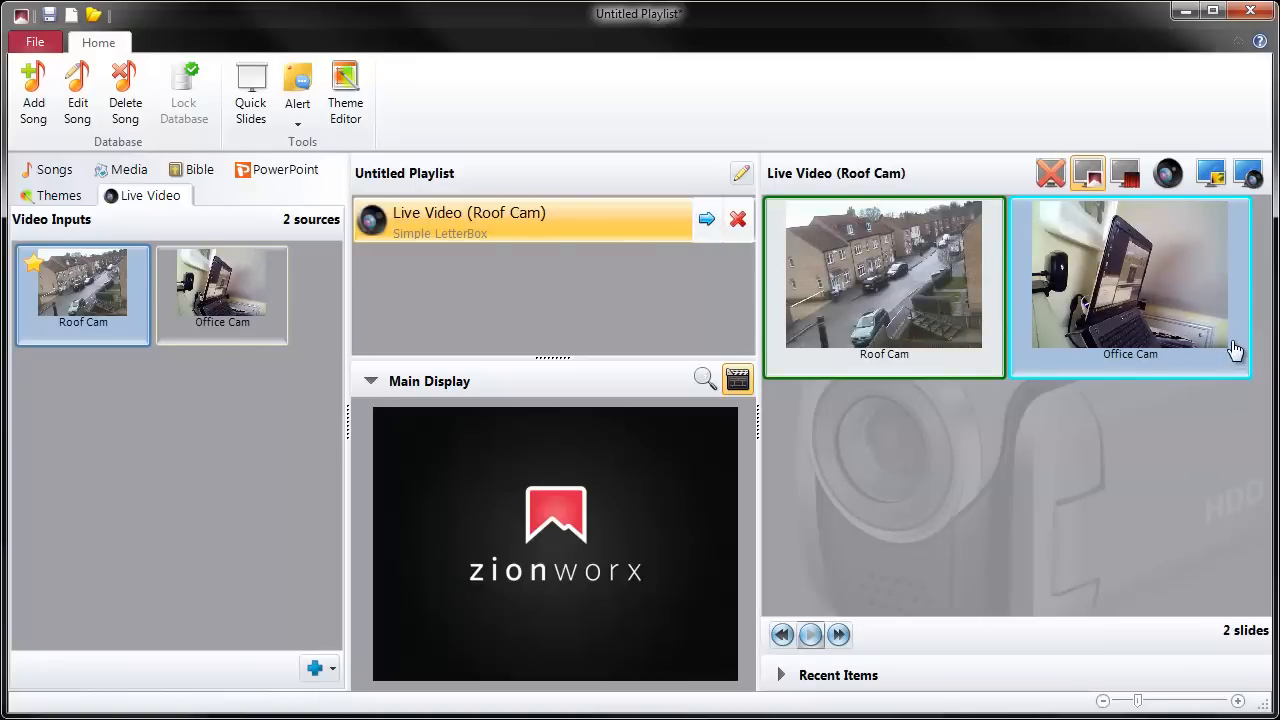
mouse_move(1147, 485)
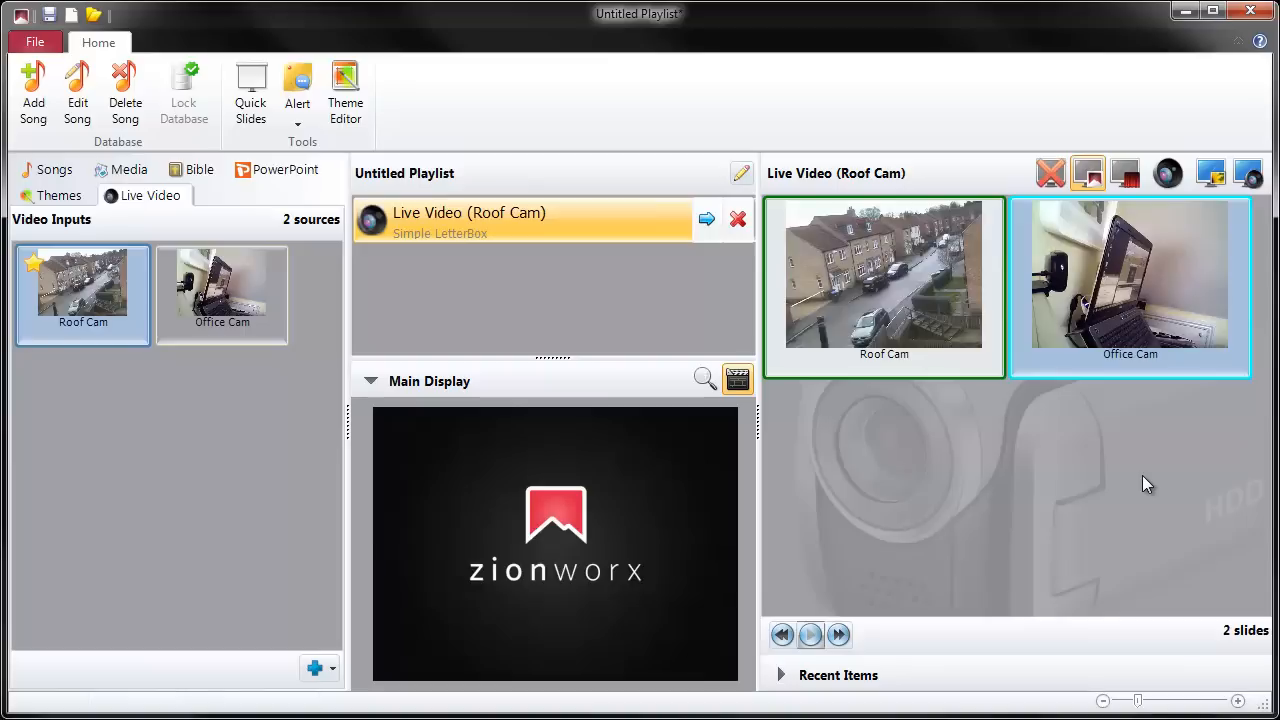
mouse_move(853, 235)
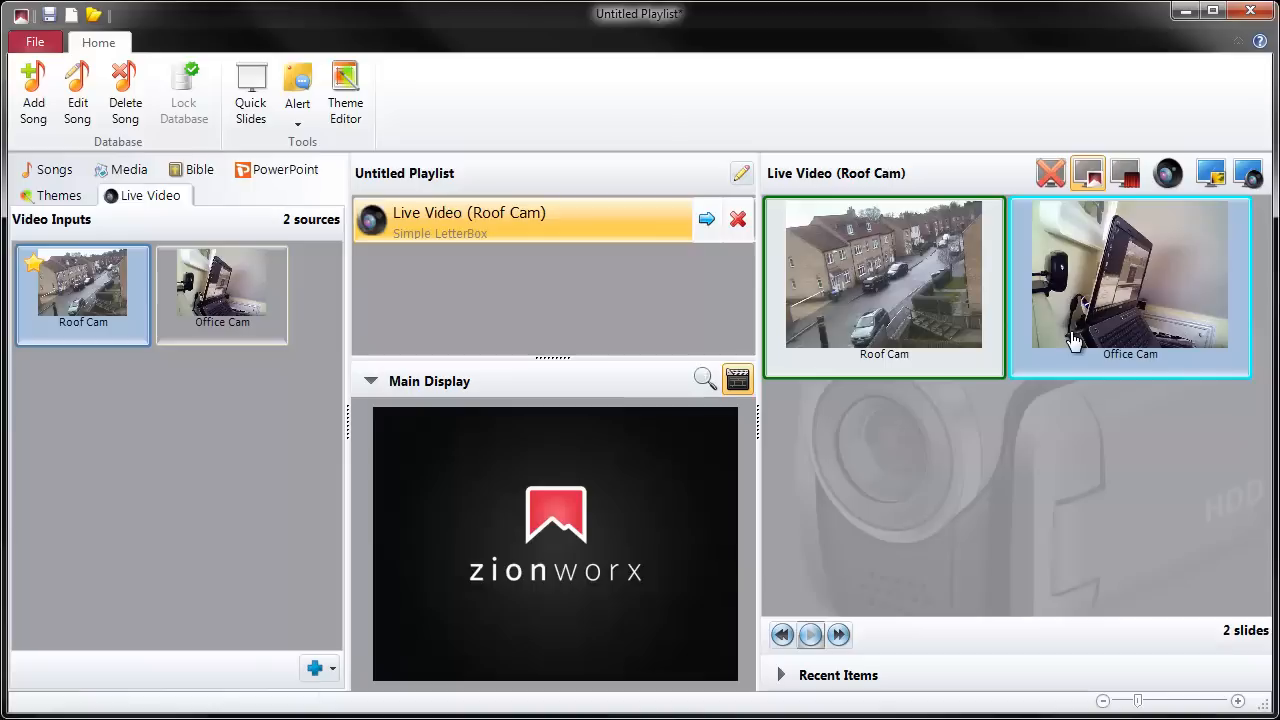
mouse_move(560, 558)
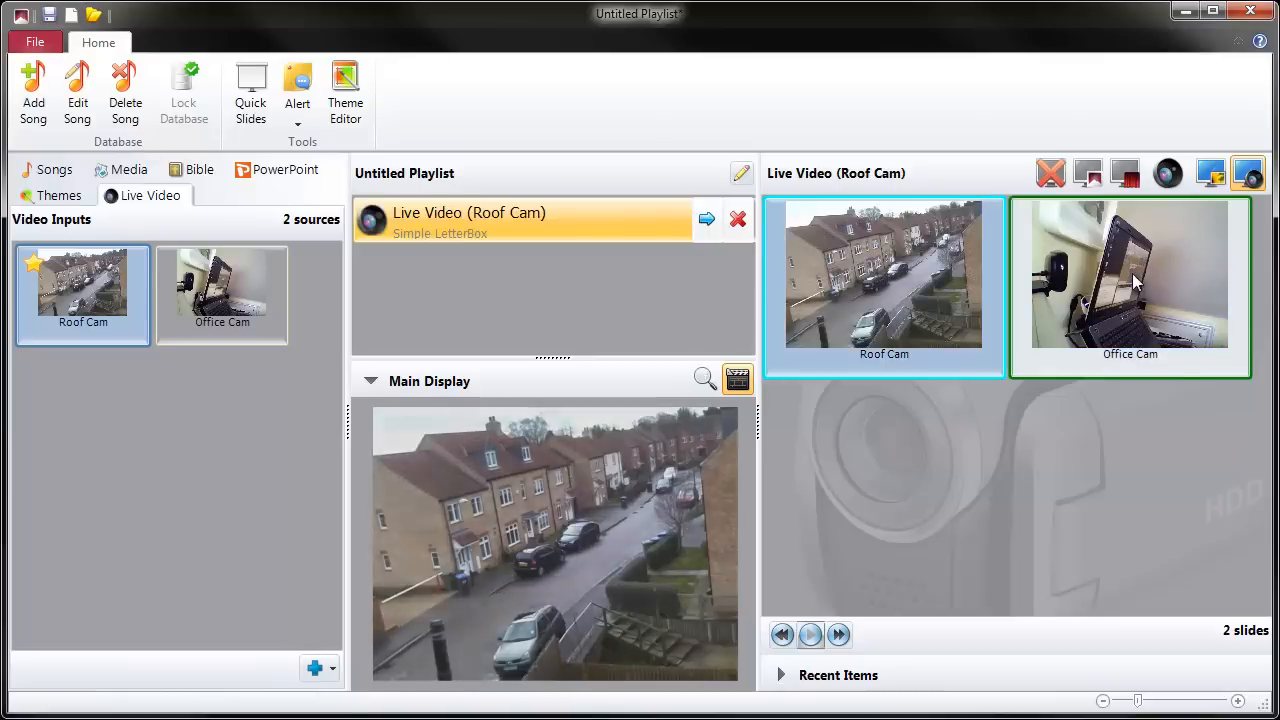
Step: Switch the main display Office Cam, Roof Cam, Office Cam, then back to Roof Cam
click(1130, 275)
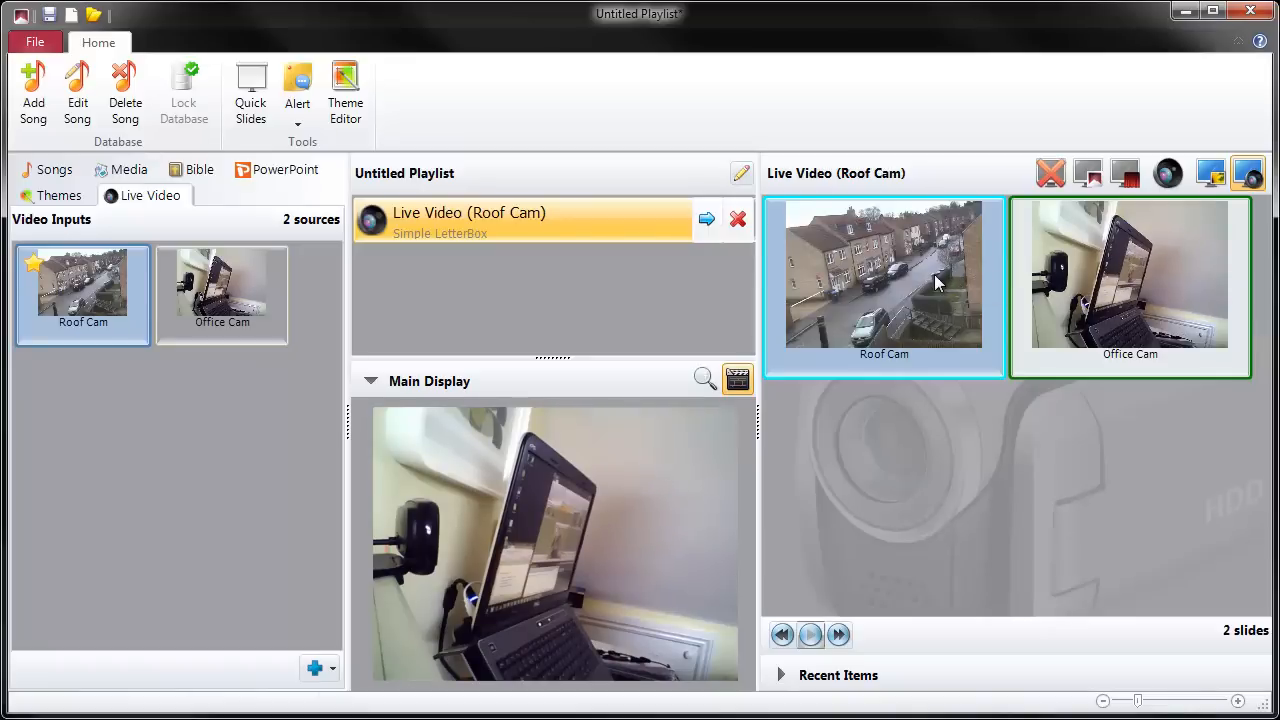
click(883, 275)
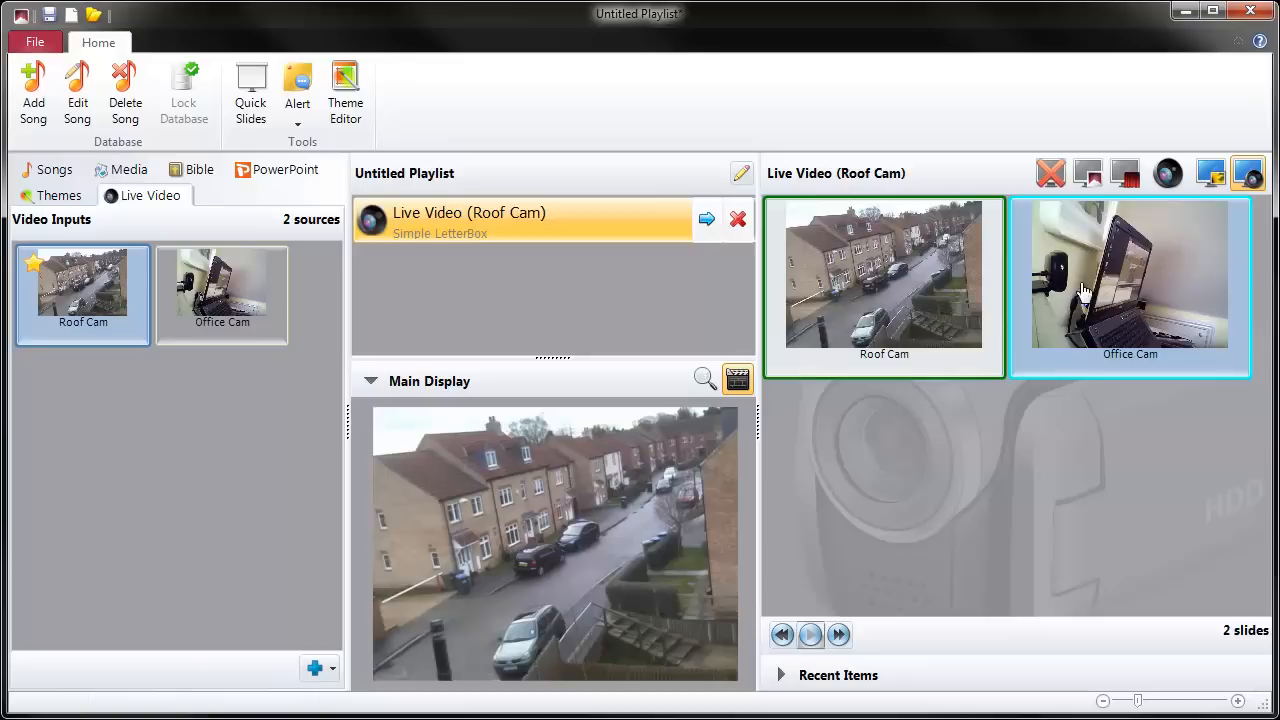
click(1130, 275)
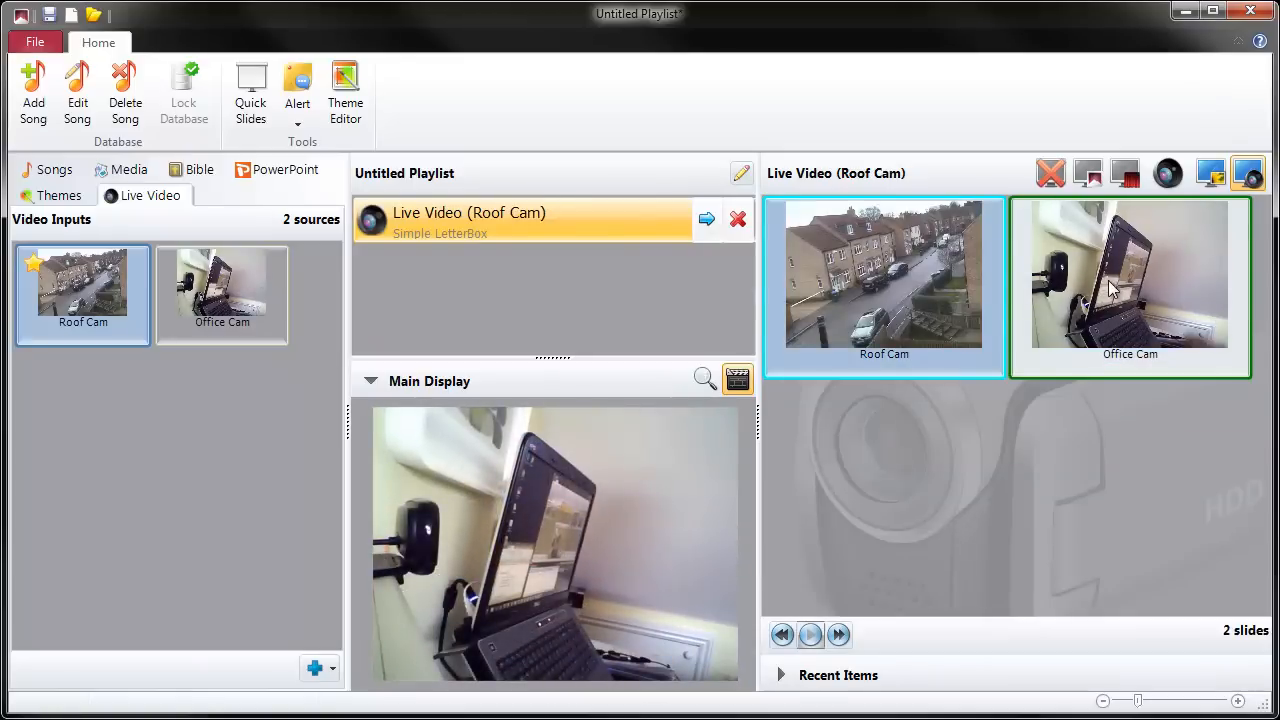
click(883, 275)
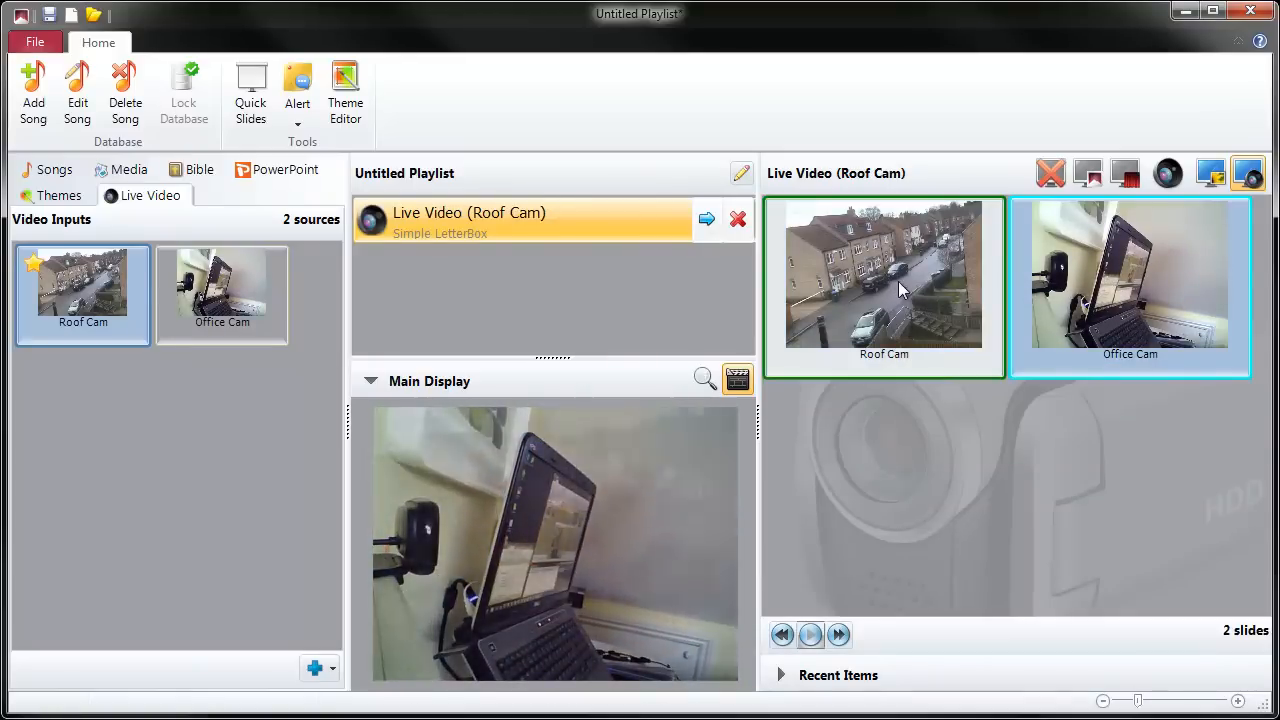
click(883, 273)
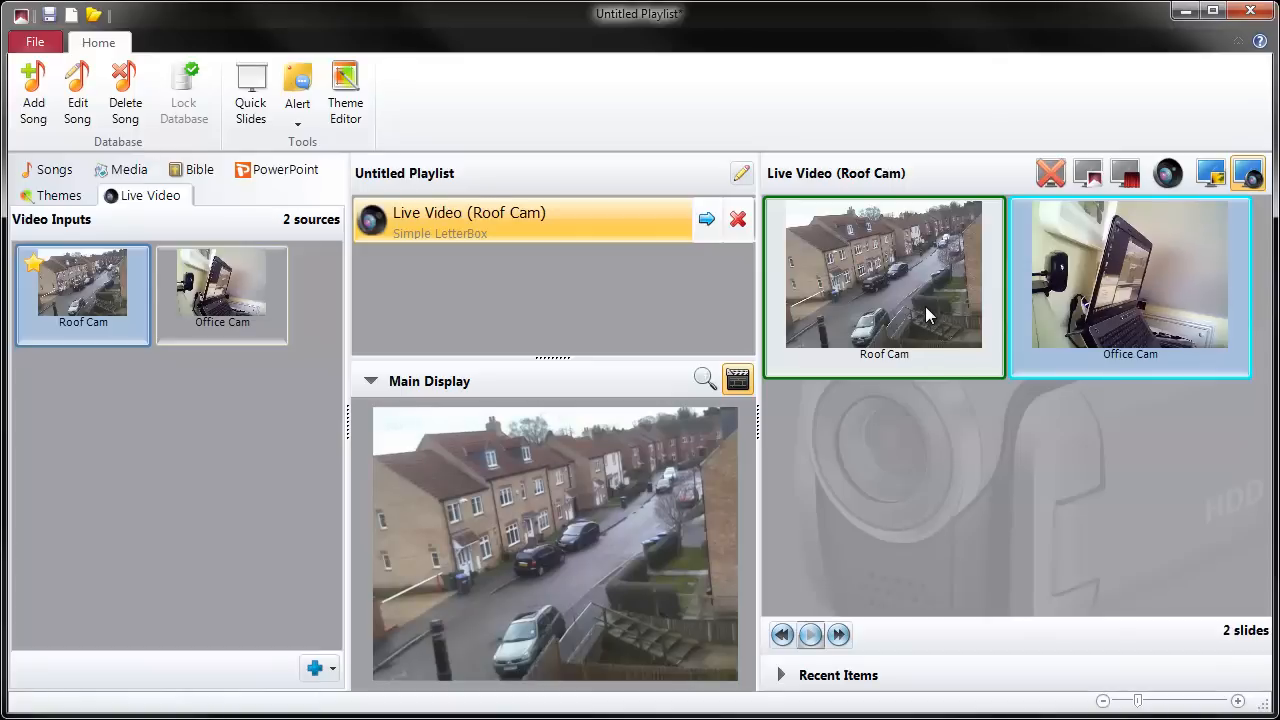
mouse_move(878, 352)
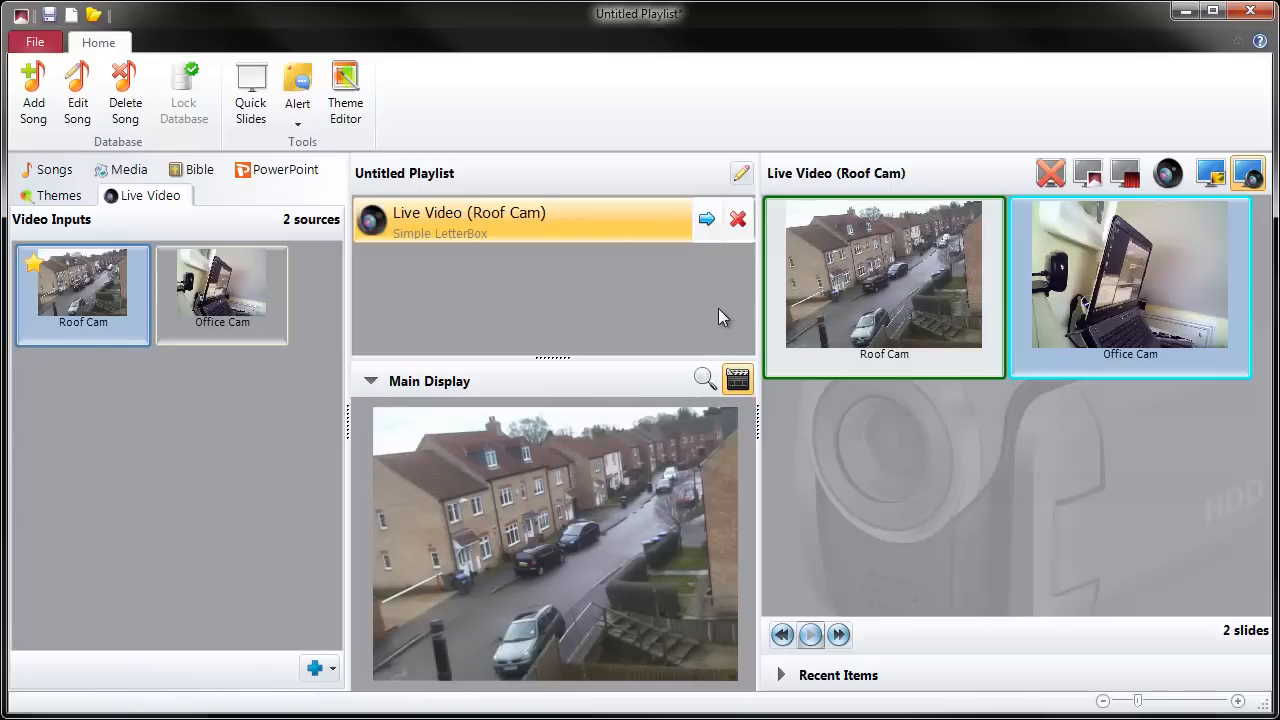
mouse_move(623, 283)
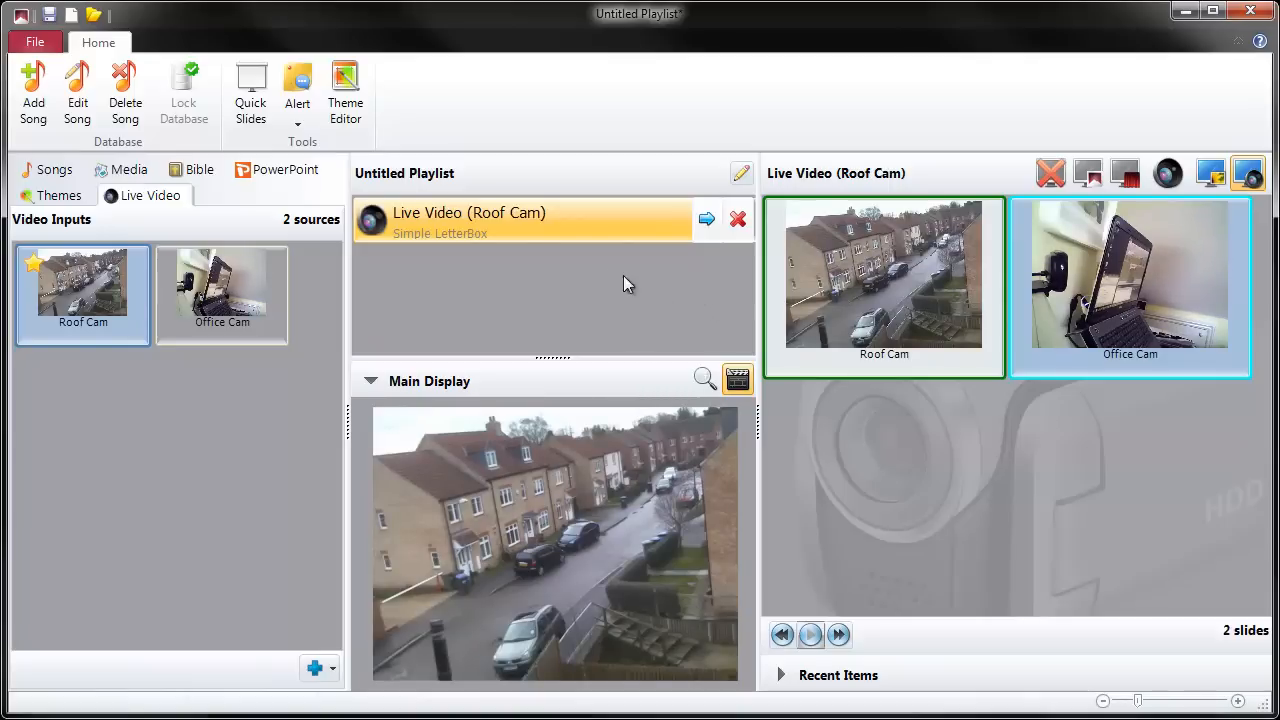
Step: Add 'When I Survey The Wondrous Cross' from the Songs library to the playlist
click(52, 169)
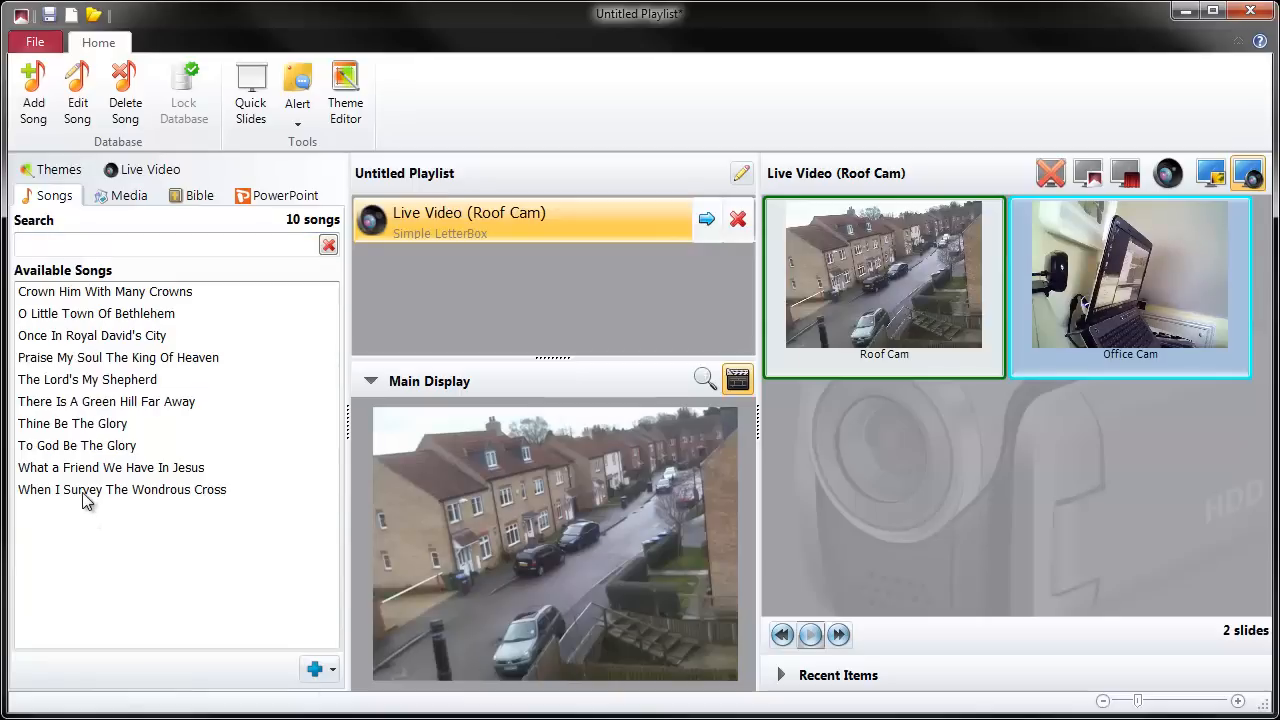
click(122, 489)
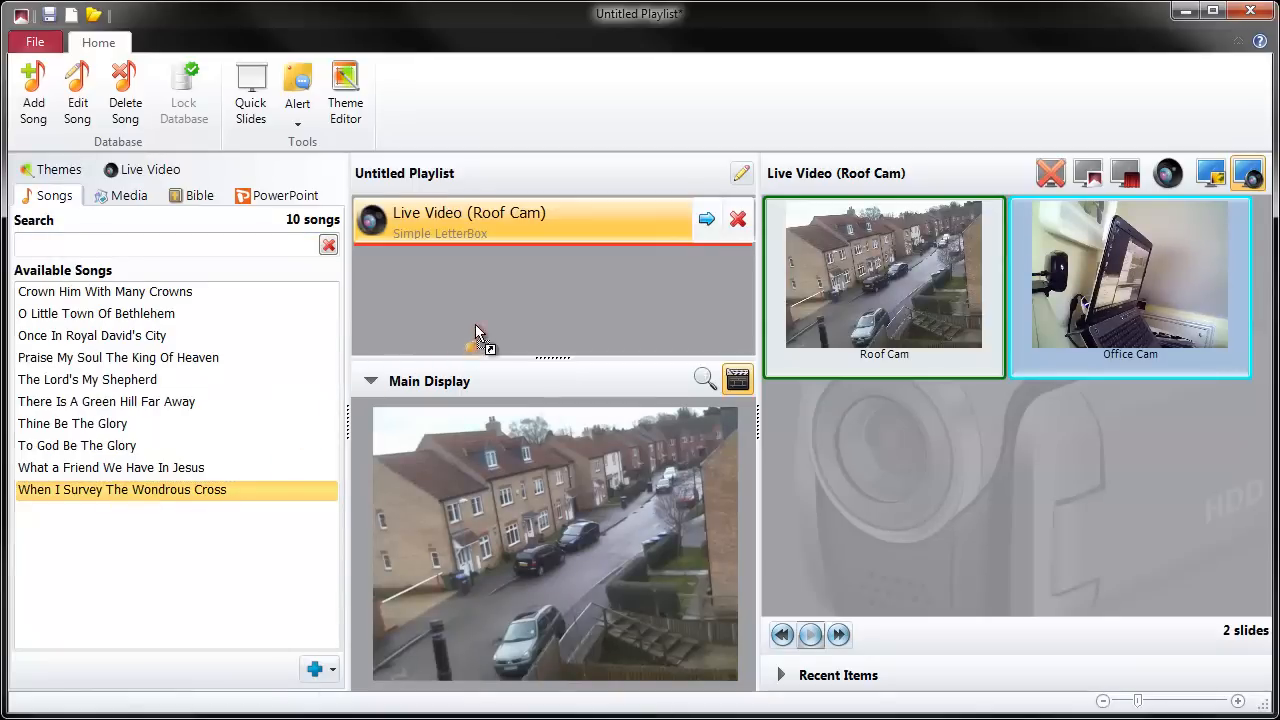
double_click(122, 489)
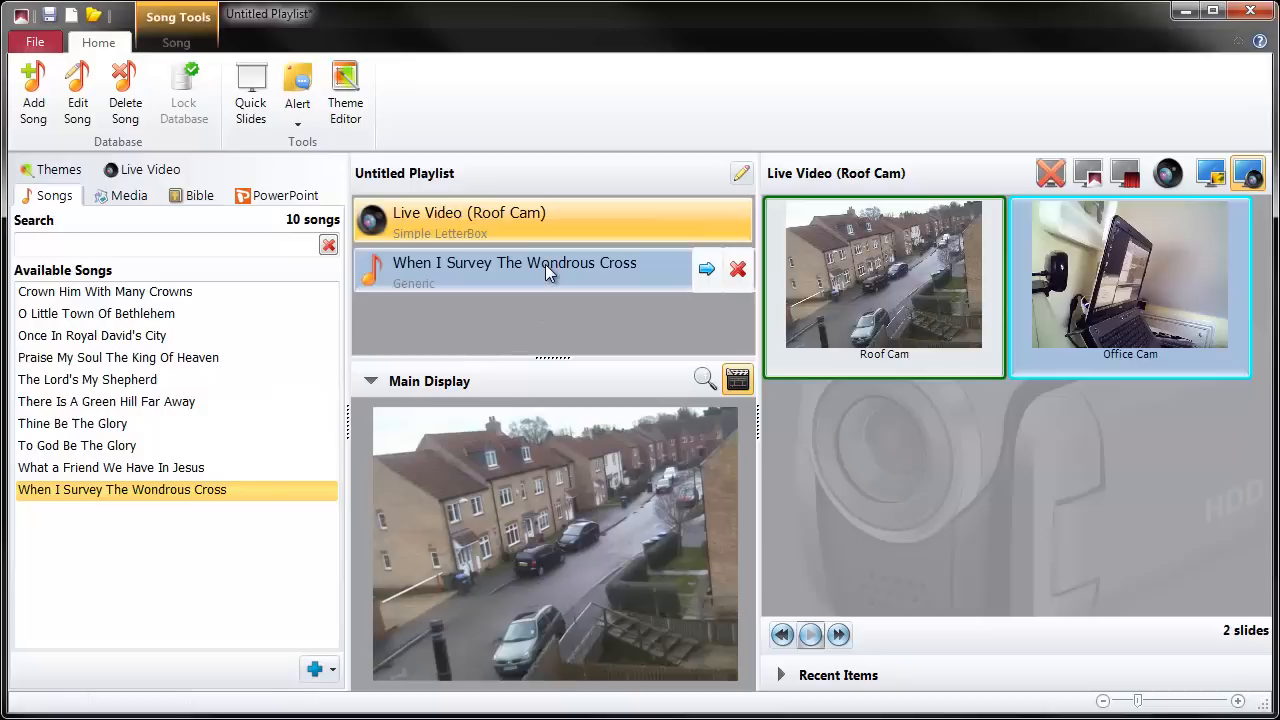
mouse_move(690, 280)
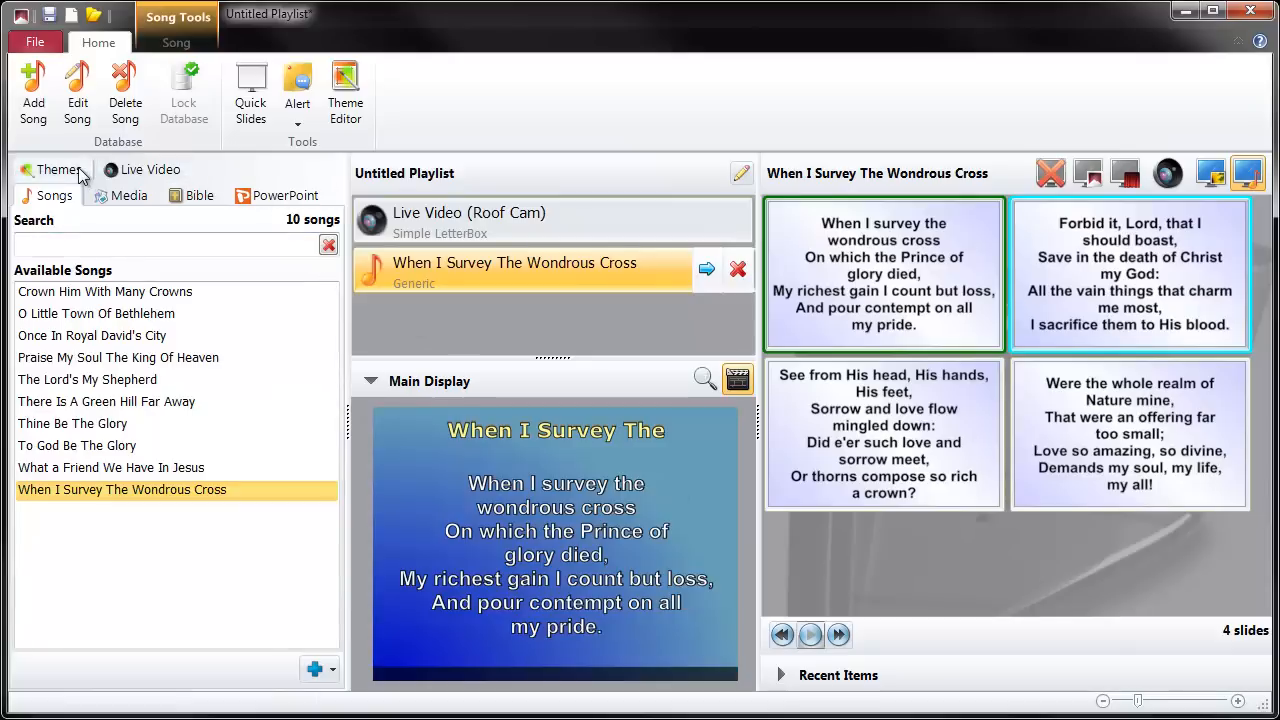
Step: Apply the Lower 3rd Alpha theme and present lines through 'Save in the death of Christ'
click(56, 169)
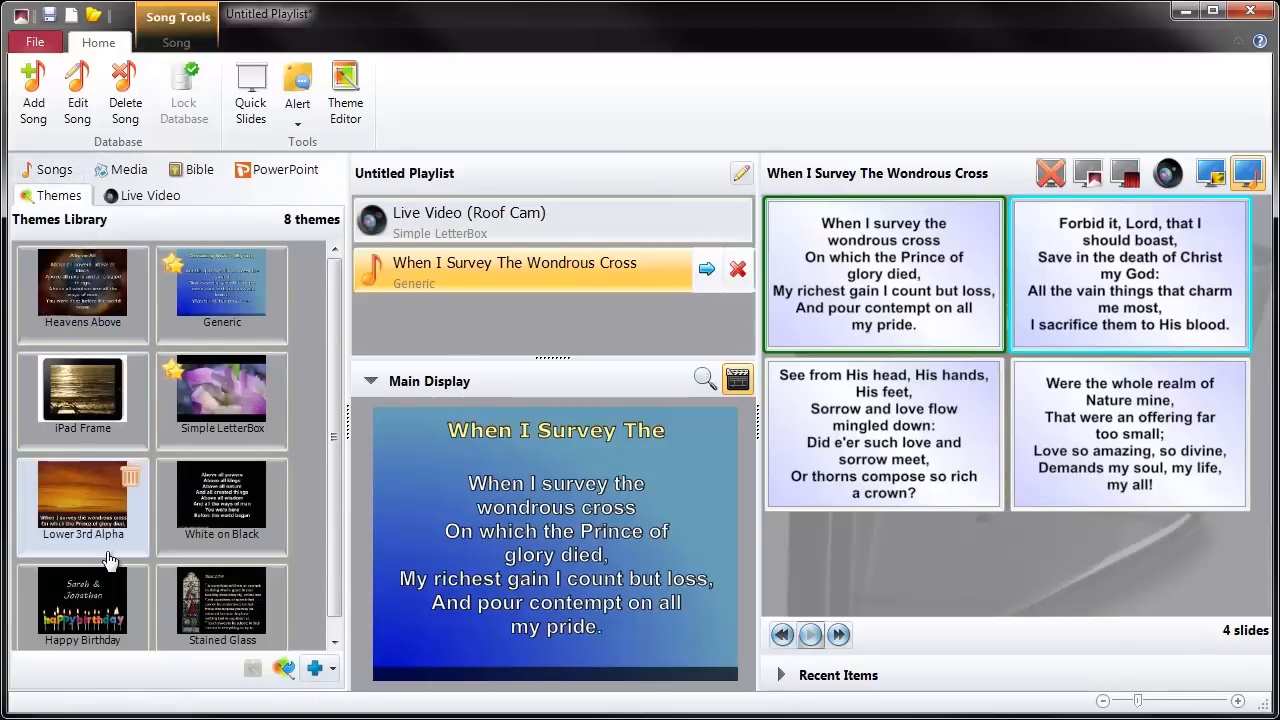
mouse_move(120, 555)
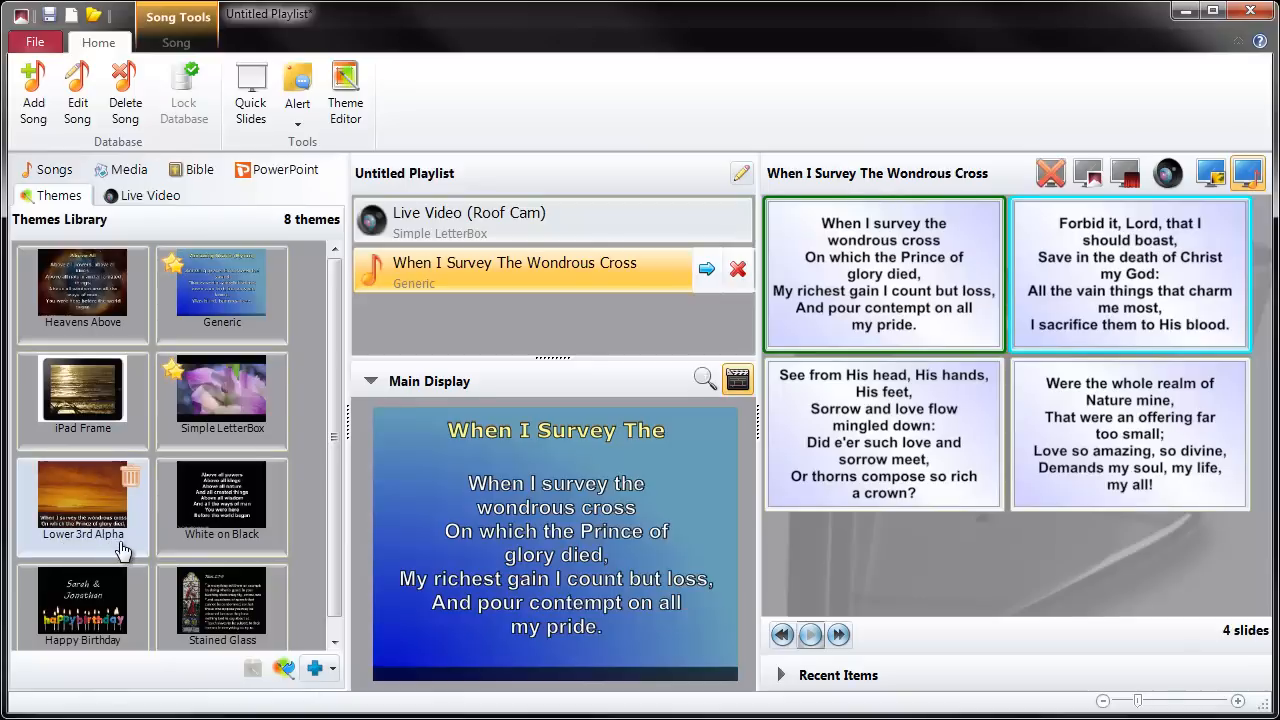
mouse_move(50, 503)
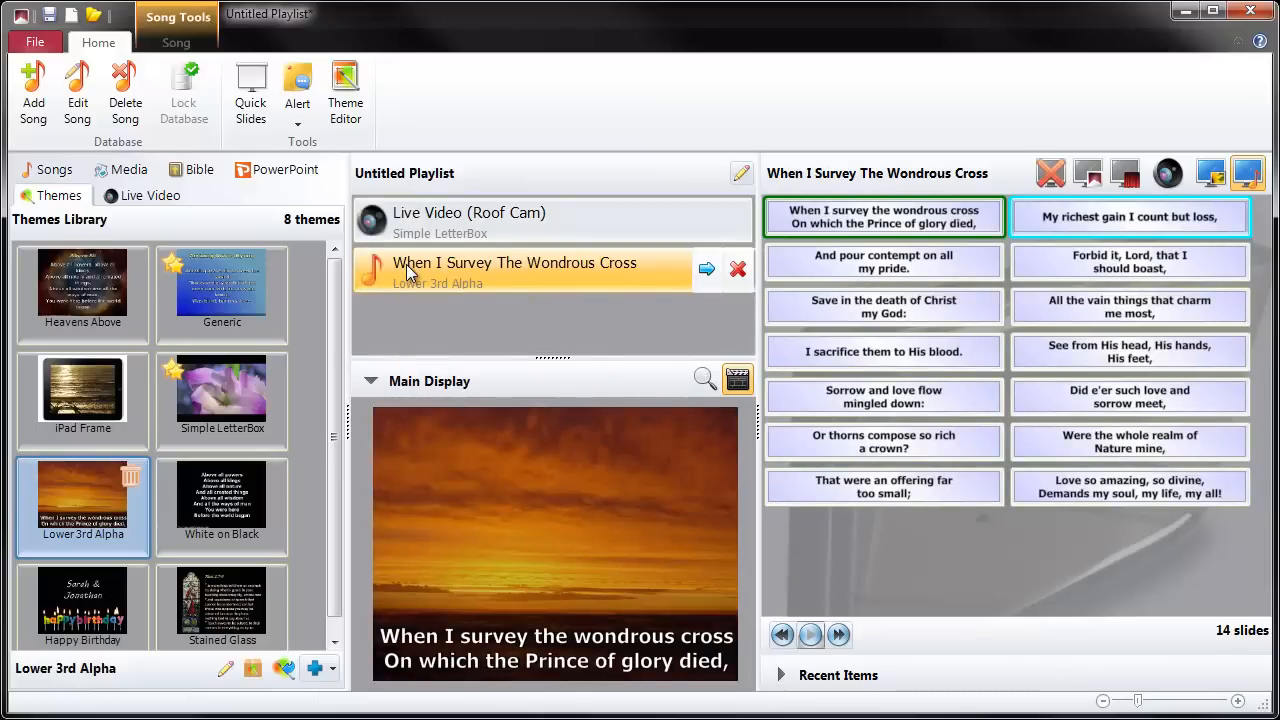
mouse_move(390, 285)
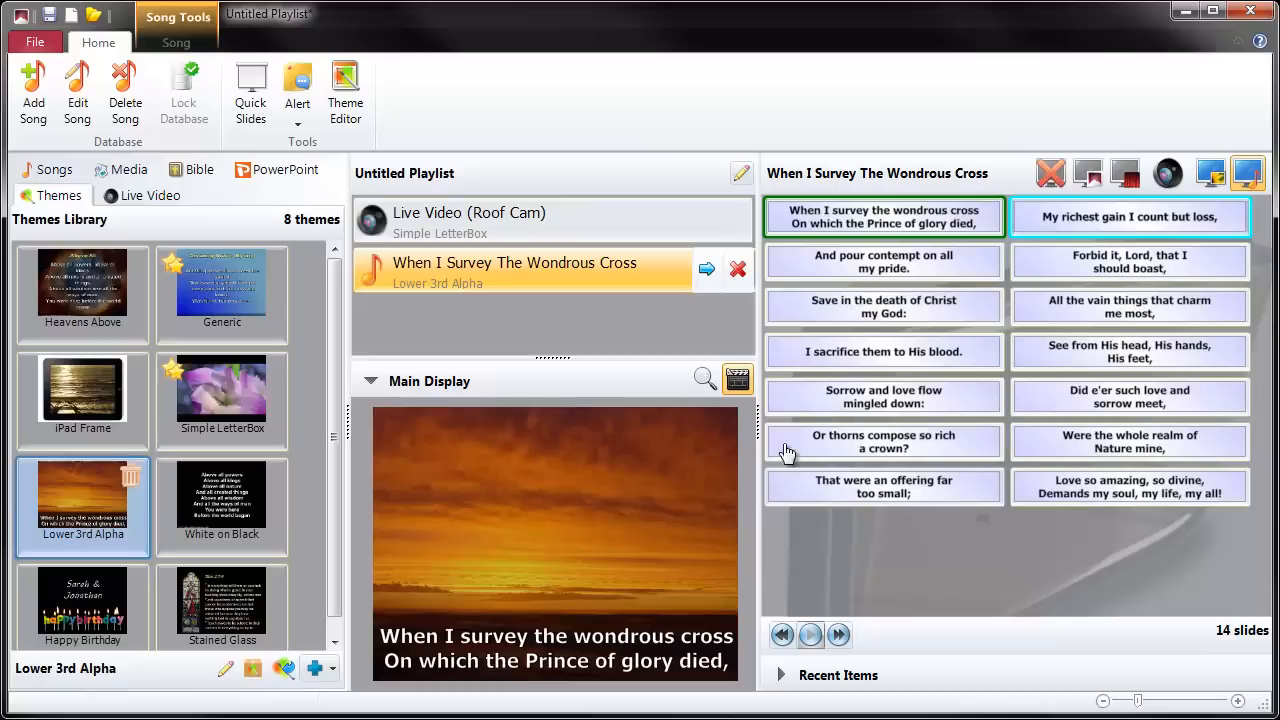
mouse_move(1068, 243)
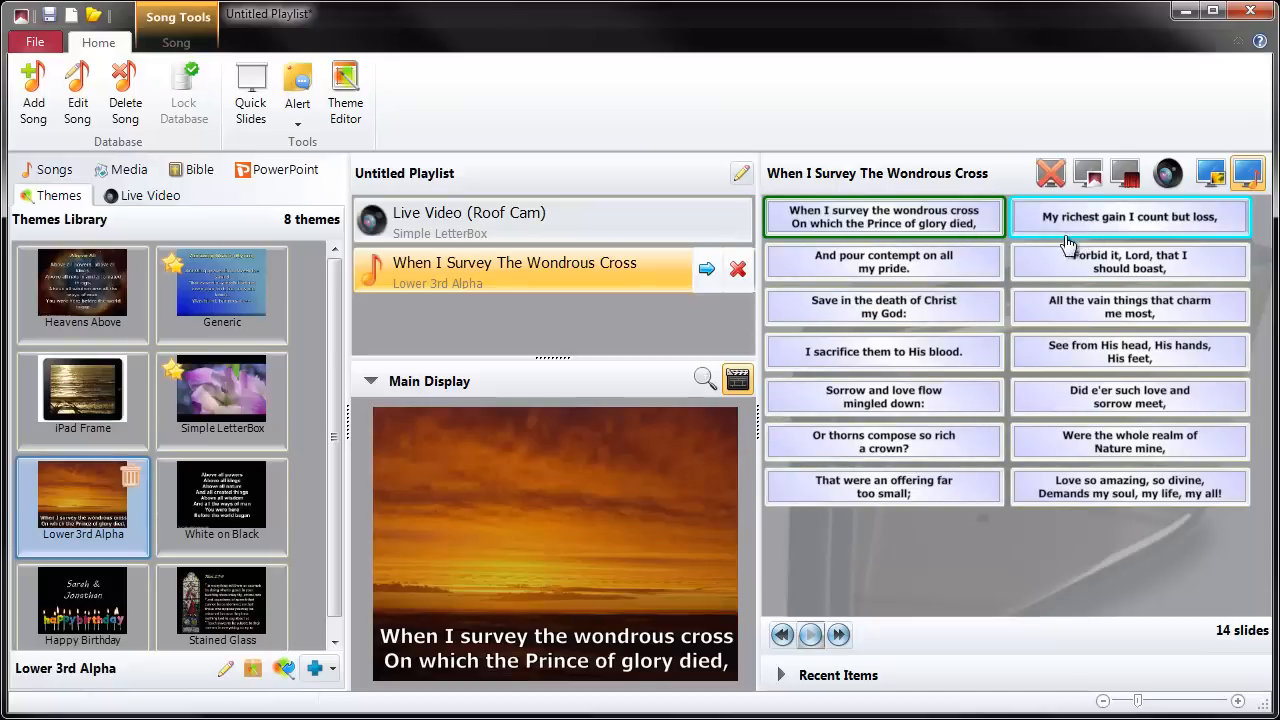
mouse_move(970, 498)
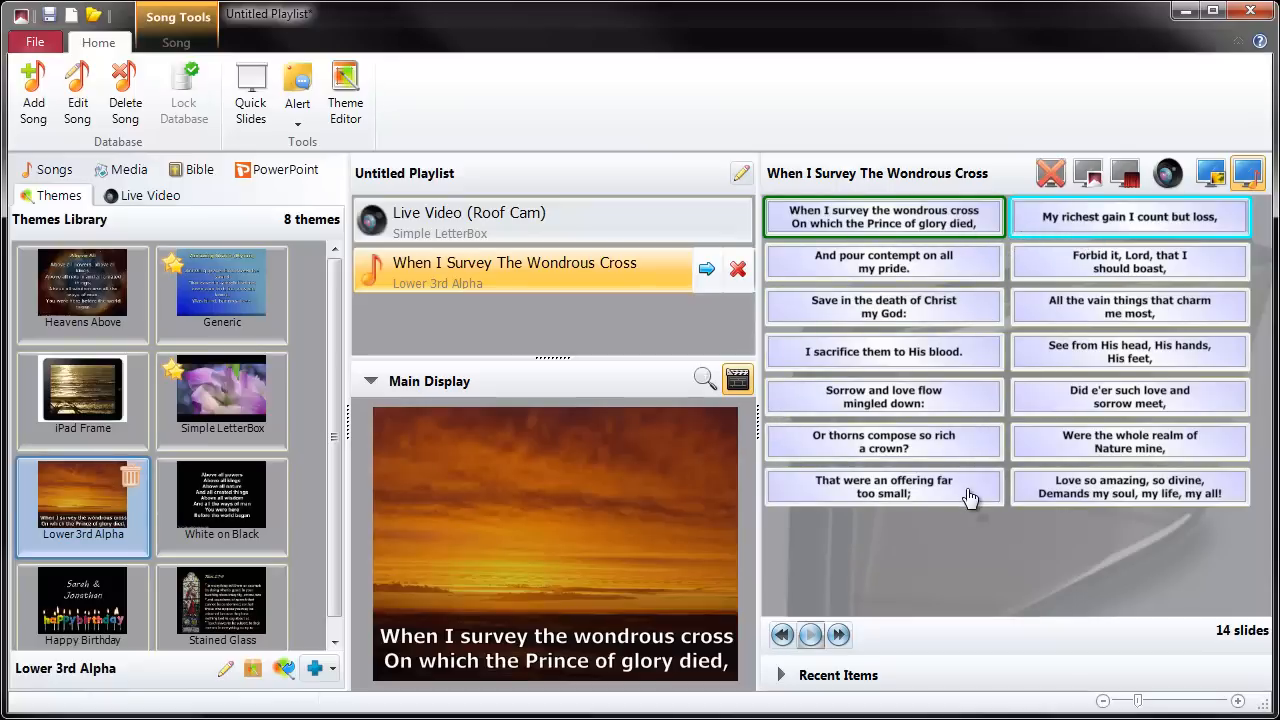
mouse_move(770, 542)
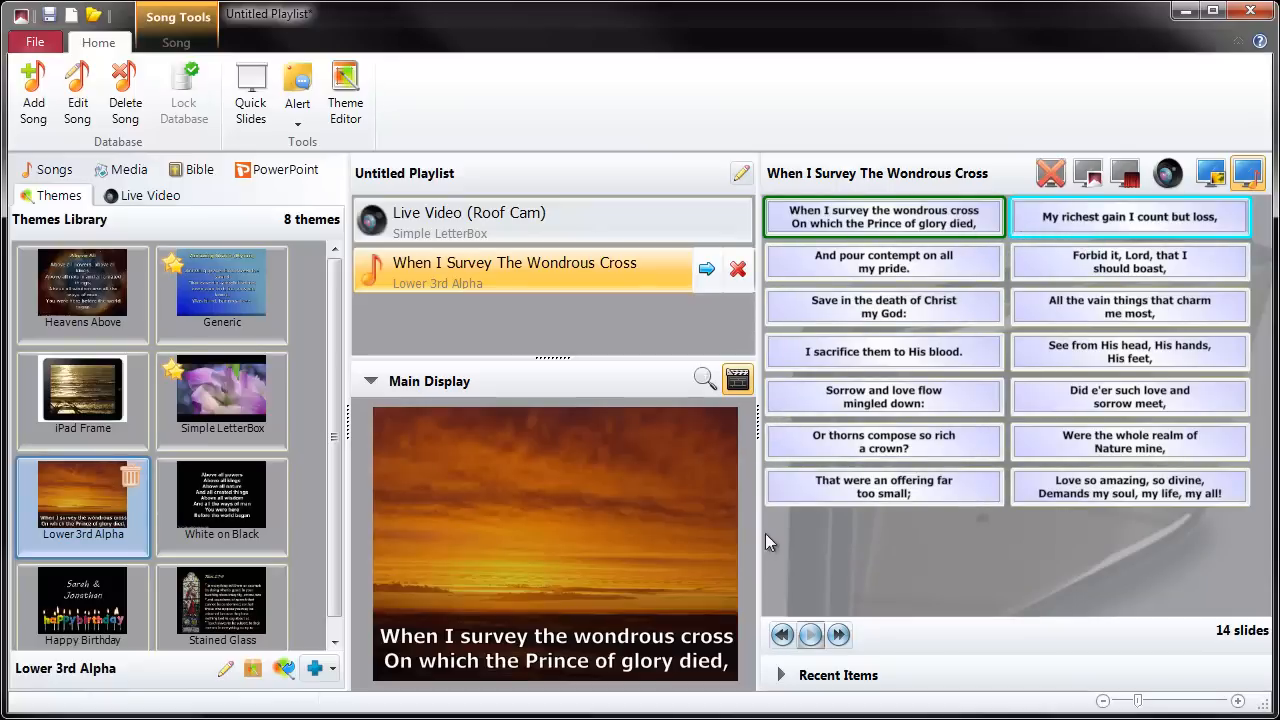
mouse_move(645, 690)
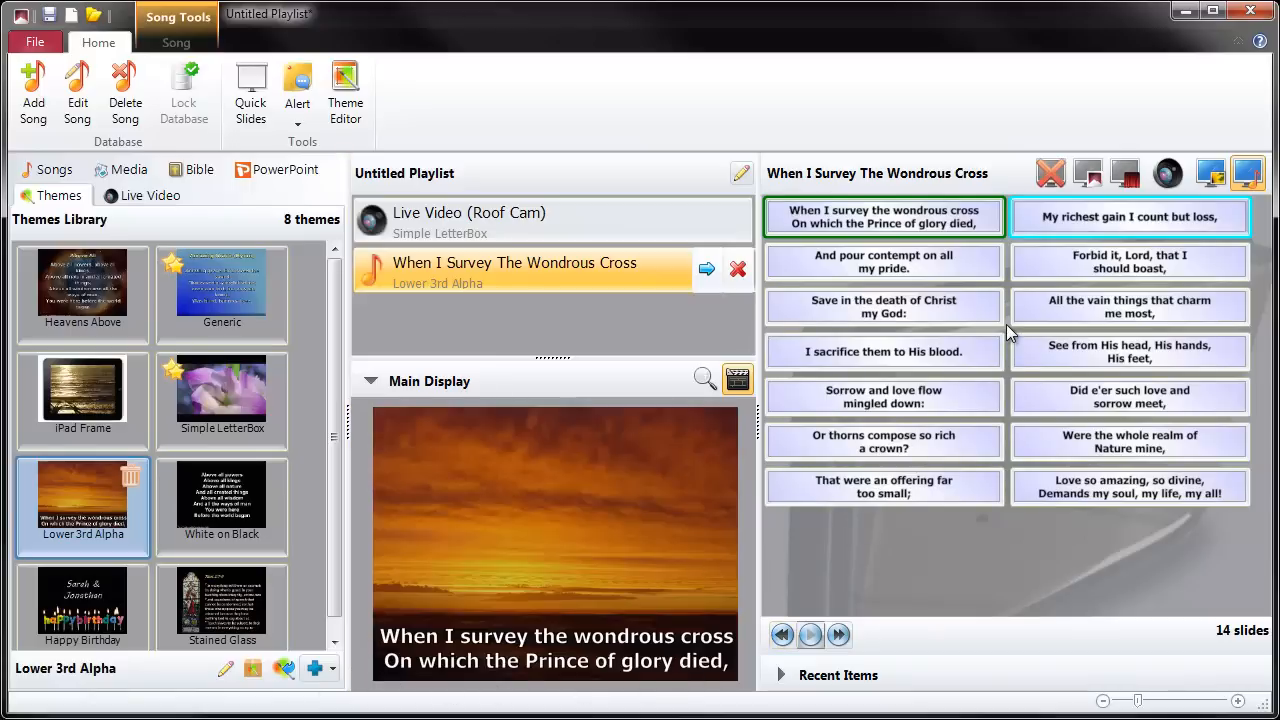
click(1129, 216)
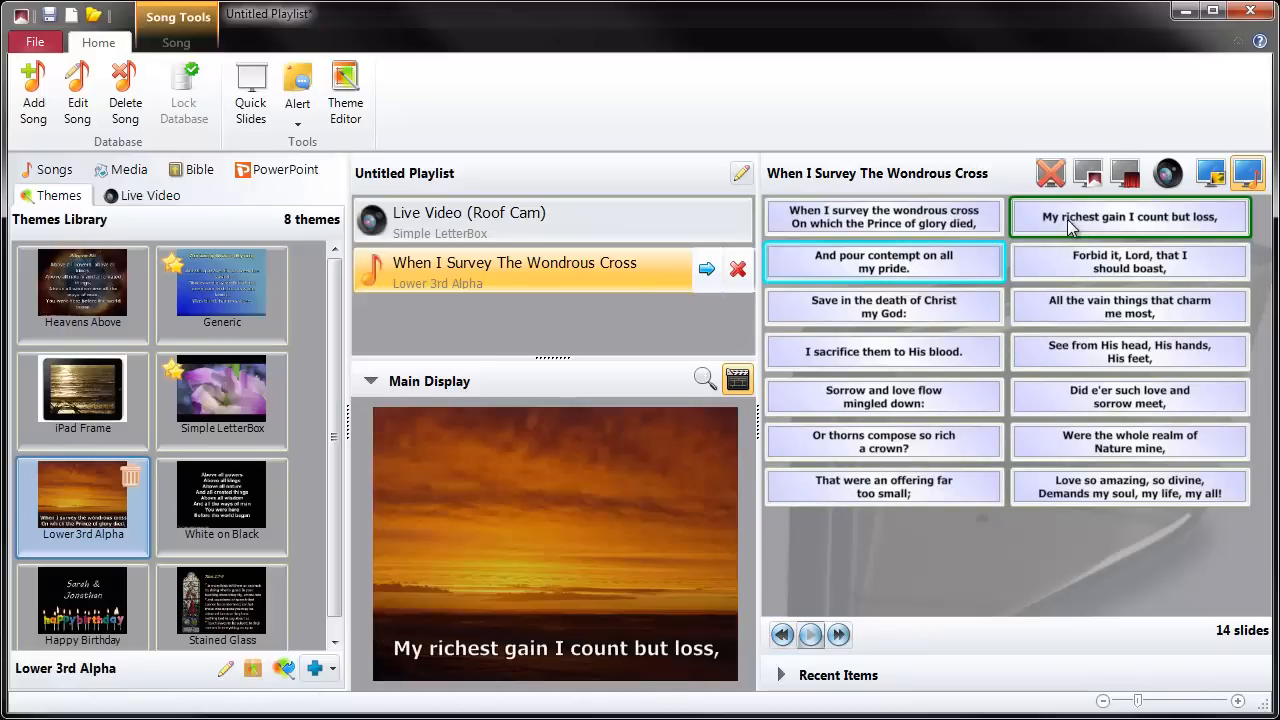
click(882, 262)
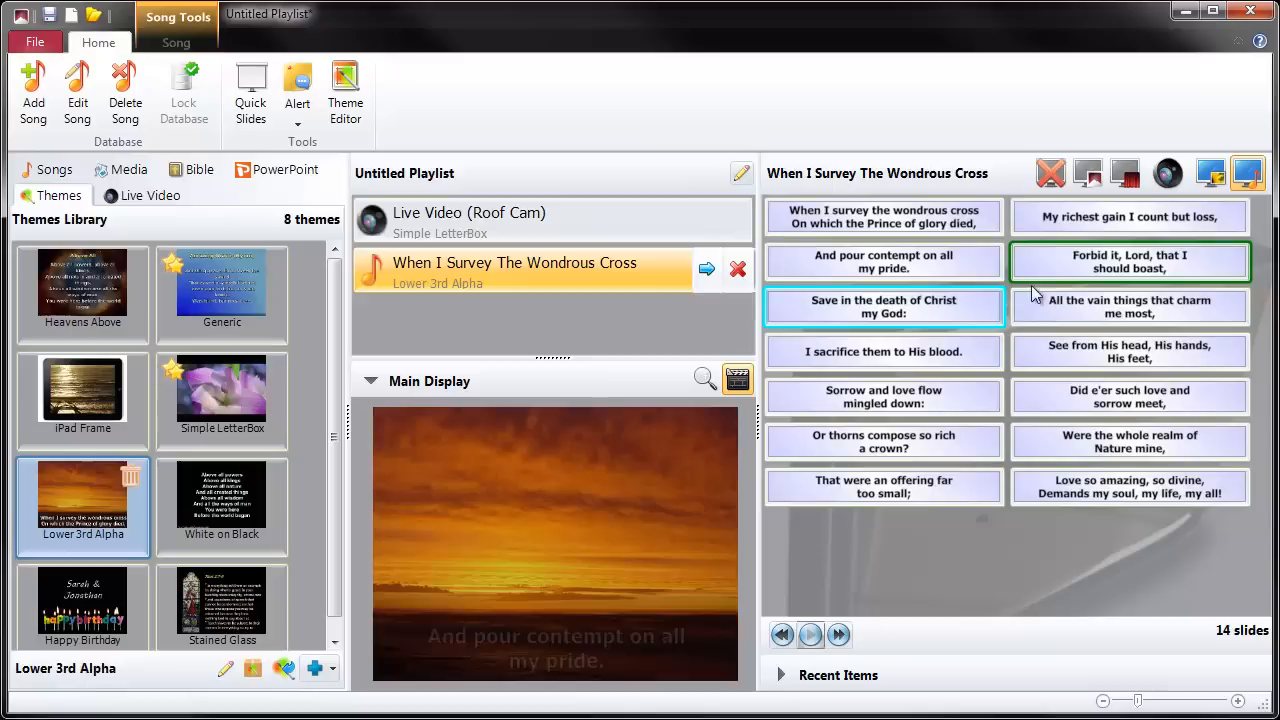
click(883, 306)
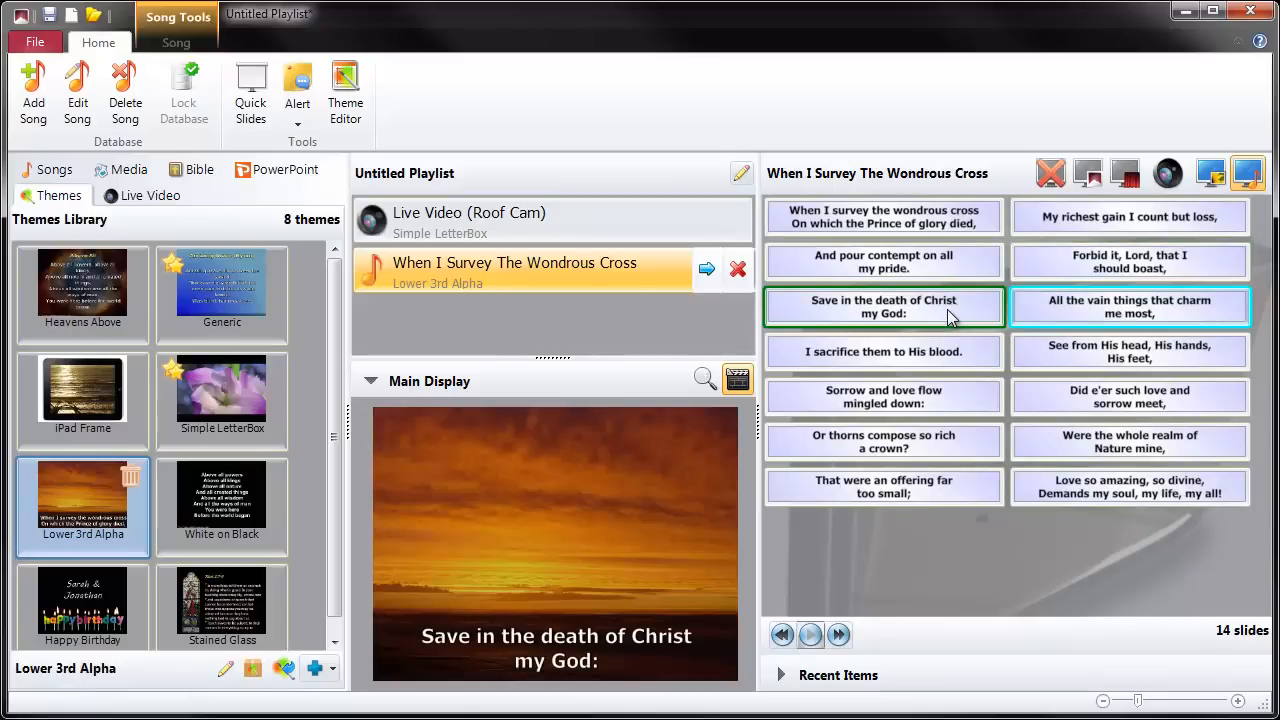
Step: Present lines from 'All the vain things' to 'Did e'er such love and sorrow meet'
click(1129, 307)
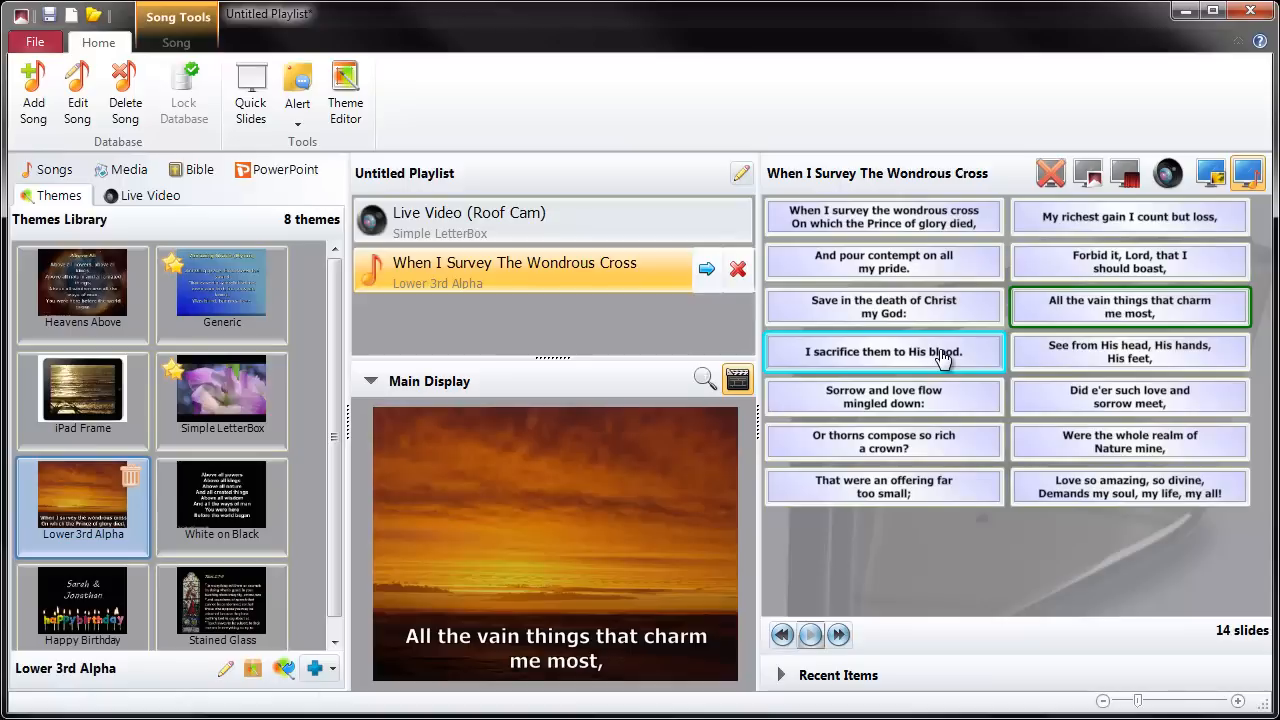
click(882, 351)
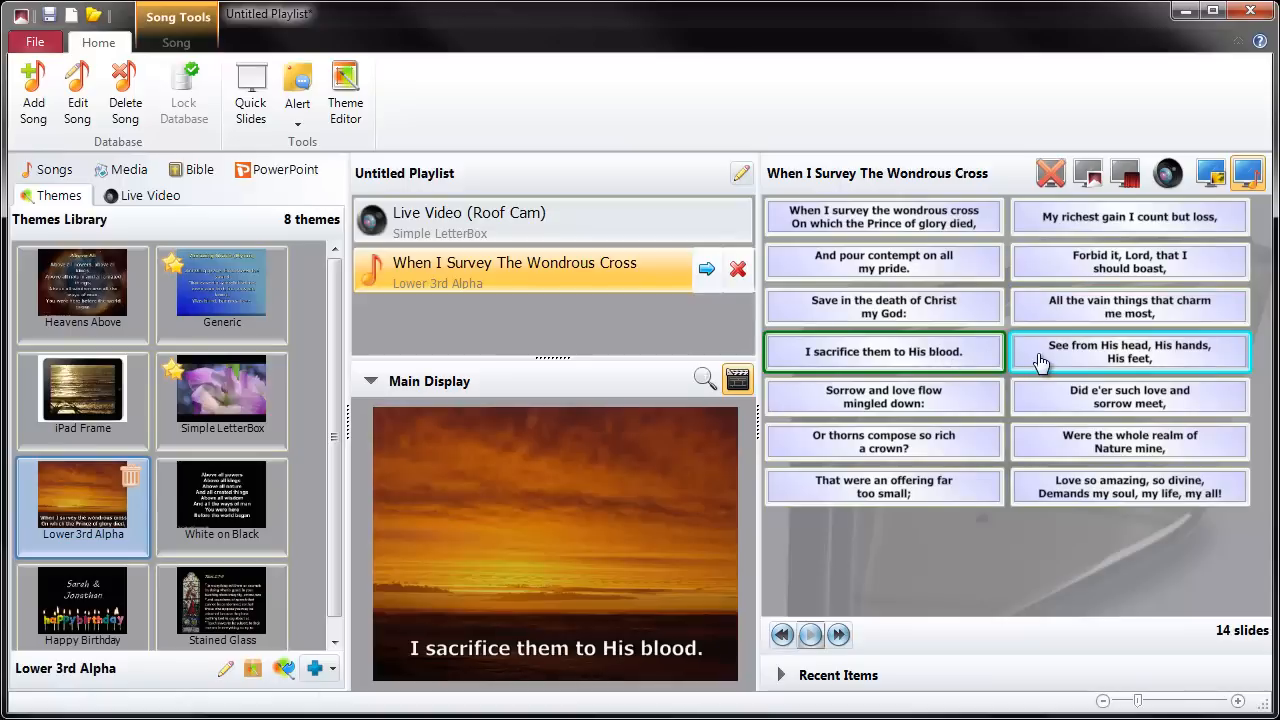
click(1129, 351)
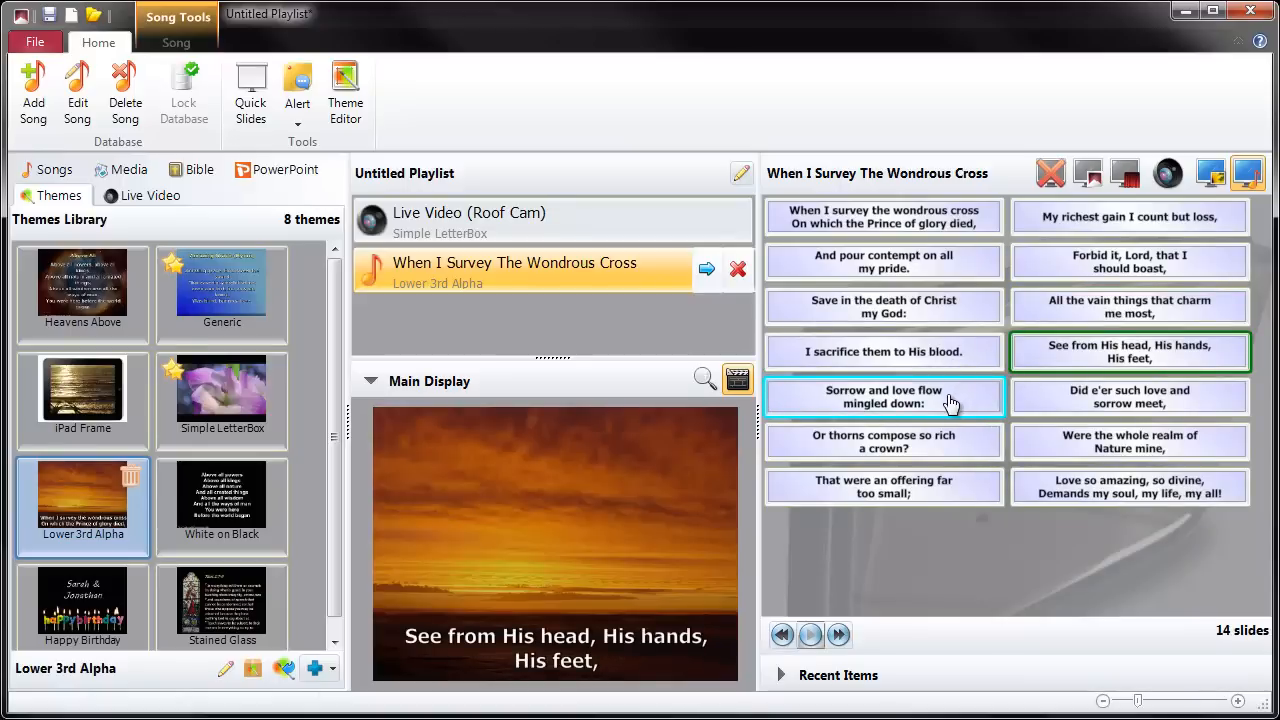
click(883, 397)
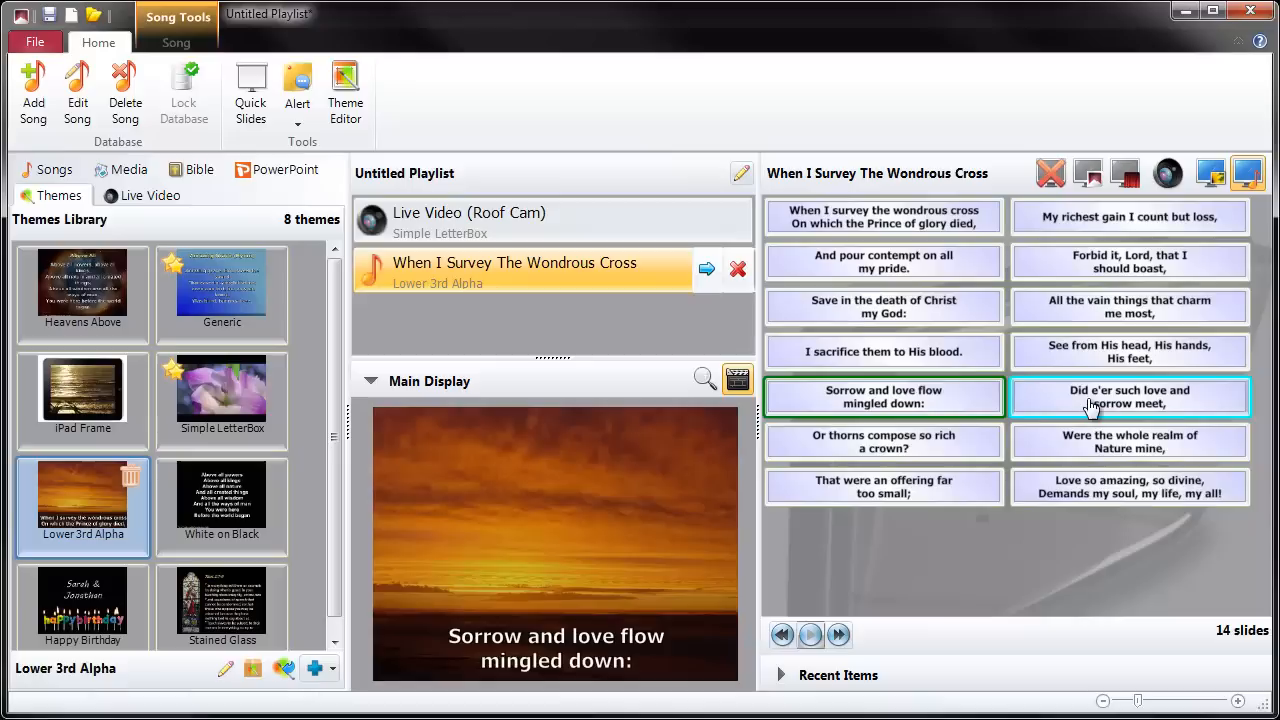
click(1129, 397)
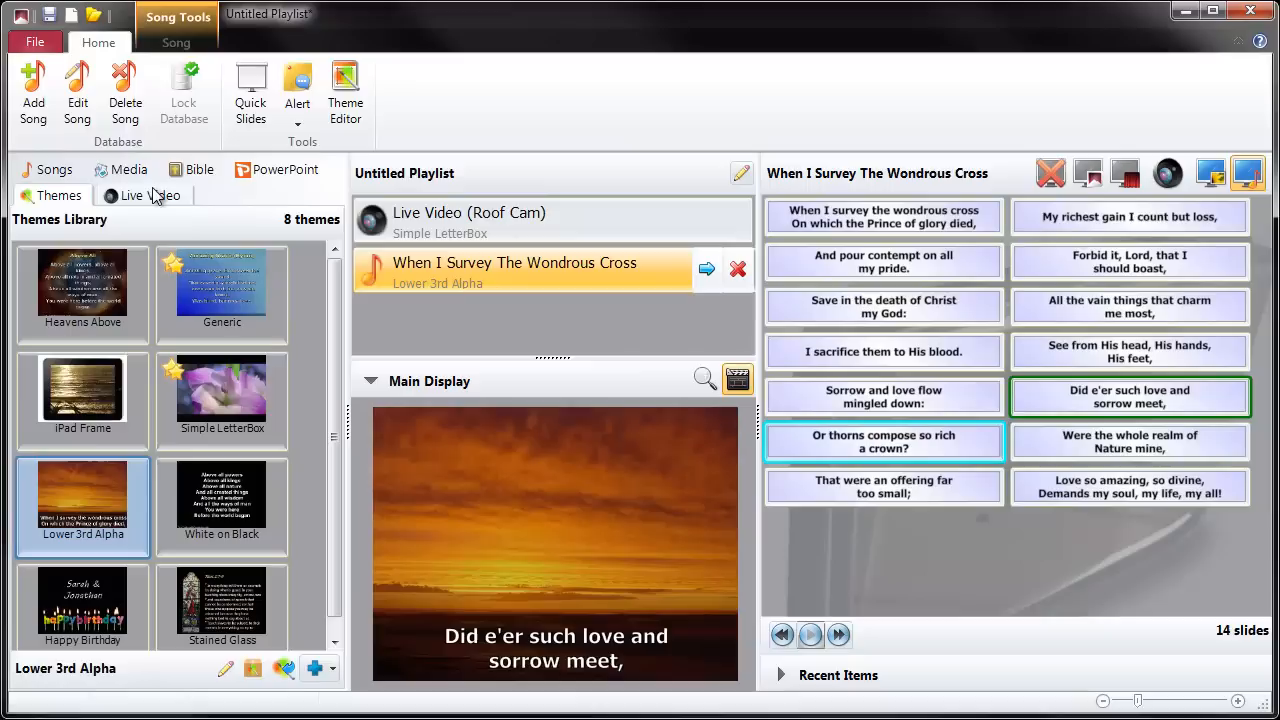
mouse_move(1168, 175)
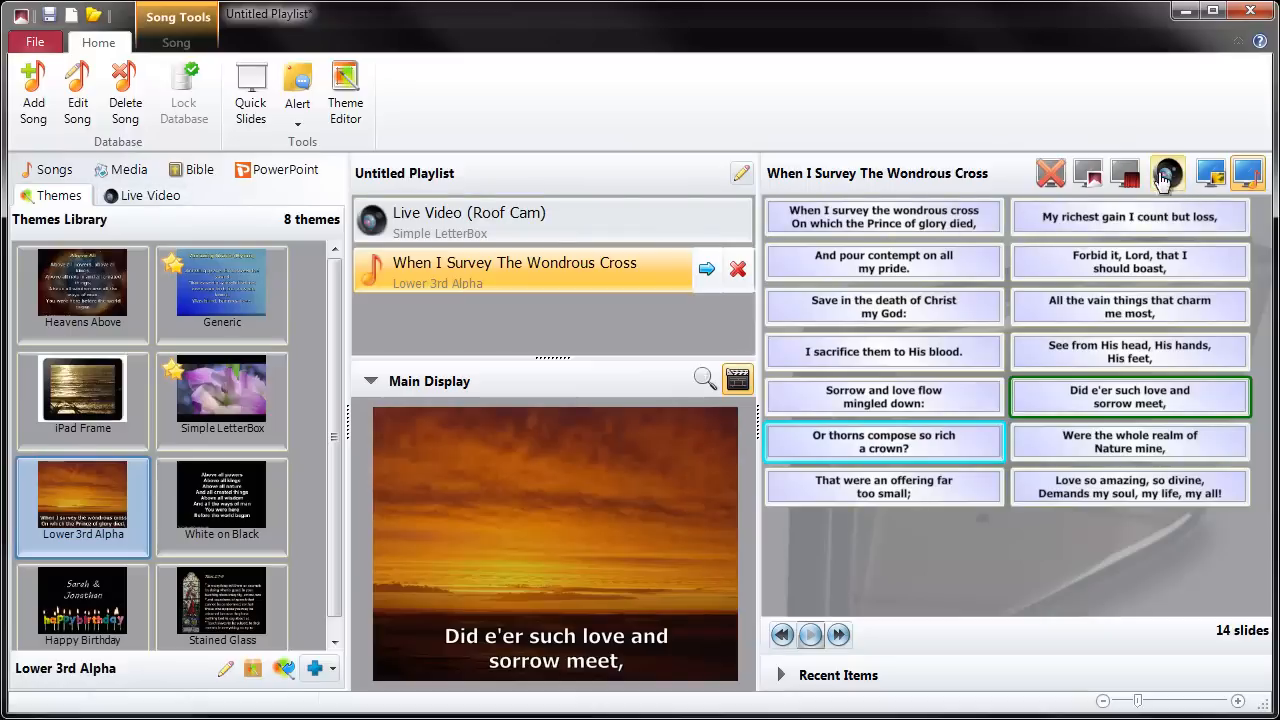
mouse_move(1180, 190)
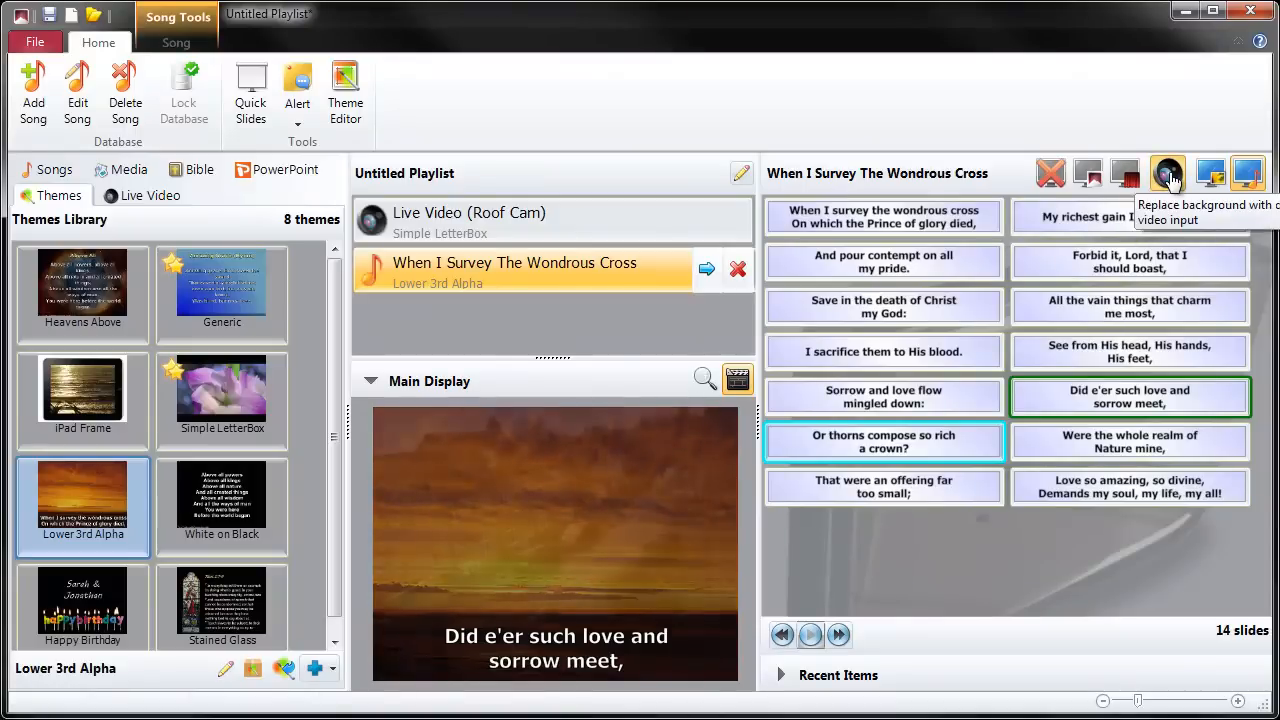
Step: Put the live camera behind the lyrics and show 'And pour contempt on all my pride'
click(1168, 173)
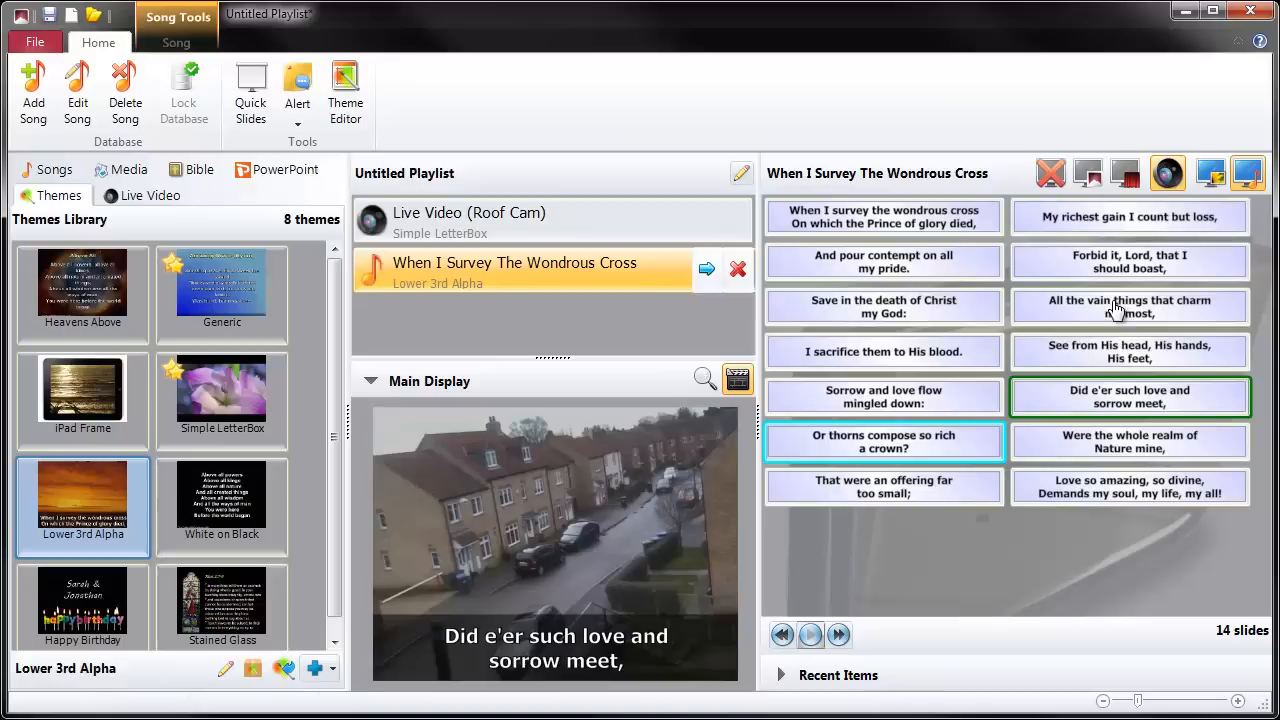
click(1129, 441)
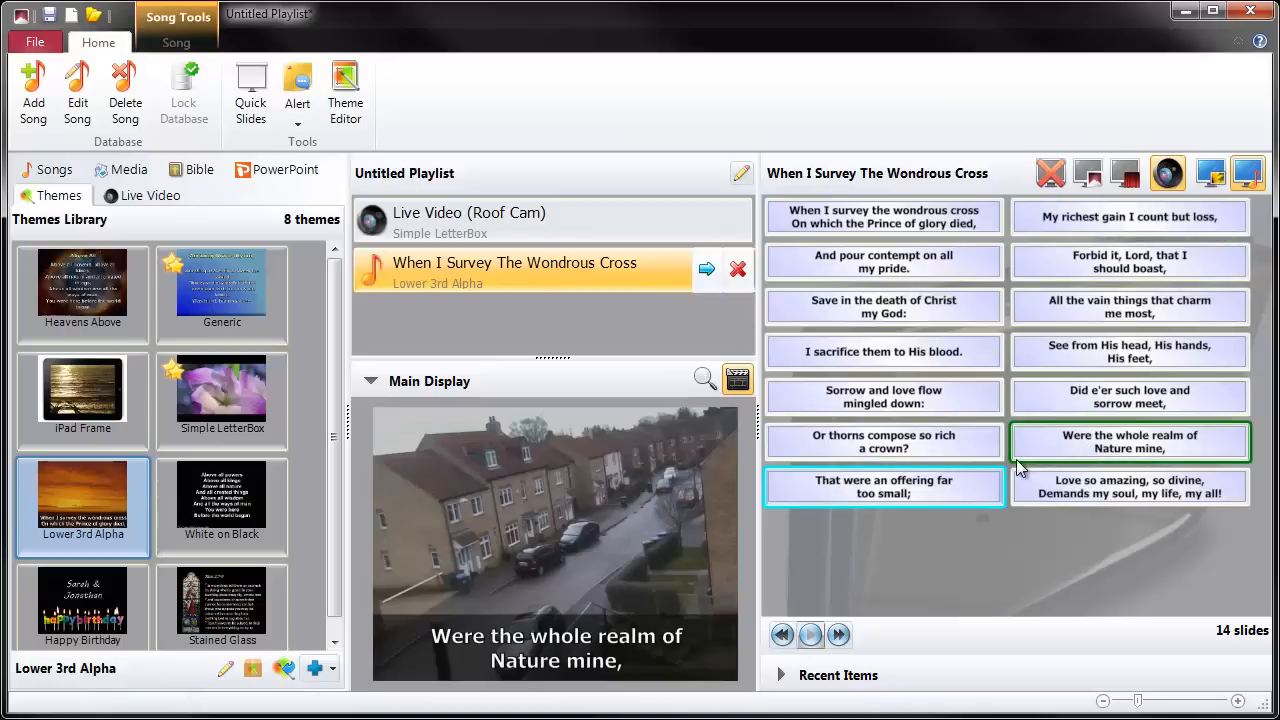
click(882, 487)
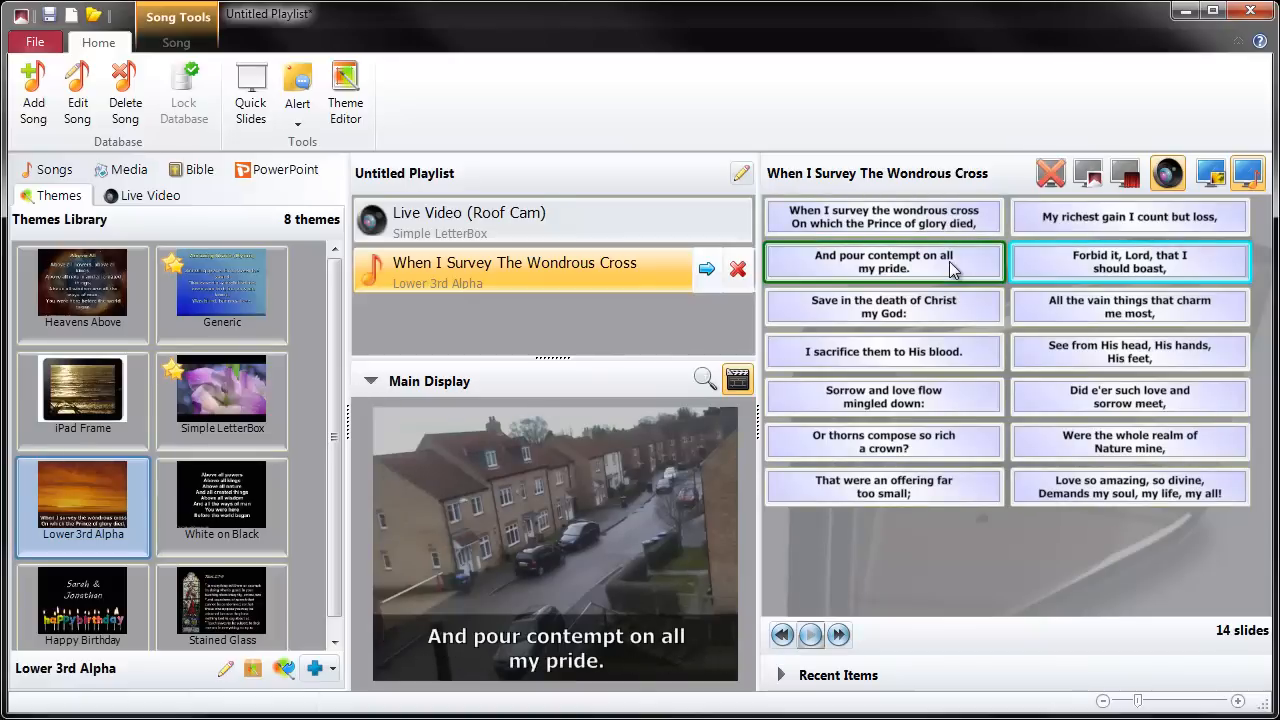
mouse_move(1168, 178)
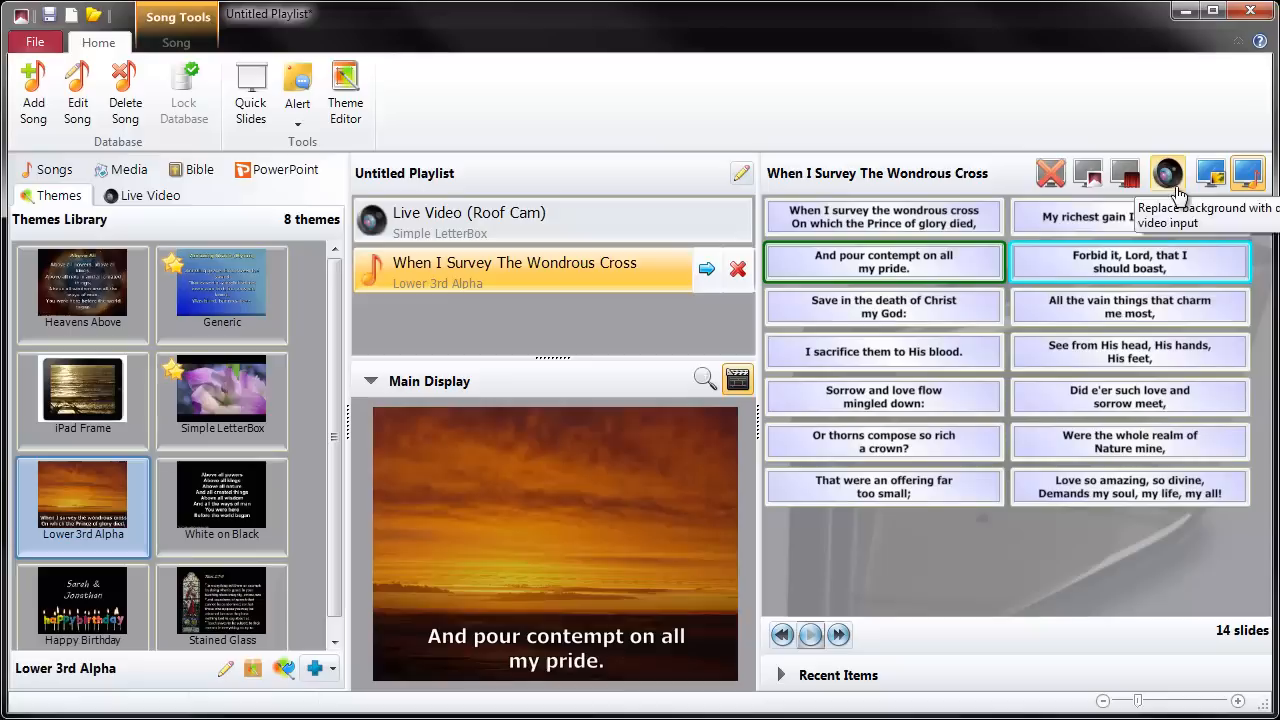
Step: Advance to 'Save in the death of Christ my God:' and bring up the live camera sources
click(1129, 306)
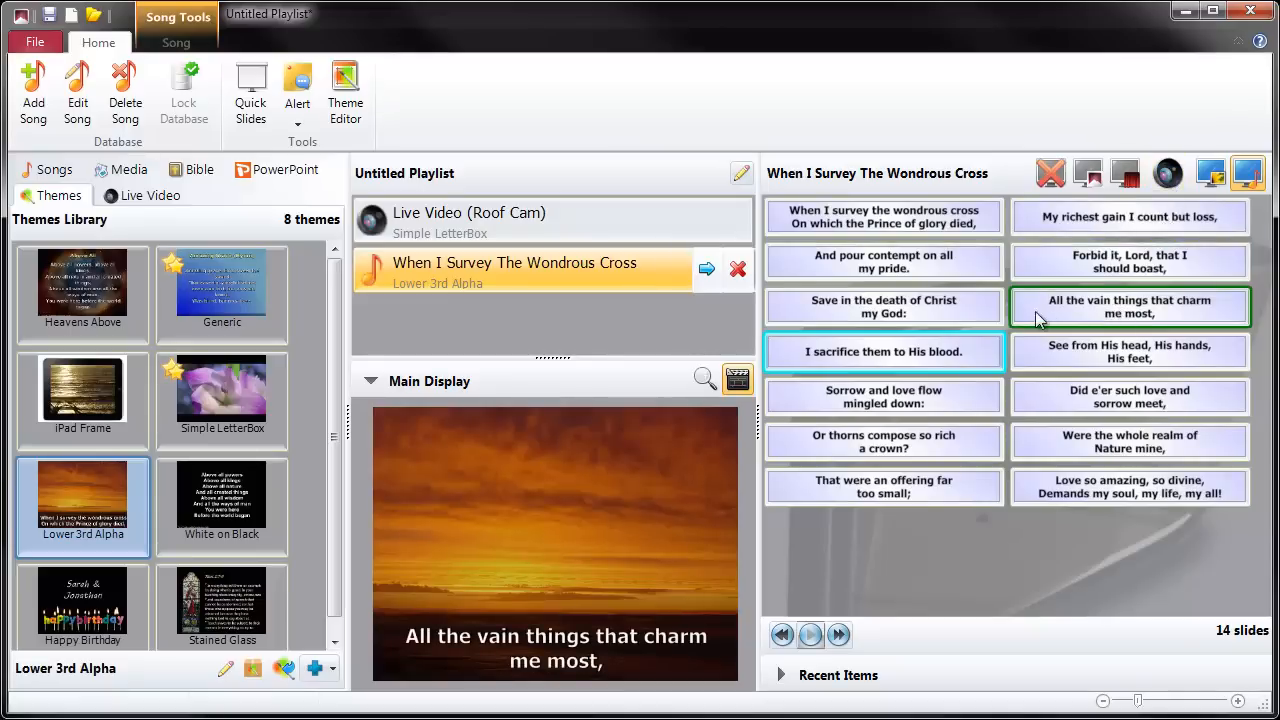
click(883, 307)
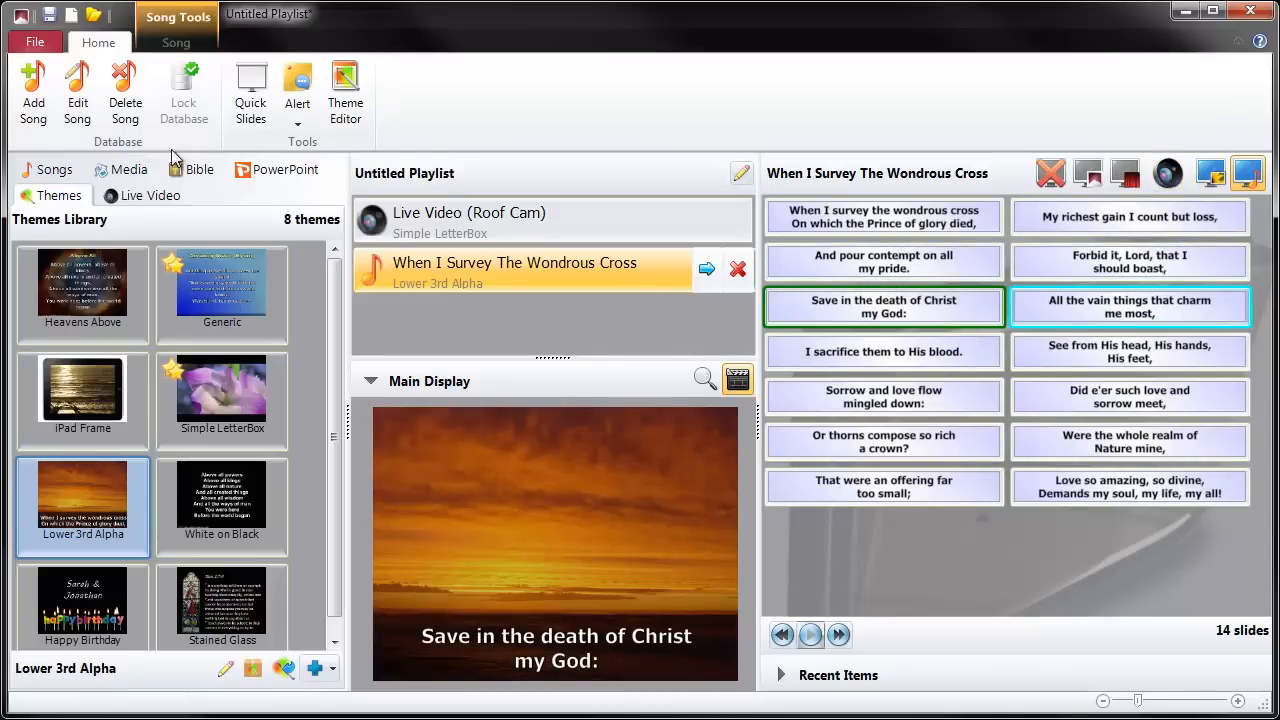
click(150, 195)
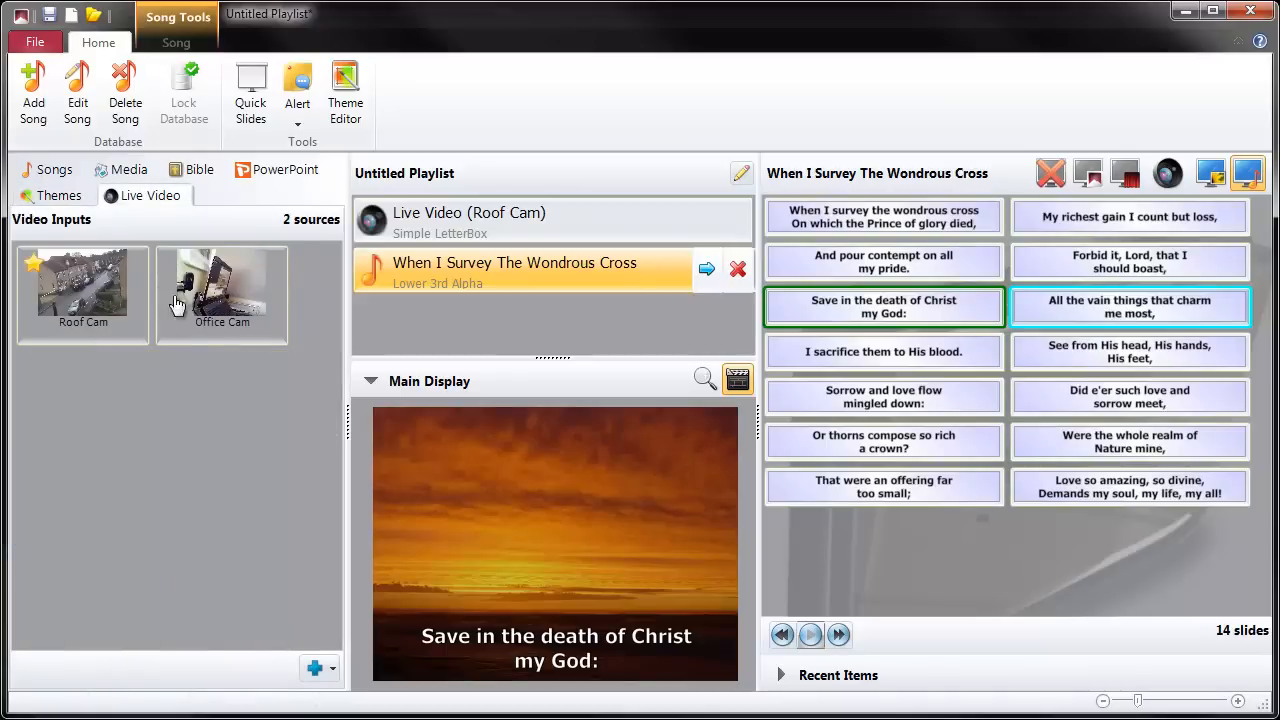
mouse_move(45, 270)
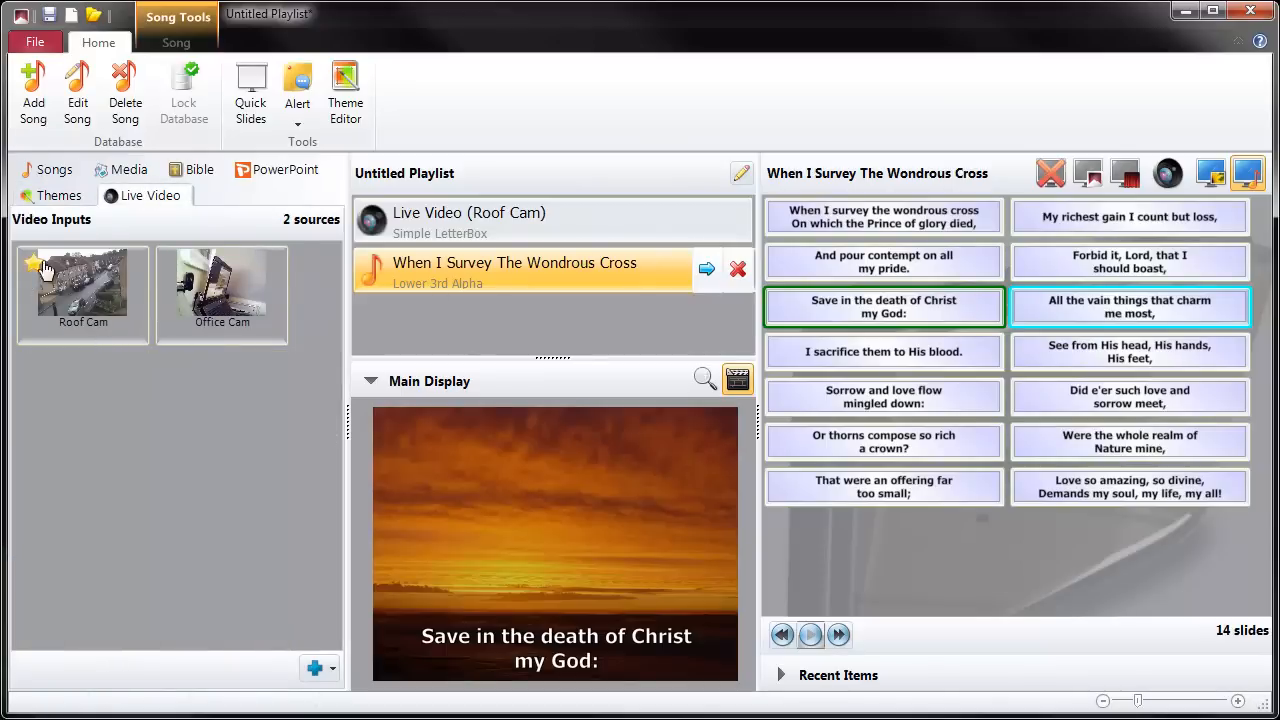
mouse_move(1168, 173)
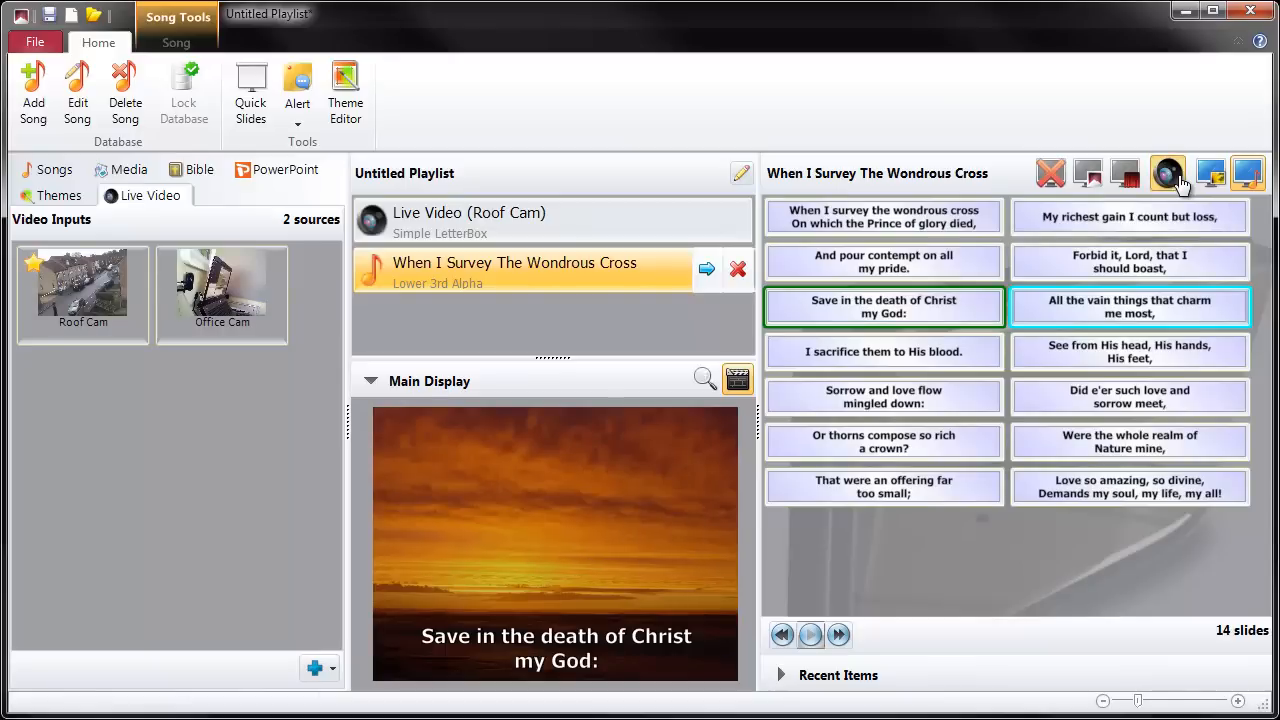
Step: Show 'I sacrifice them to His blood.' over the Roof Cam, then return to 'All the vain things'
click(1168, 173)
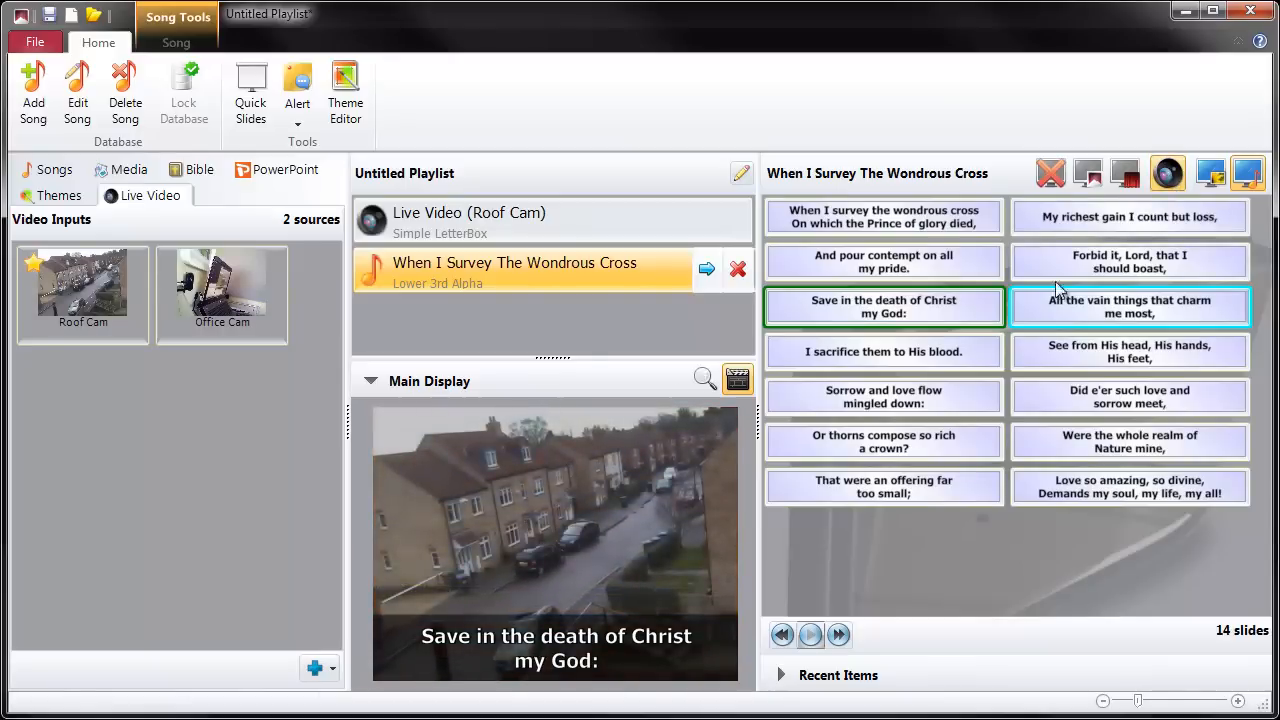
click(883, 351)
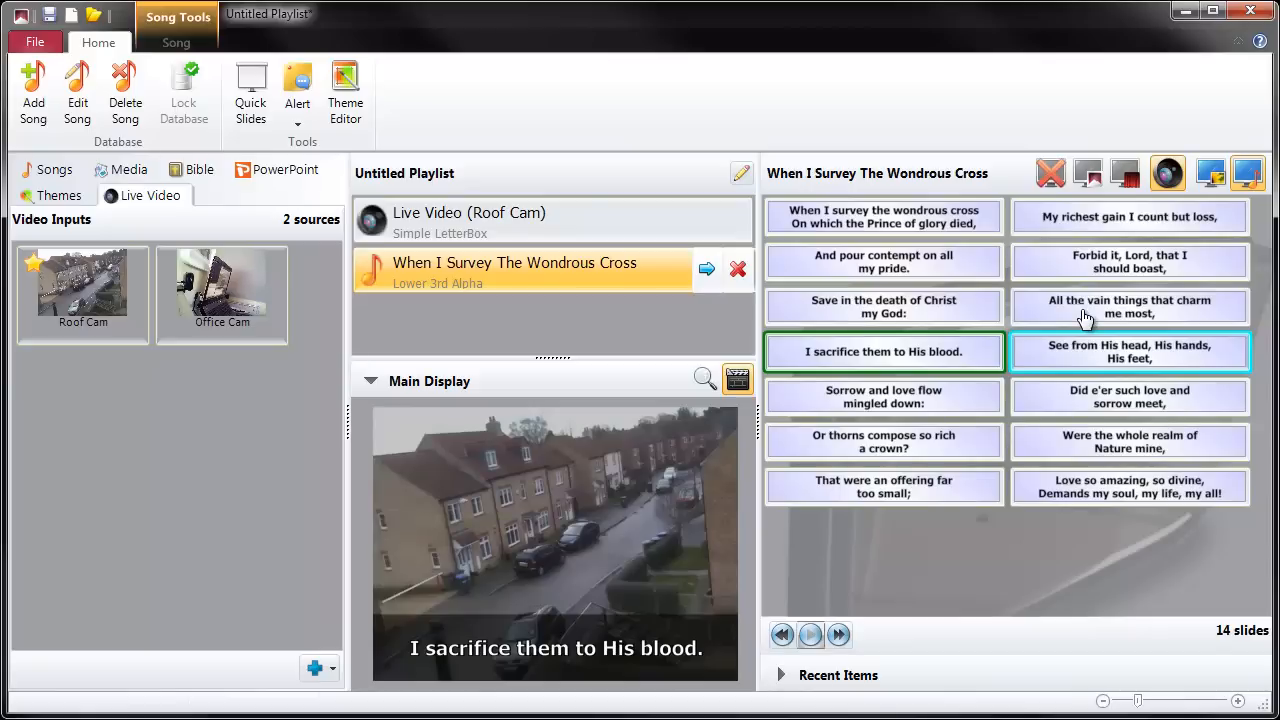
click(1129, 306)
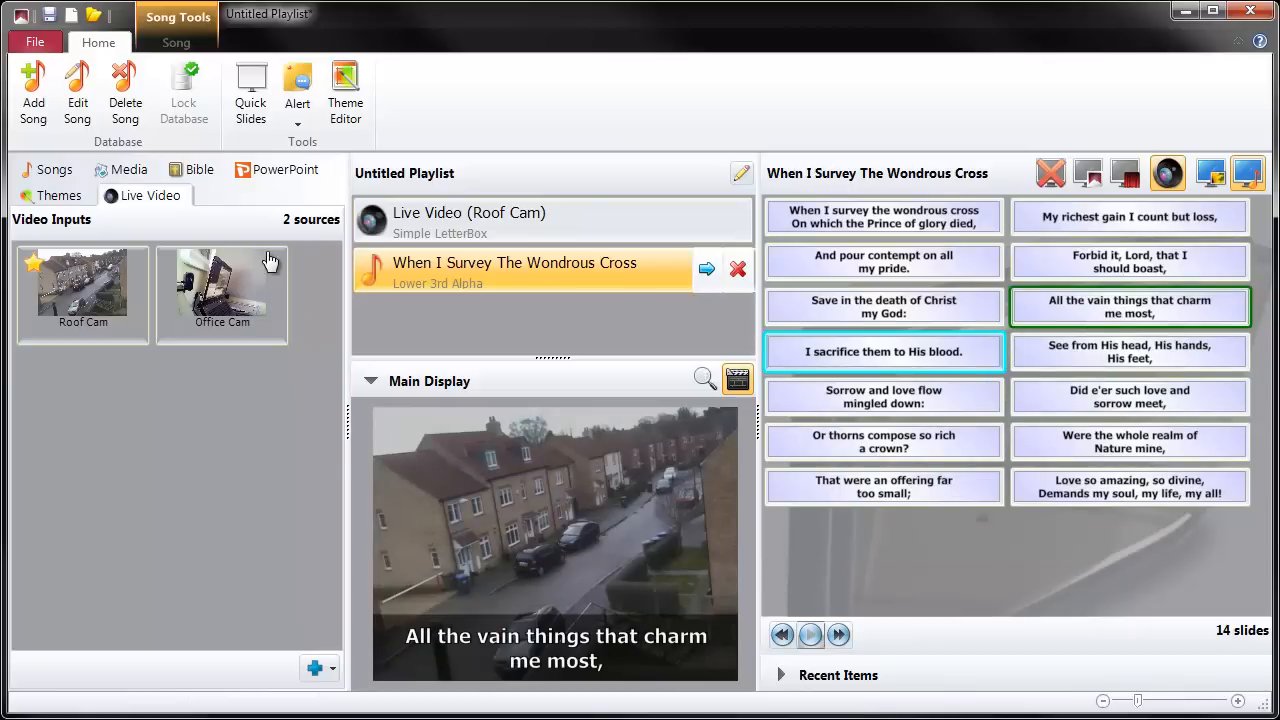
mouse_move(222, 285)
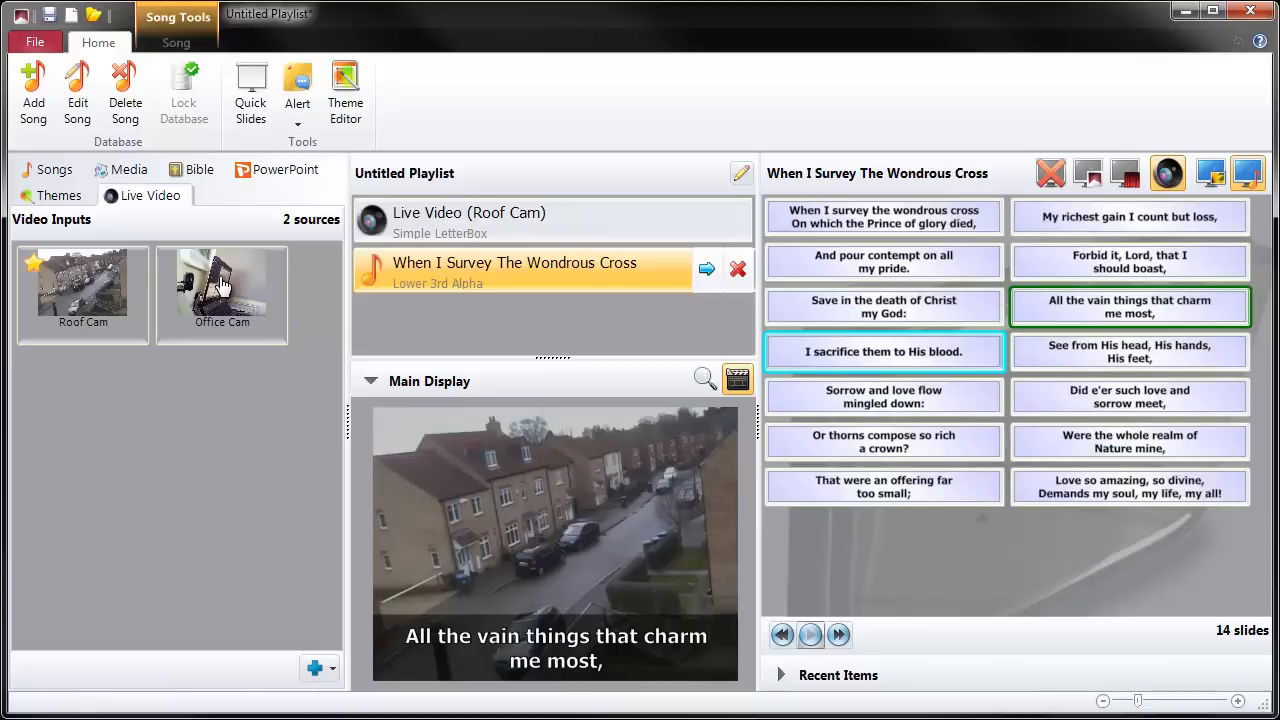
mouse_move(210, 275)
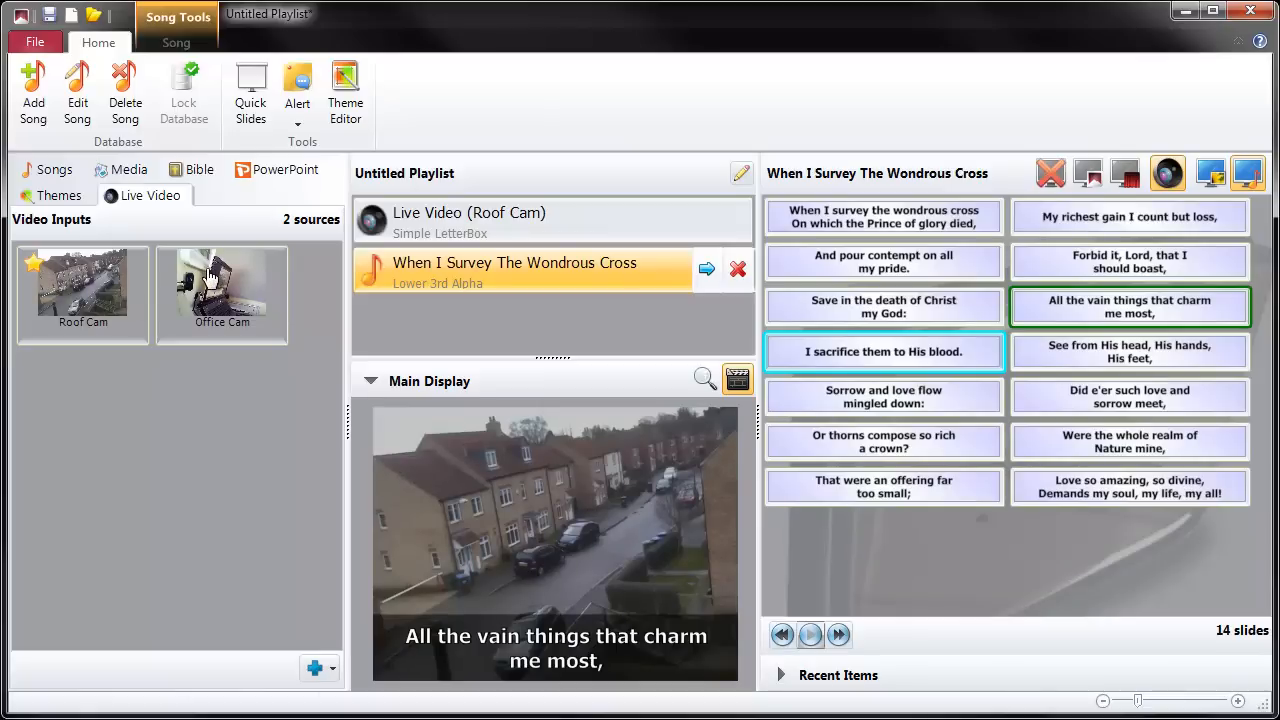
Step: Cut briefly to Office Cam, return to Roof Cam, and advance to 'Did e'er such love and sorrow meet,'
click(221, 290)
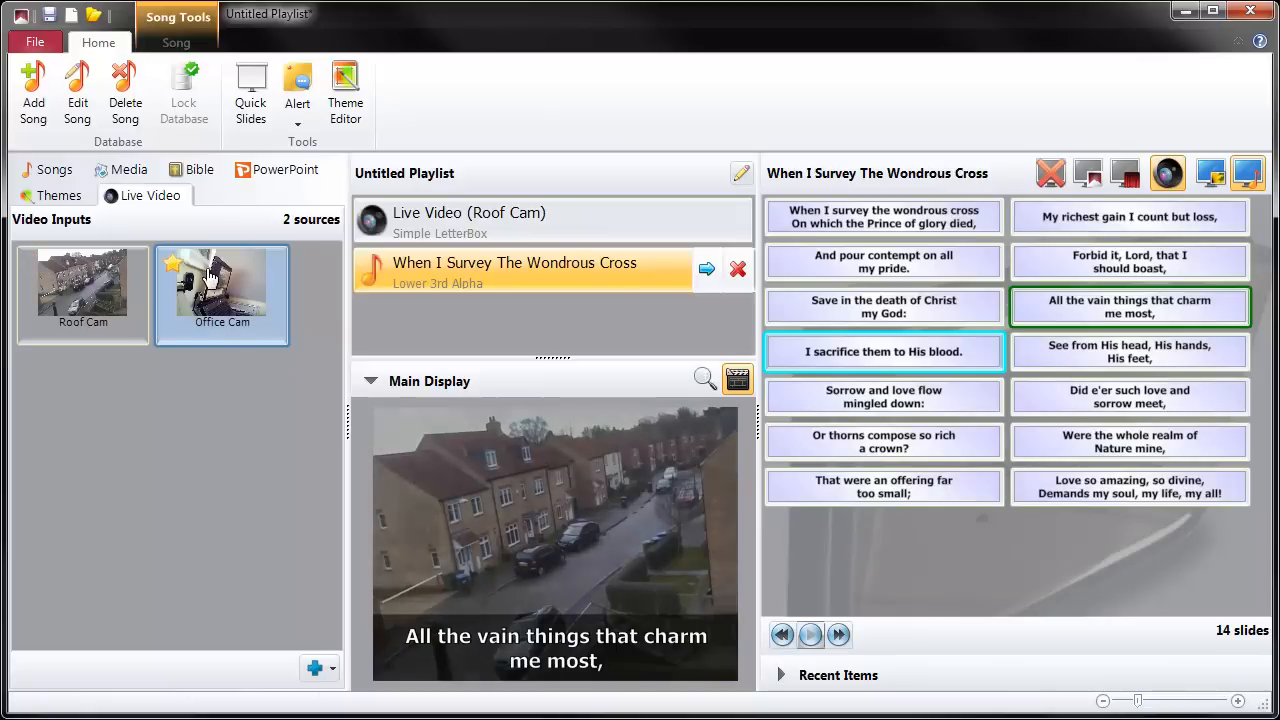
click(222, 285)
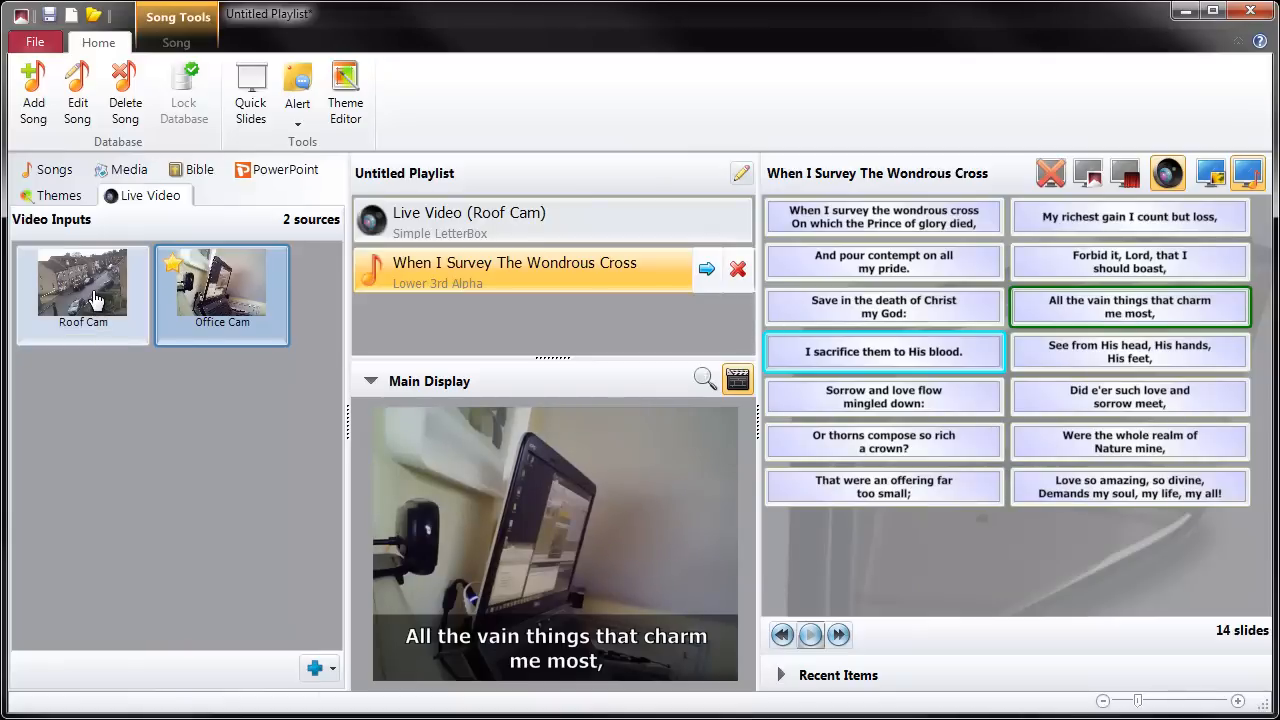
click(83, 285)
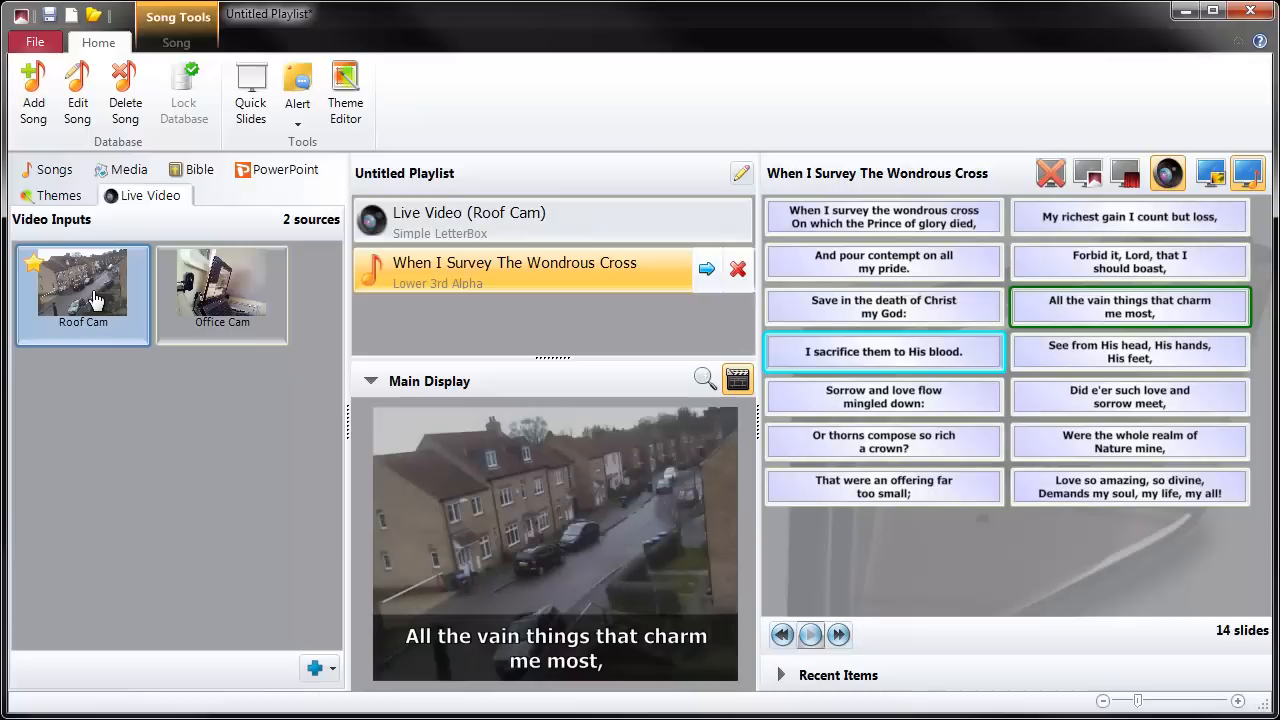
mouse_move(104, 307)
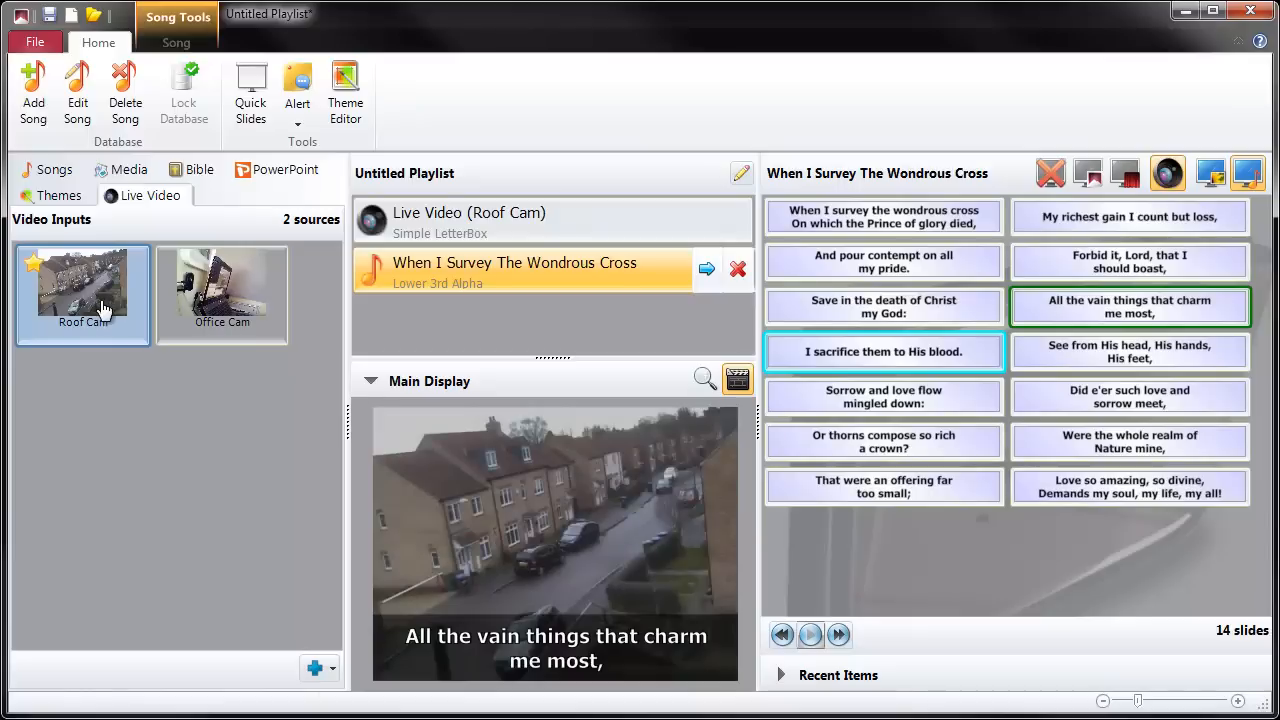
click(1129, 351)
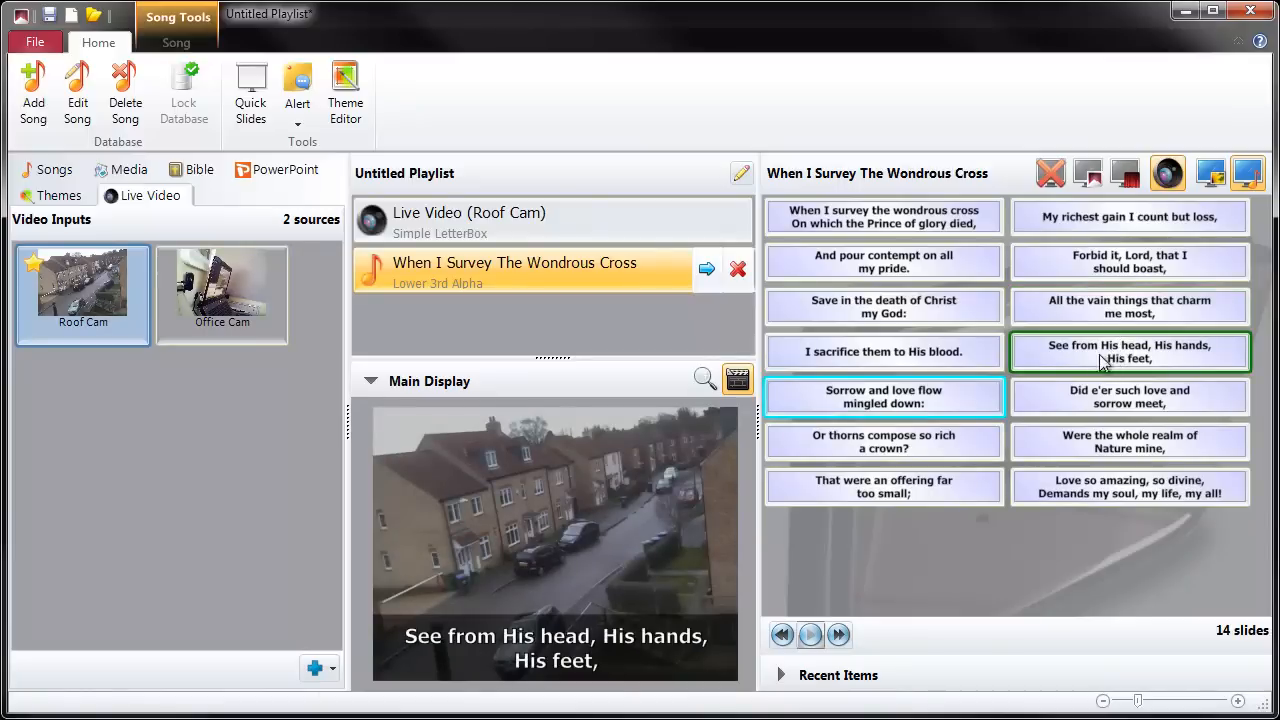
click(1129, 397)
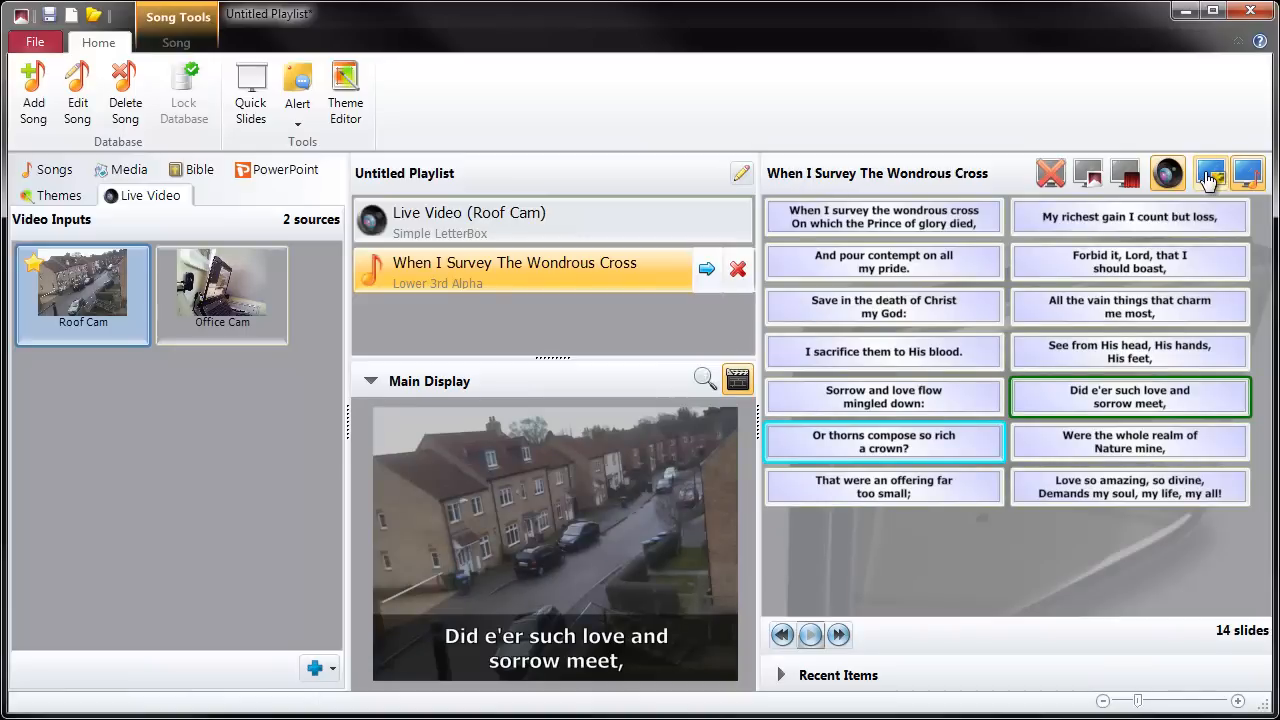
mouse_move(1210, 173)
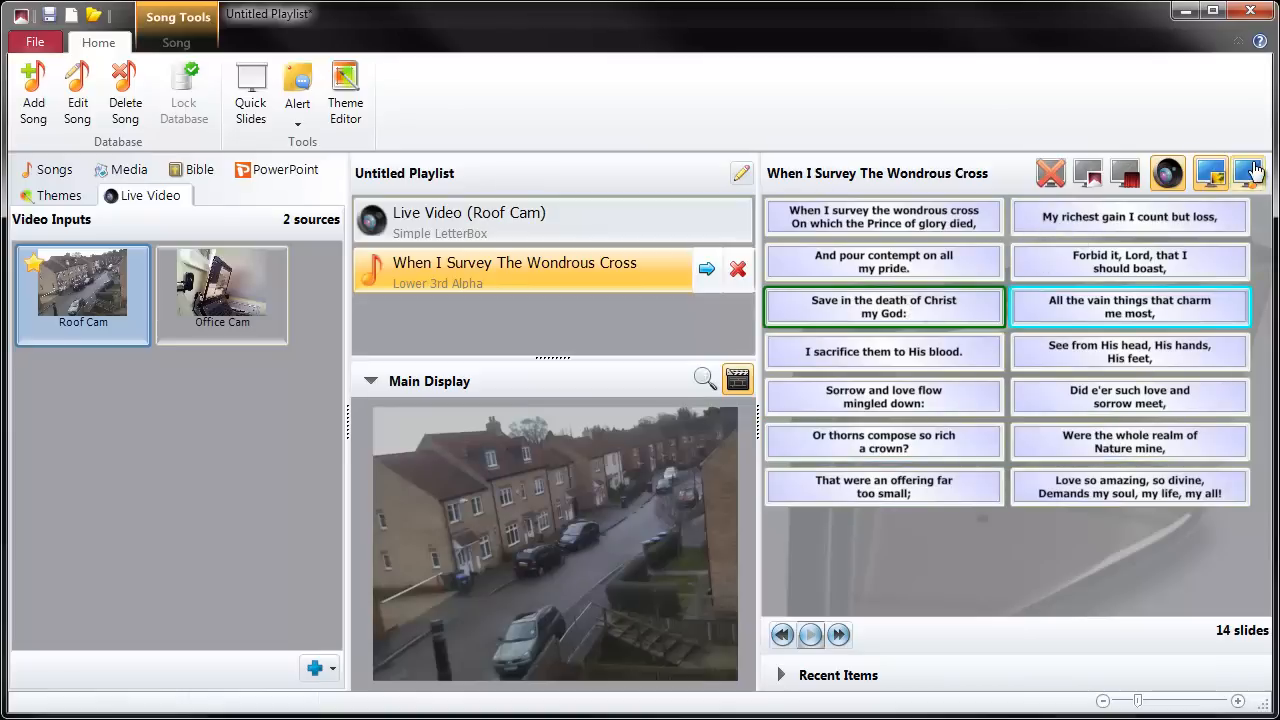
Step: Bring the lyrics back, jump to 'When I survey the wondrous cross', and turn off the camera background
click(1248, 173)
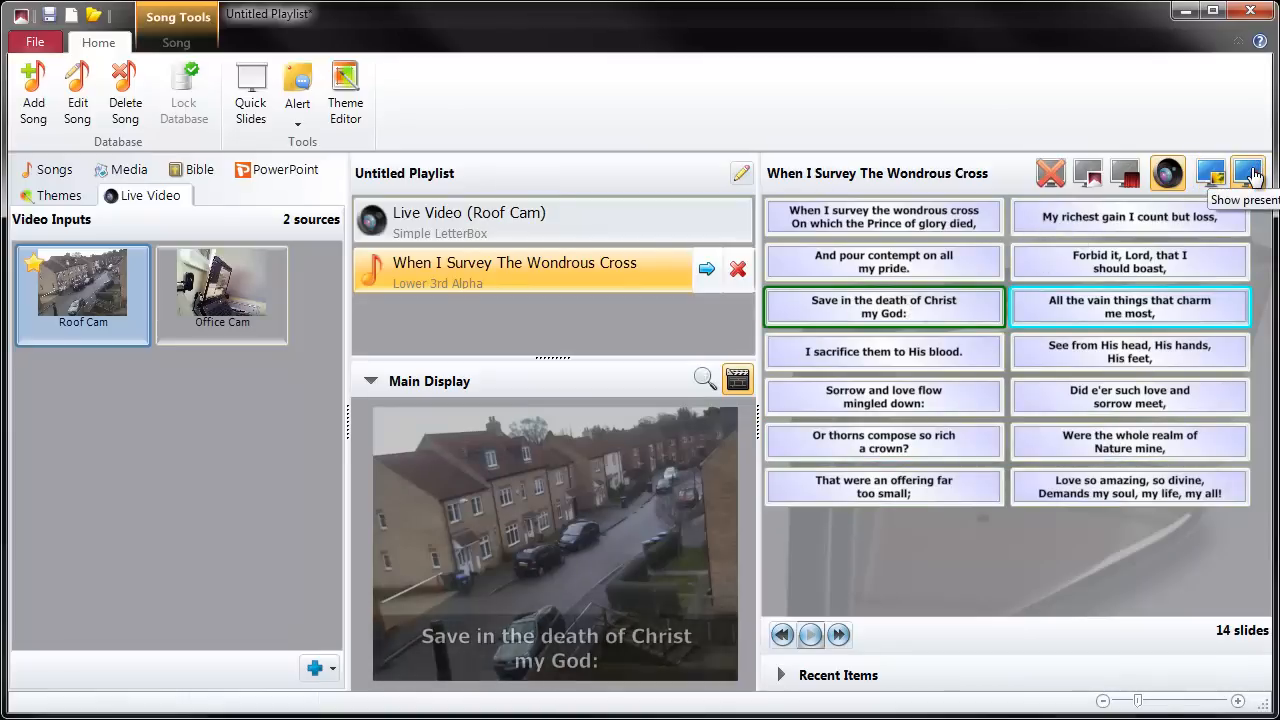
click(883, 217)
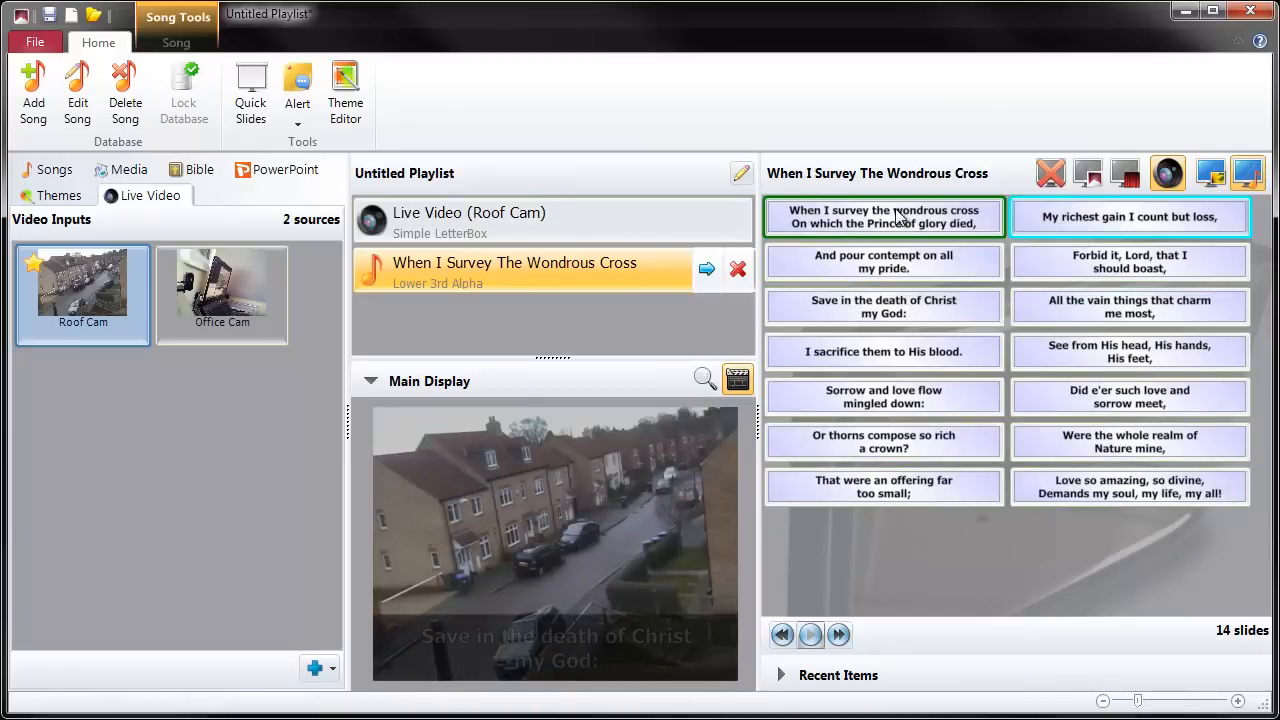
click(1168, 173)
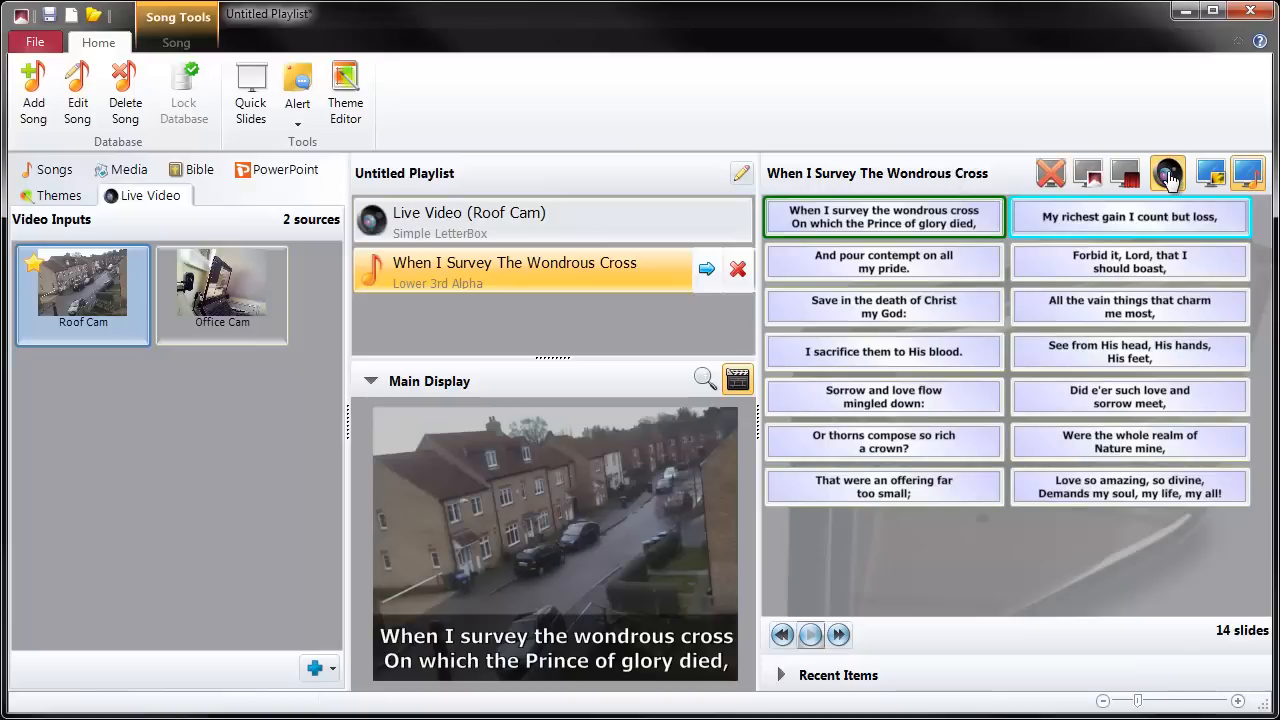
mouse_move(1168, 174)
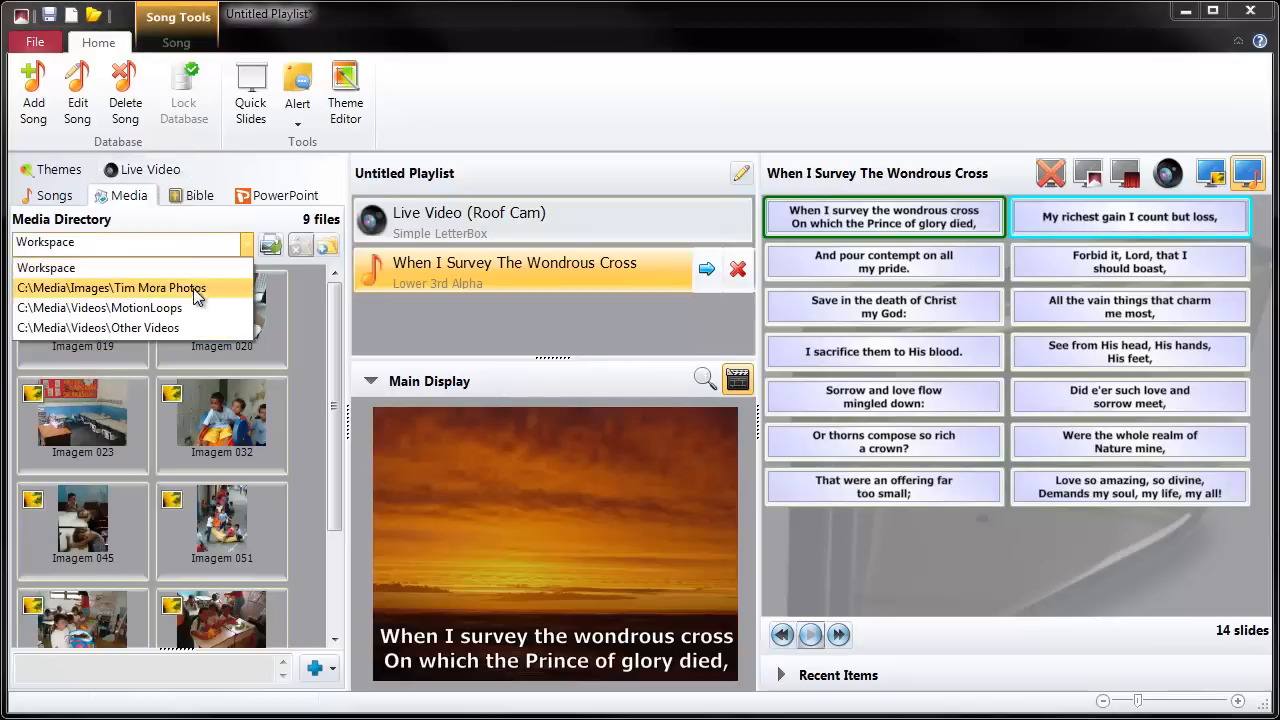
Step: Set calm_wave from MotionLoops as the background, switch briefly to the live camera, then restore calm_wave
click(99, 307)
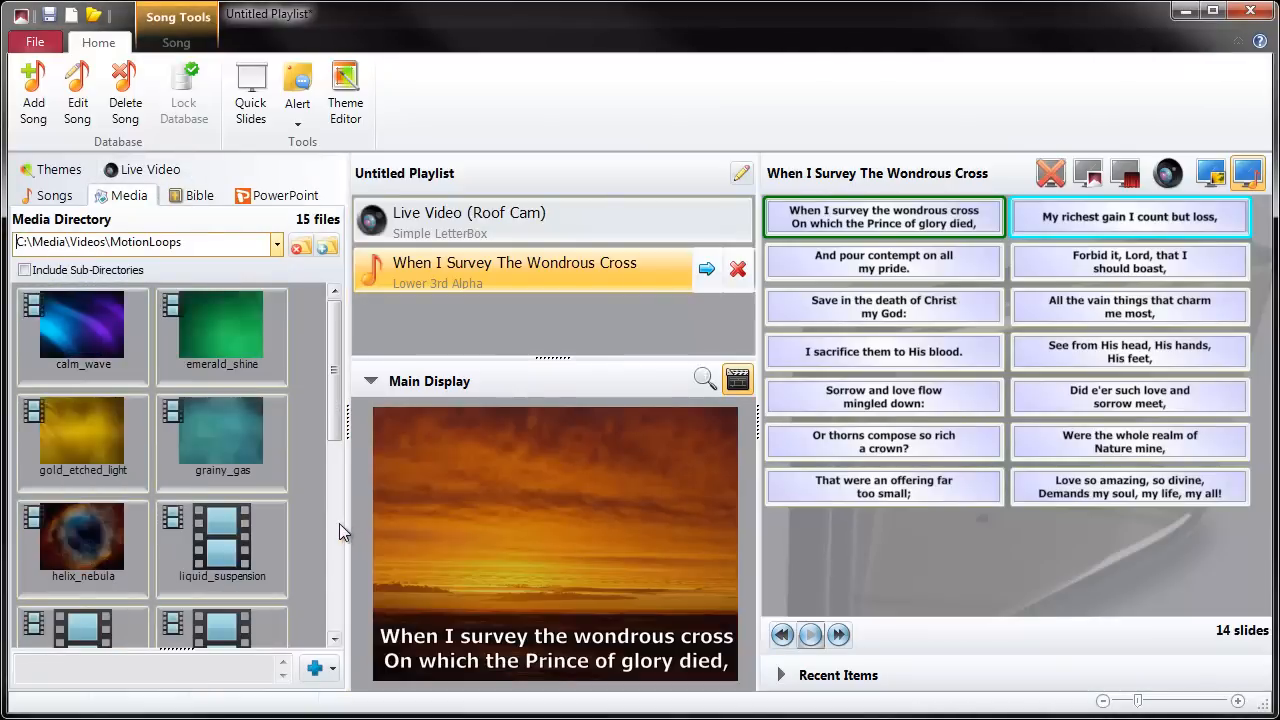
click(83, 335)
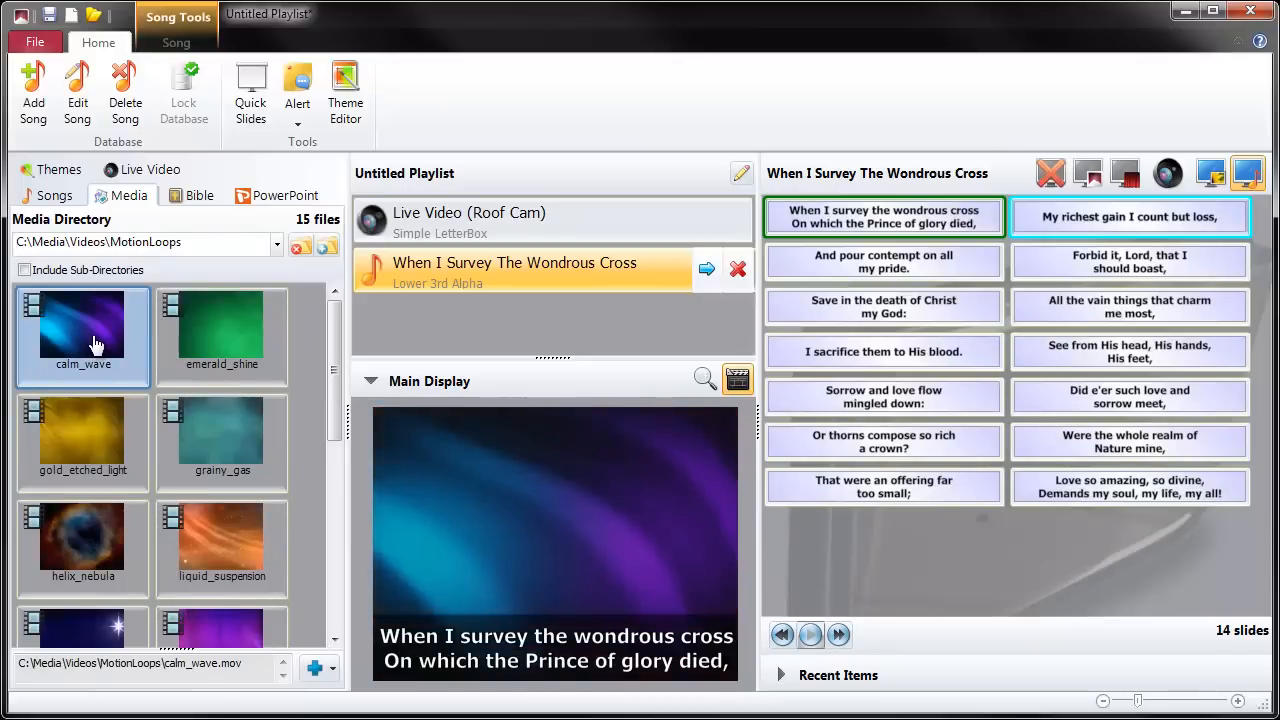
mouse_move(1195, 202)
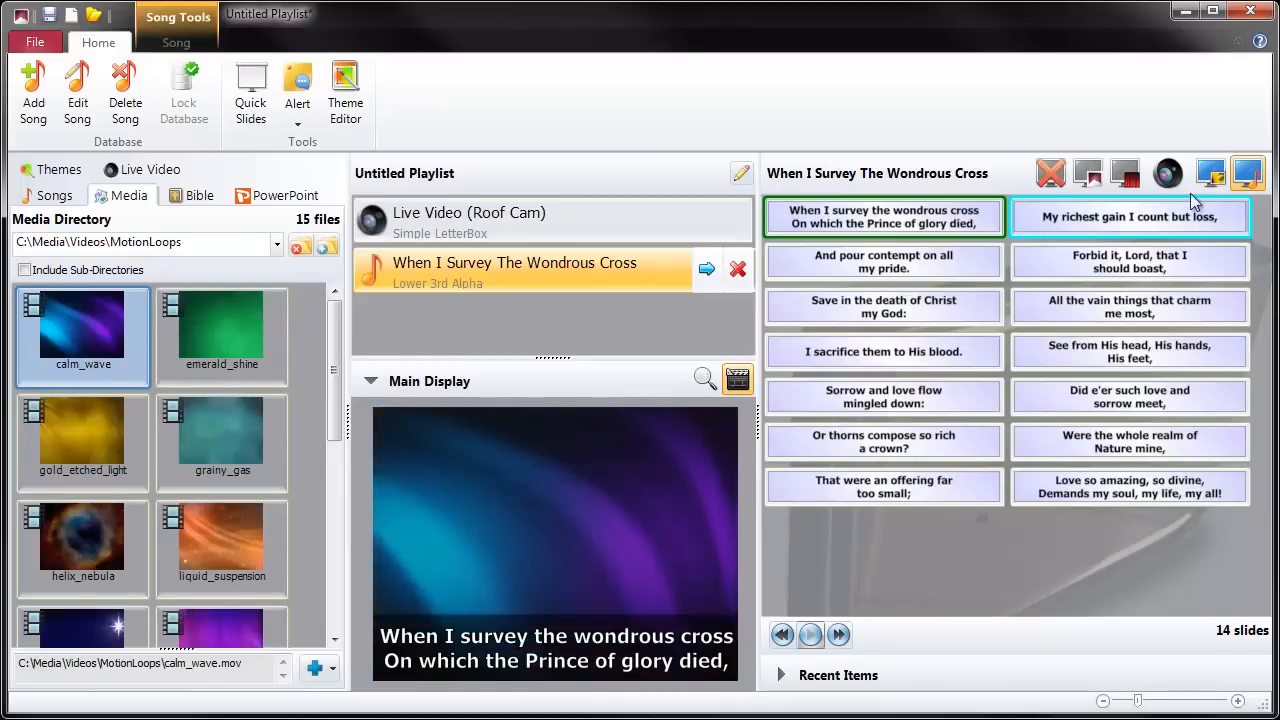
click(1168, 173)
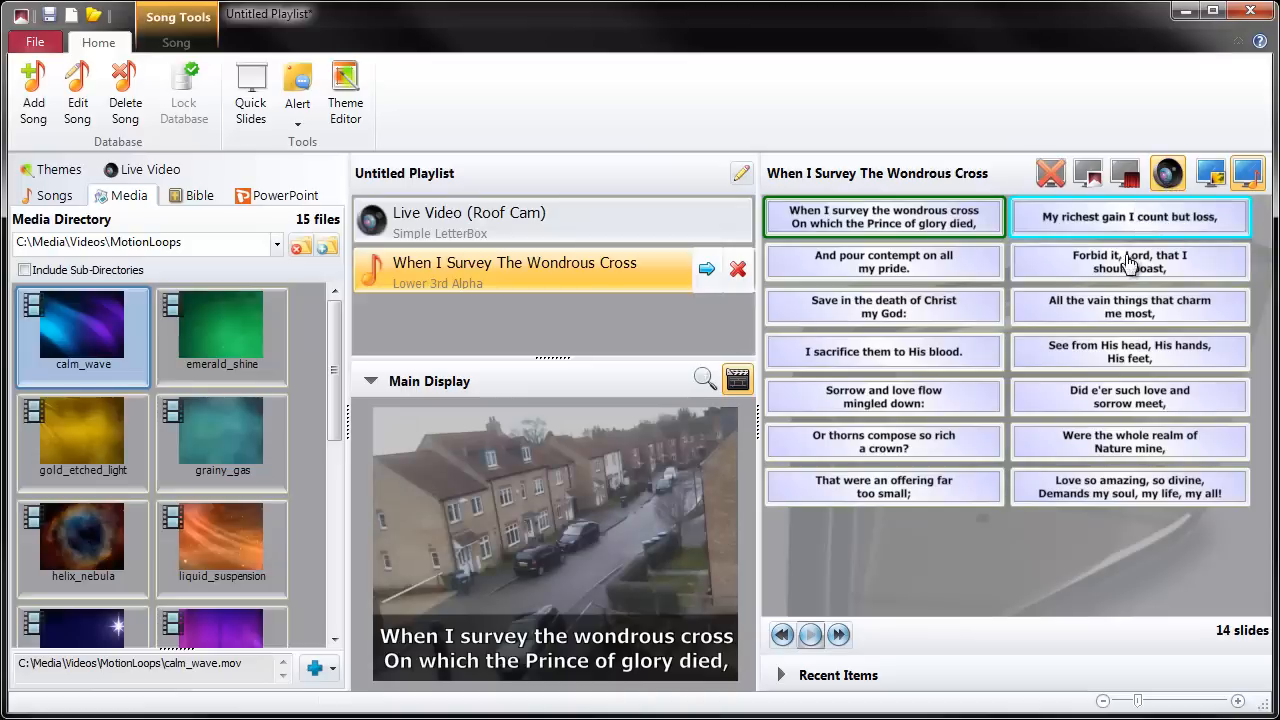
mouse_move(1167, 173)
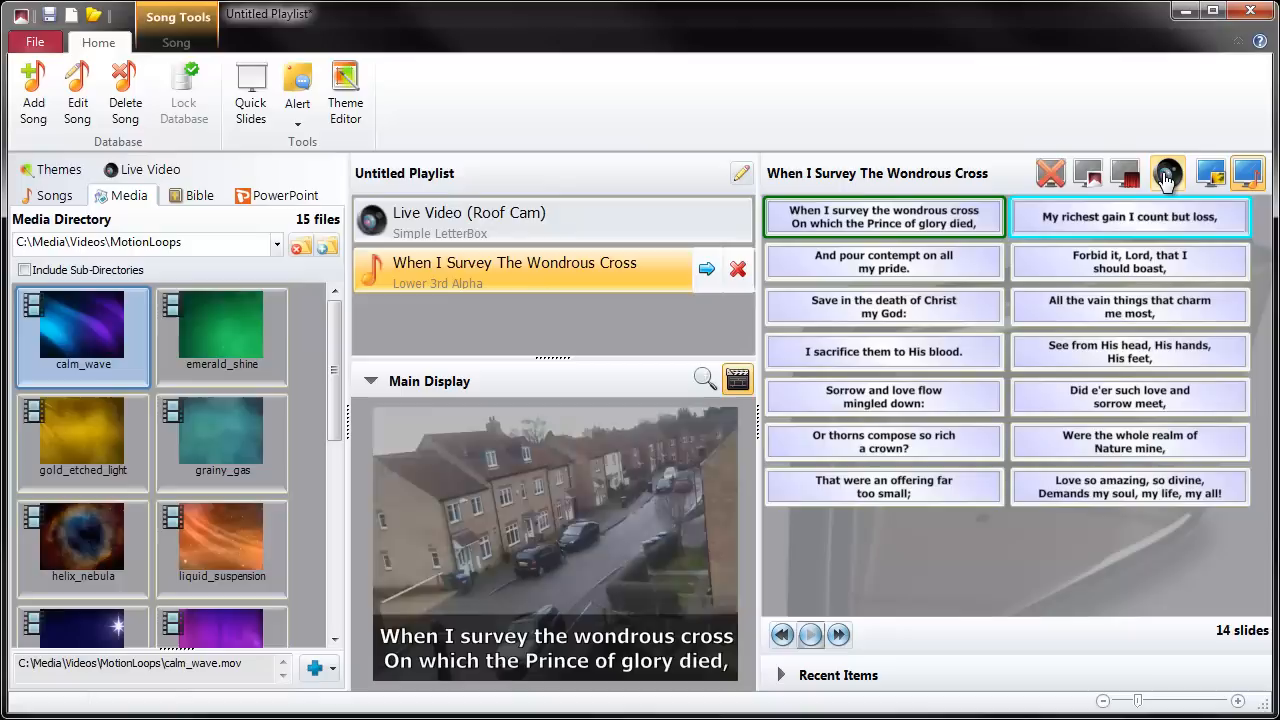
click(1168, 173)
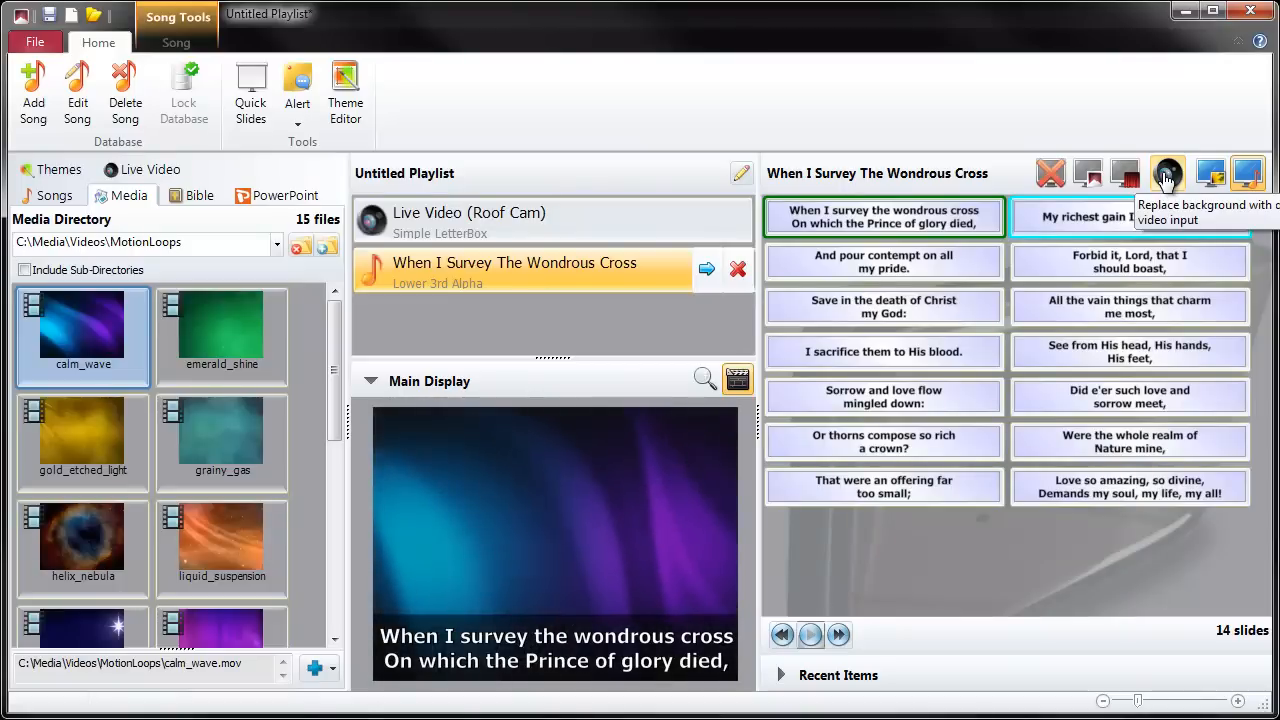
mouse_move(1088, 173)
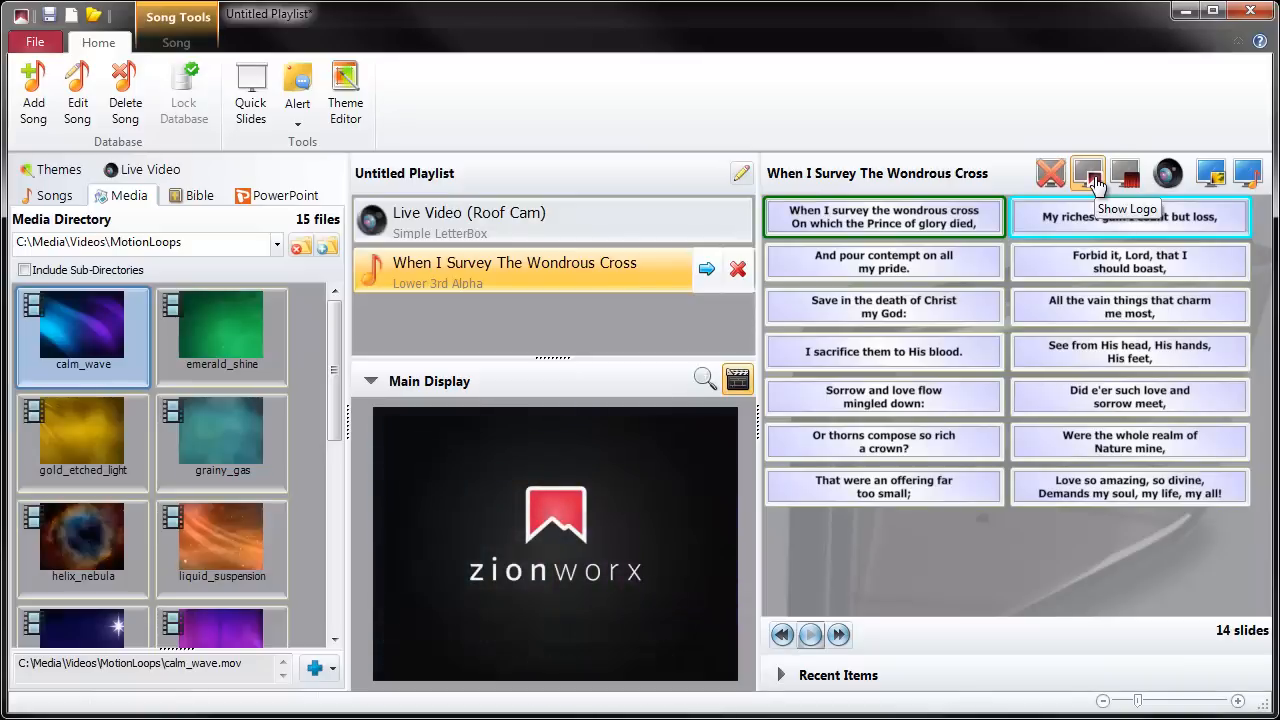
mouse_move(1088, 173)
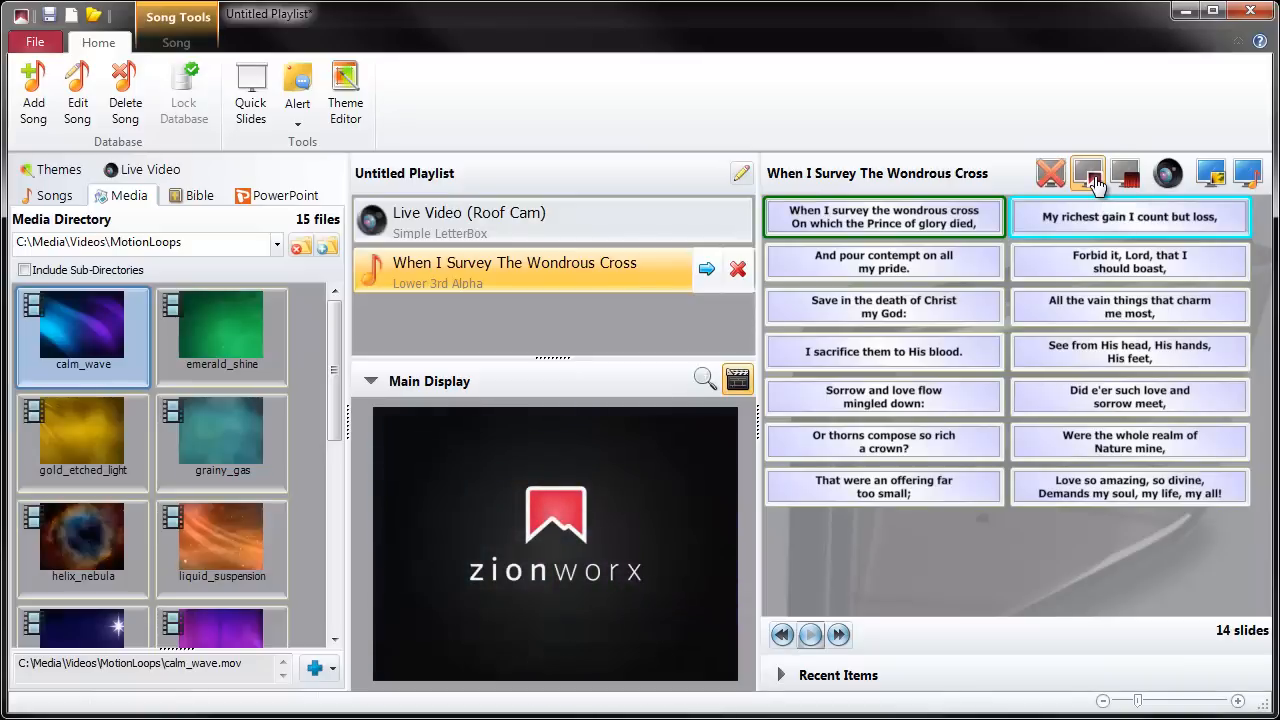